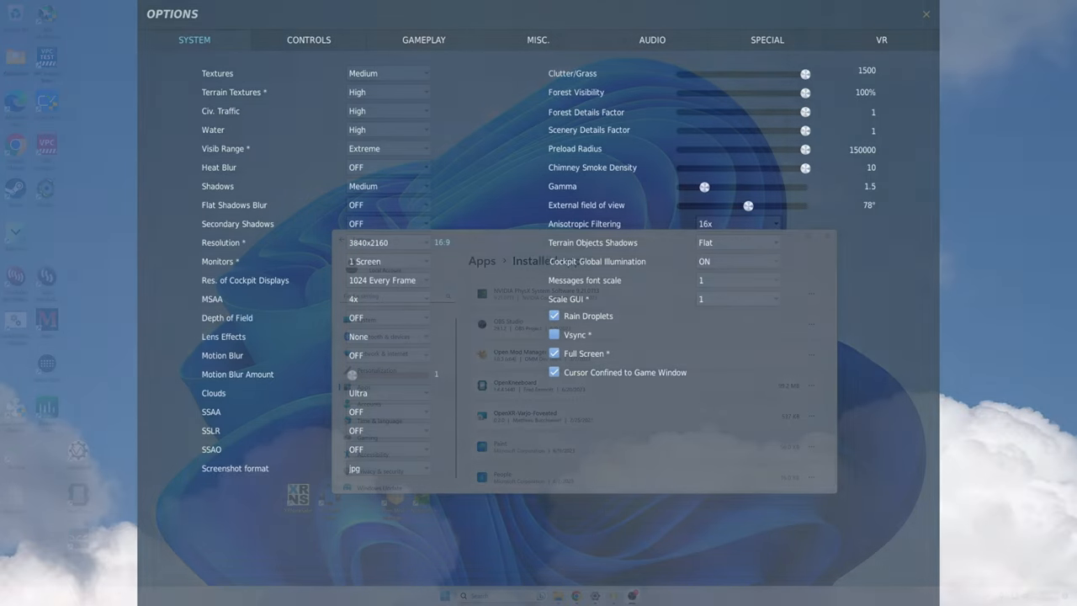
# Close the DCS World Options screen to return to Settings > Installed apps.
pyautogui.click(925, 16)
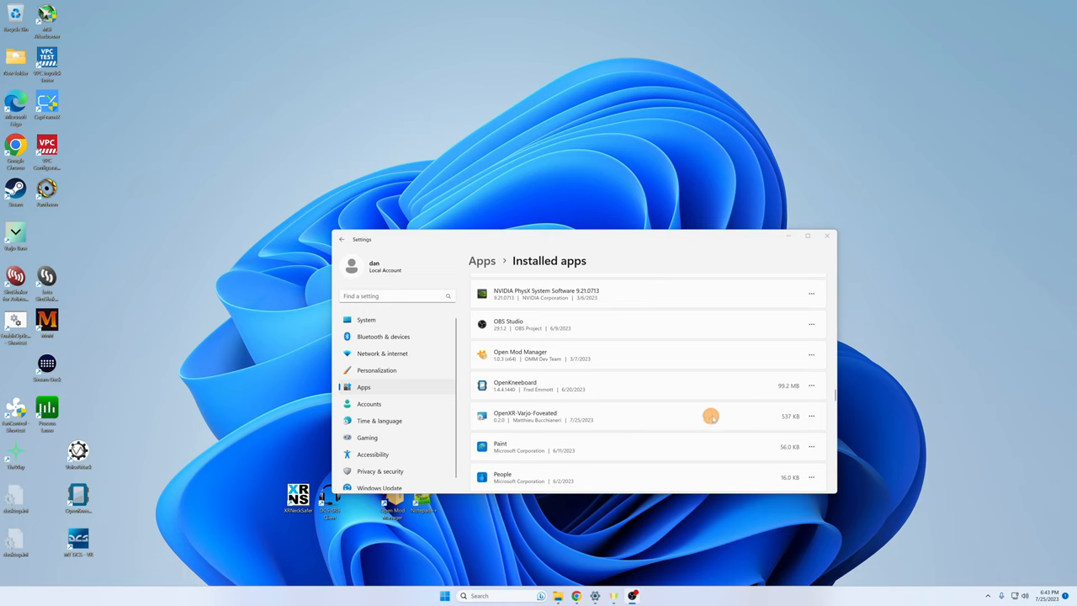
pyautogui.moveTo(811, 415)
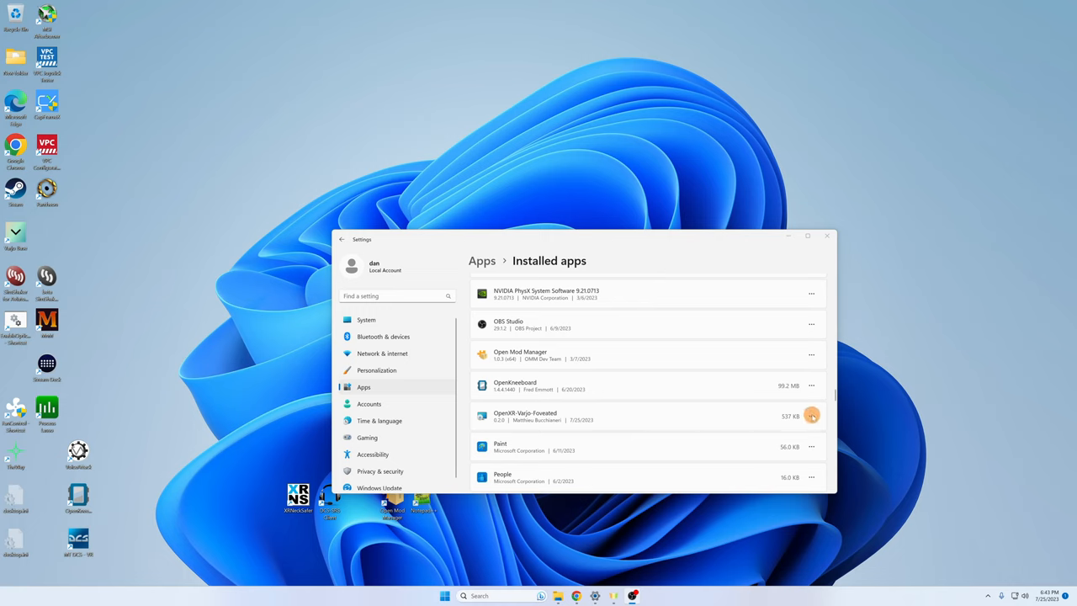
# Uninstall OpenXR-Varjo-Foveated from Installed apps, confirm the removal, and close Settings.
pyautogui.click(811, 414)
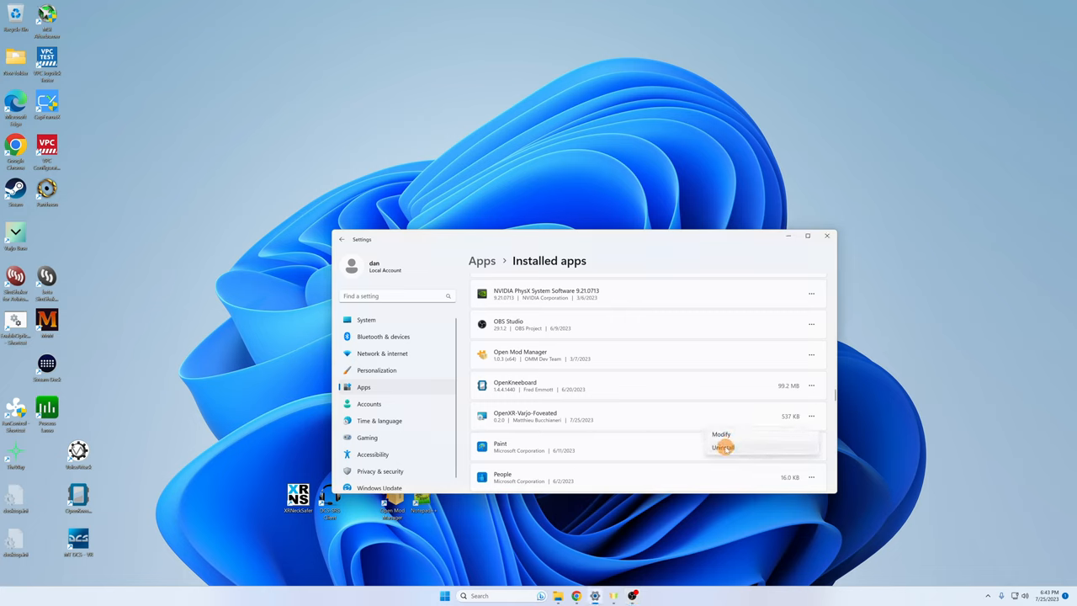
pyautogui.click(722, 447)
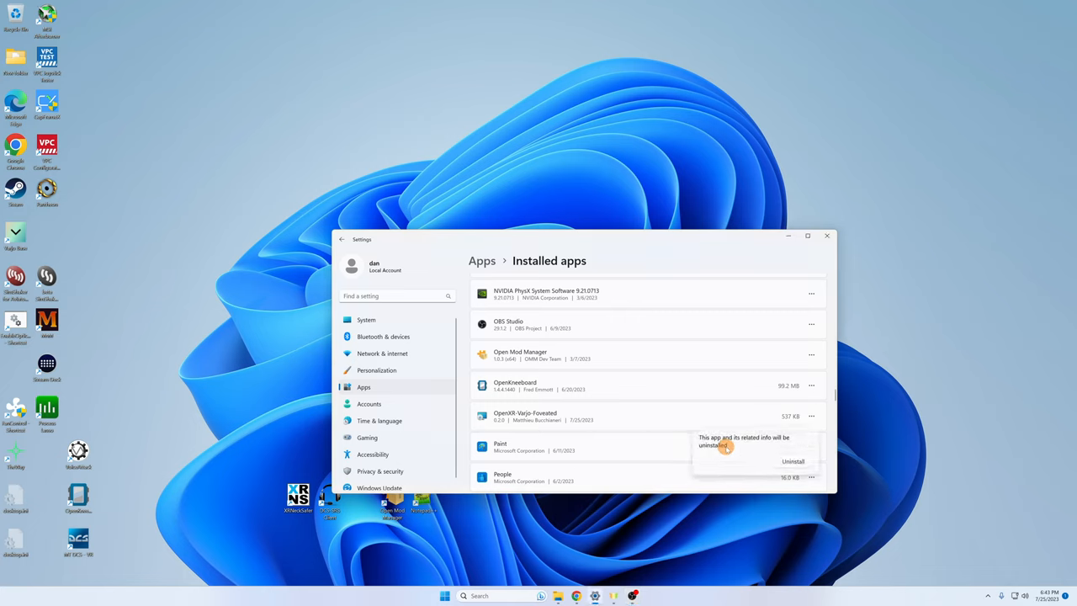
pyautogui.click(793, 461)
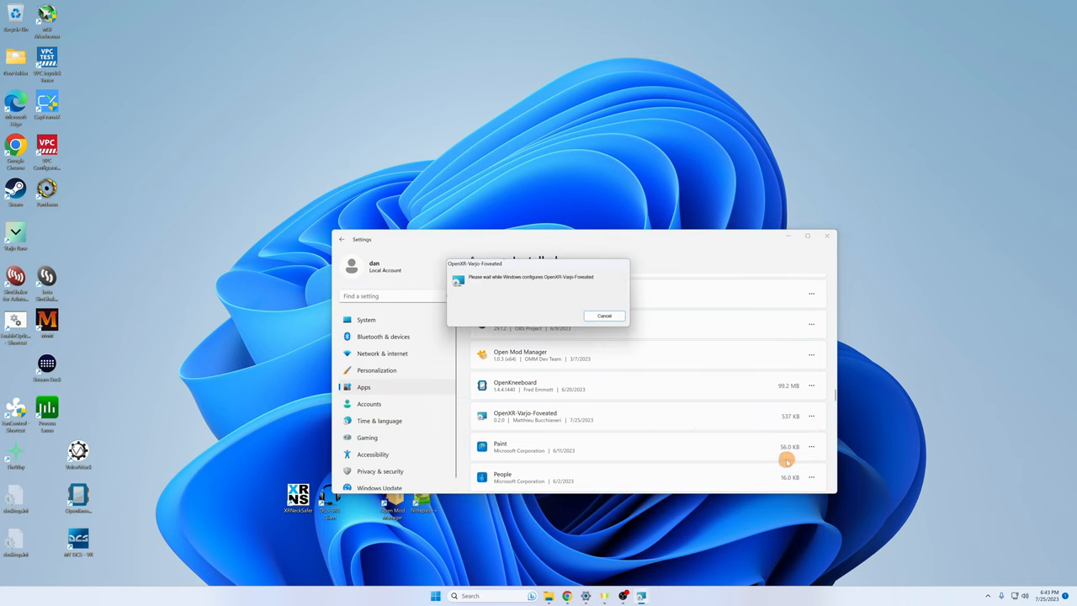
pyautogui.moveTo(686, 312)
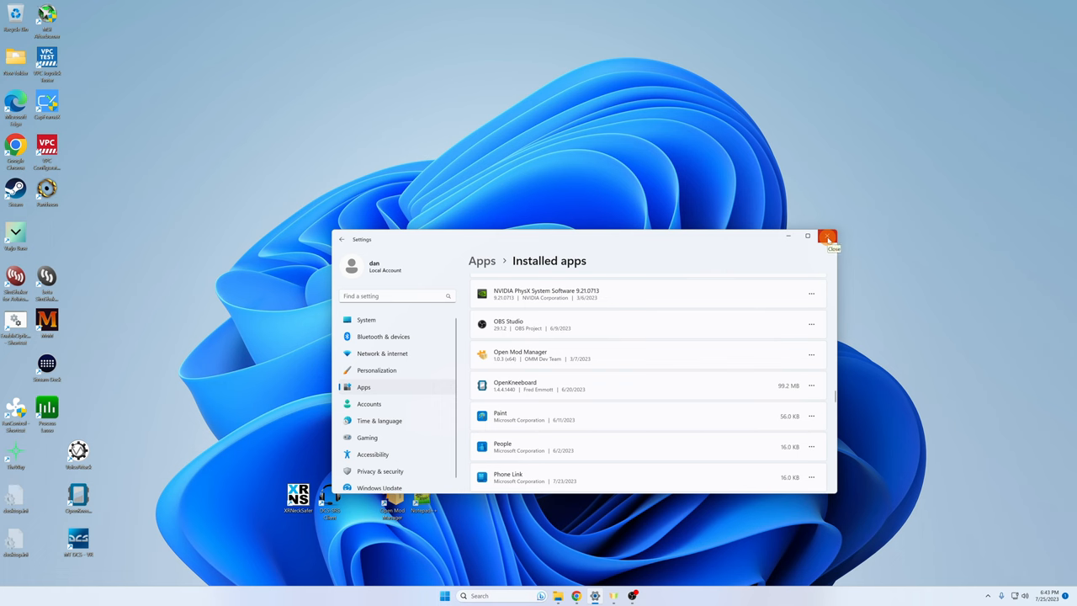
pyautogui.click(830, 238)
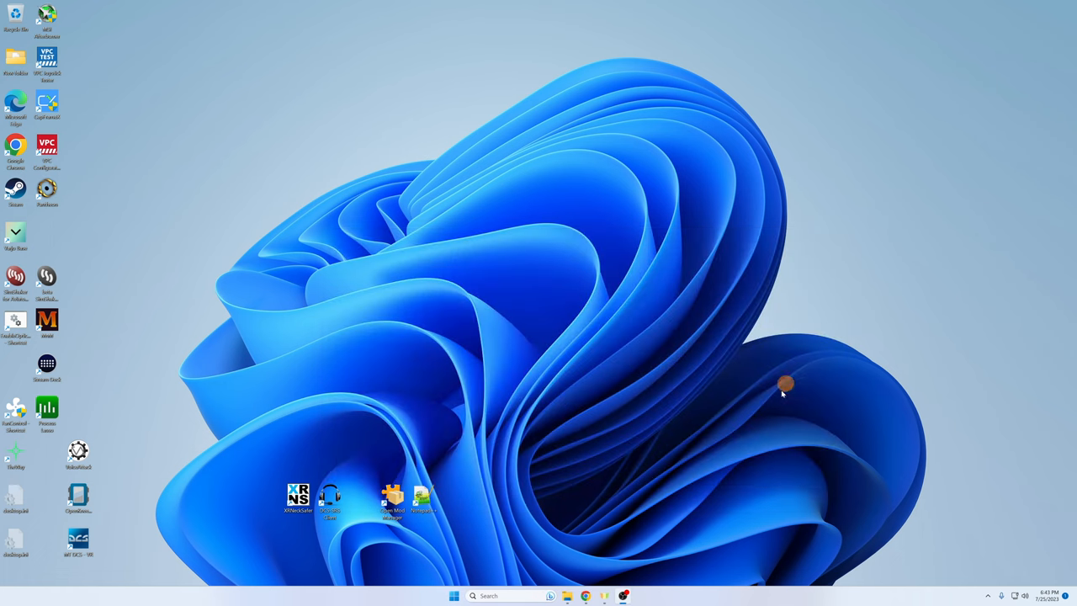
pyautogui.moveTo(586, 595)
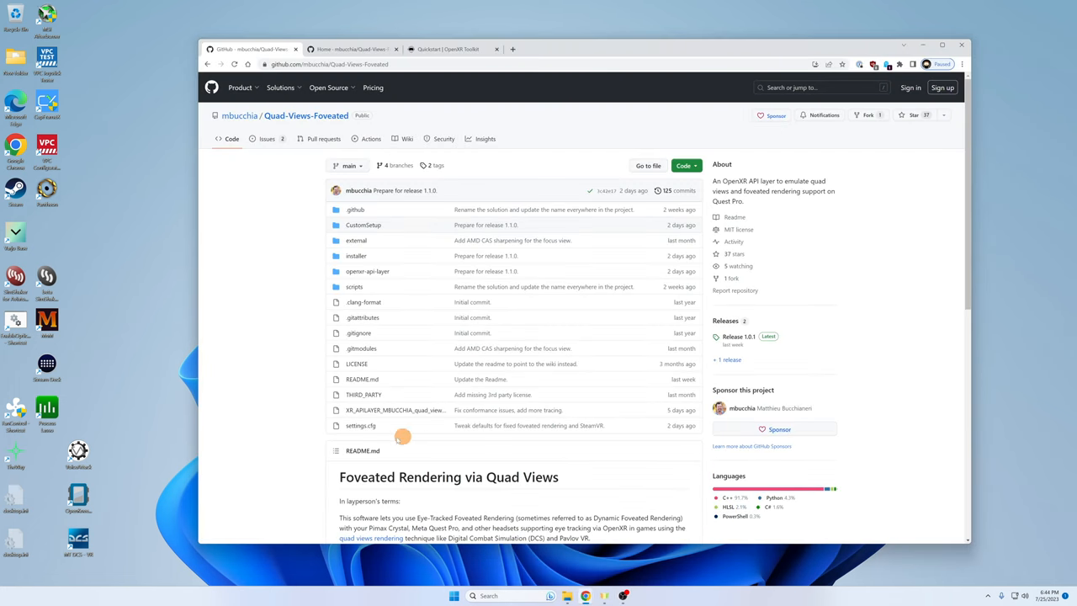
pyautogui.moveTo(258, 354)
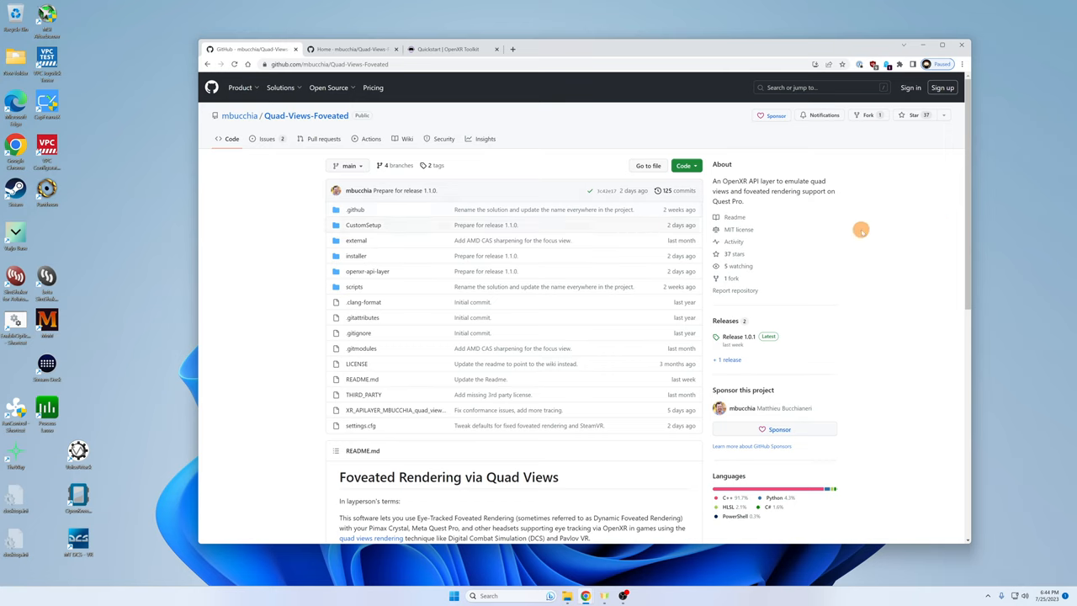
pyautogui.moveTo(345, 44)
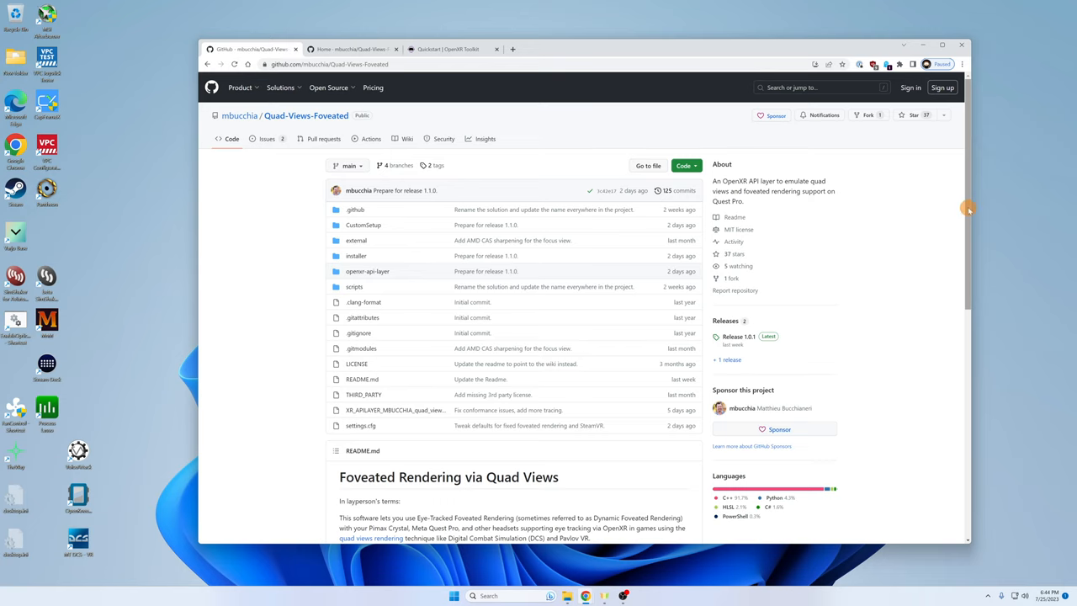
# Scroll through the mbucchia/Quad-Views-Foveated README setup notes.
pyautogui.scroll(-3)
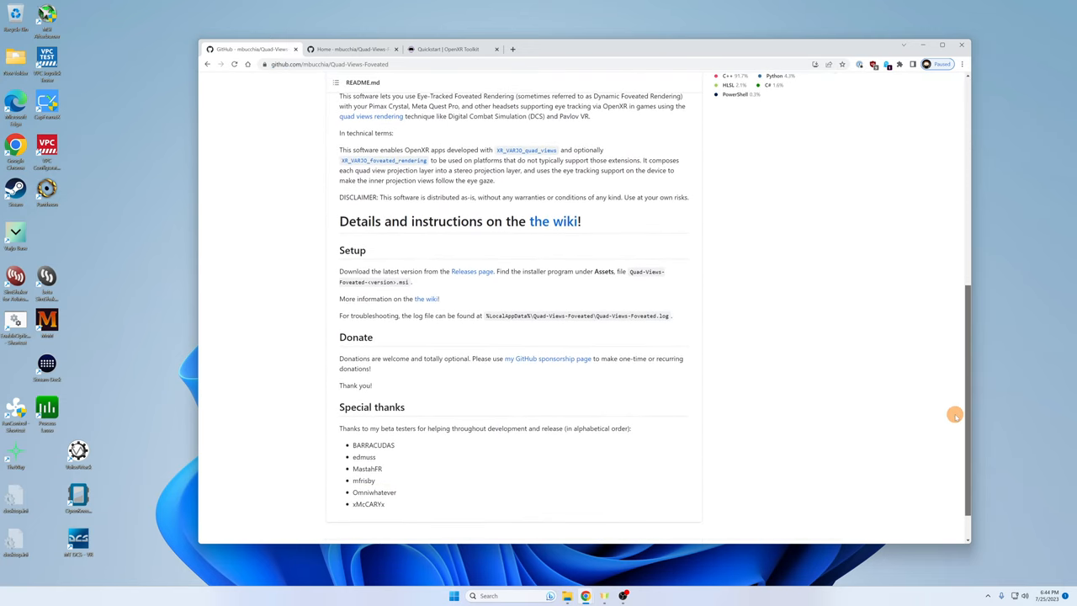
pyautogui.moveTo(600, 263)
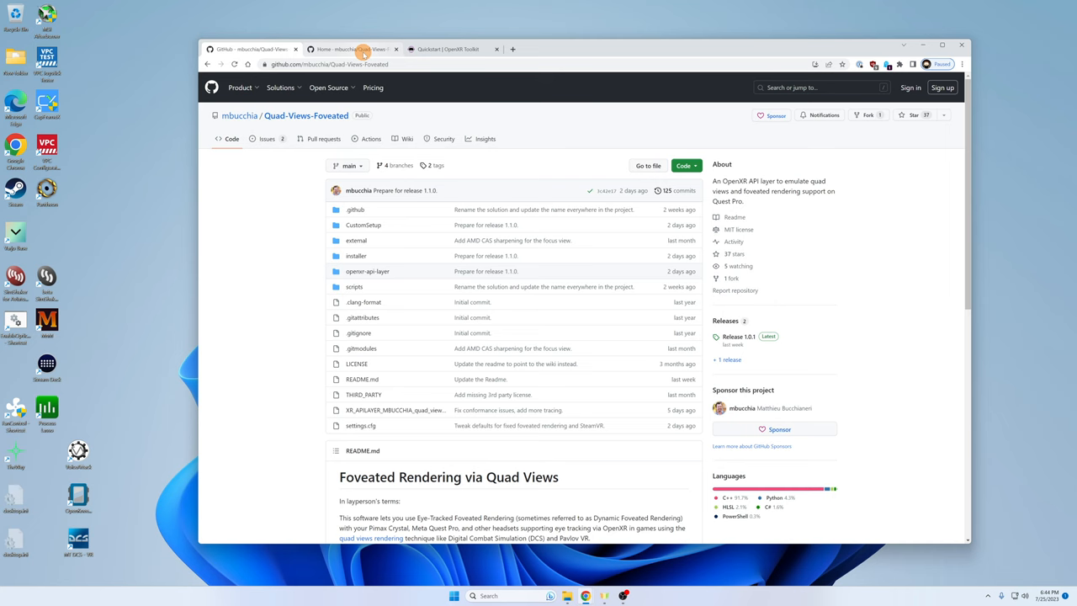
# Read the wiki Home page past compatibility tables to the DCS World and OpenXR Toolkit sections.
pyautogui.click(409, 139)
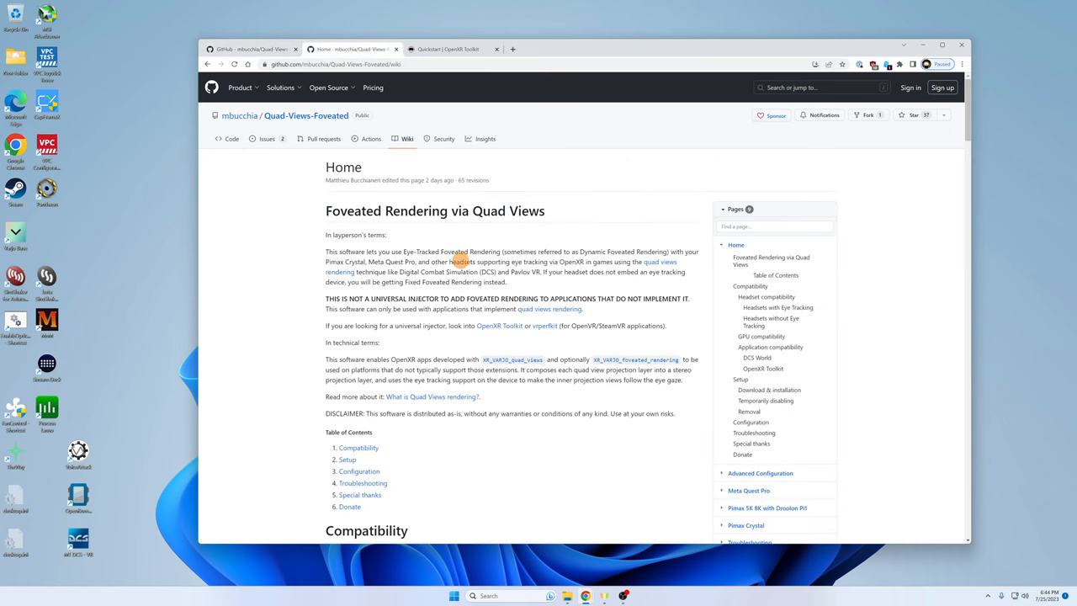
pyautogui.moveTo(426, 174)
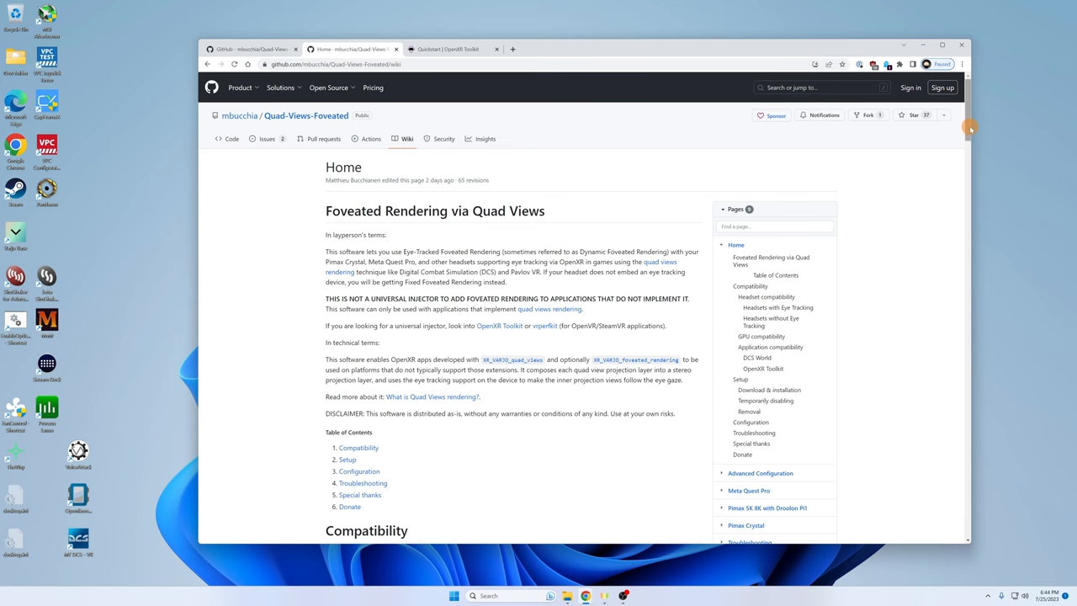
pyautogui.scroll(-3)
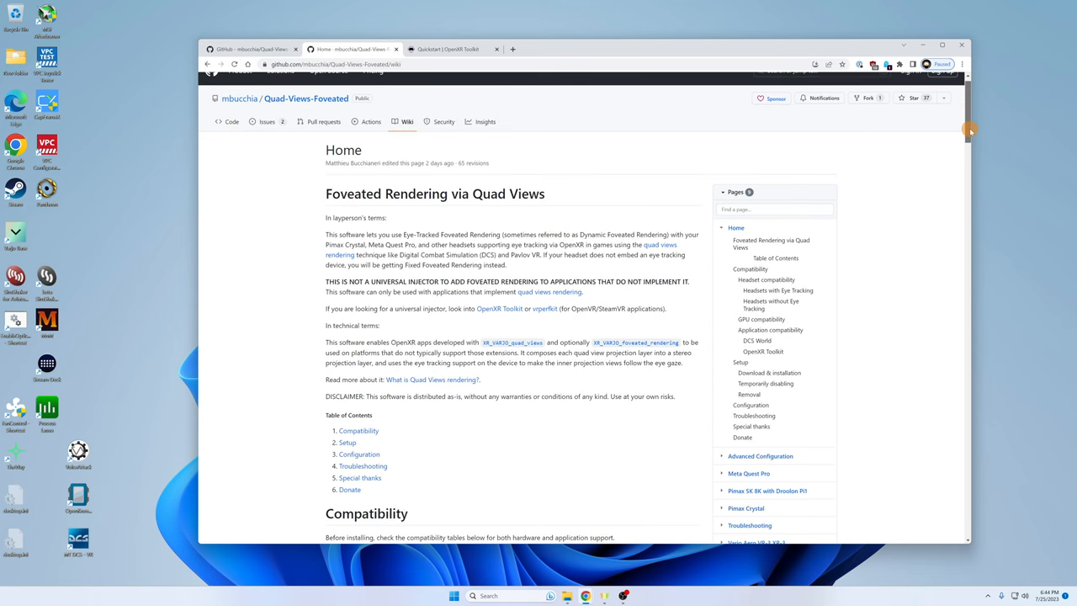
pyautogui.scroll(-3)
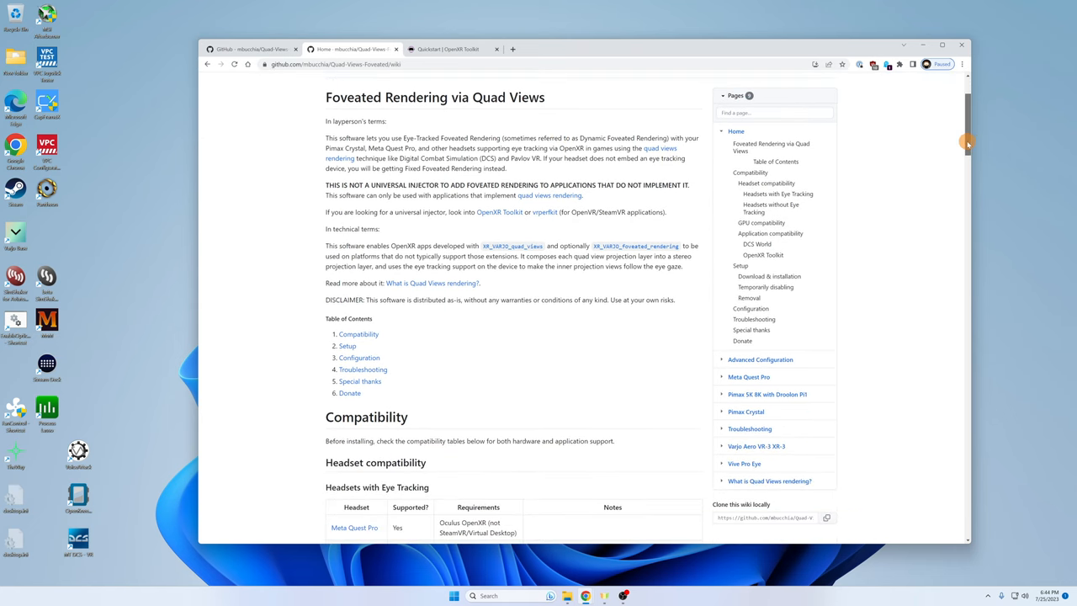
pyautogui.scroll(-3)
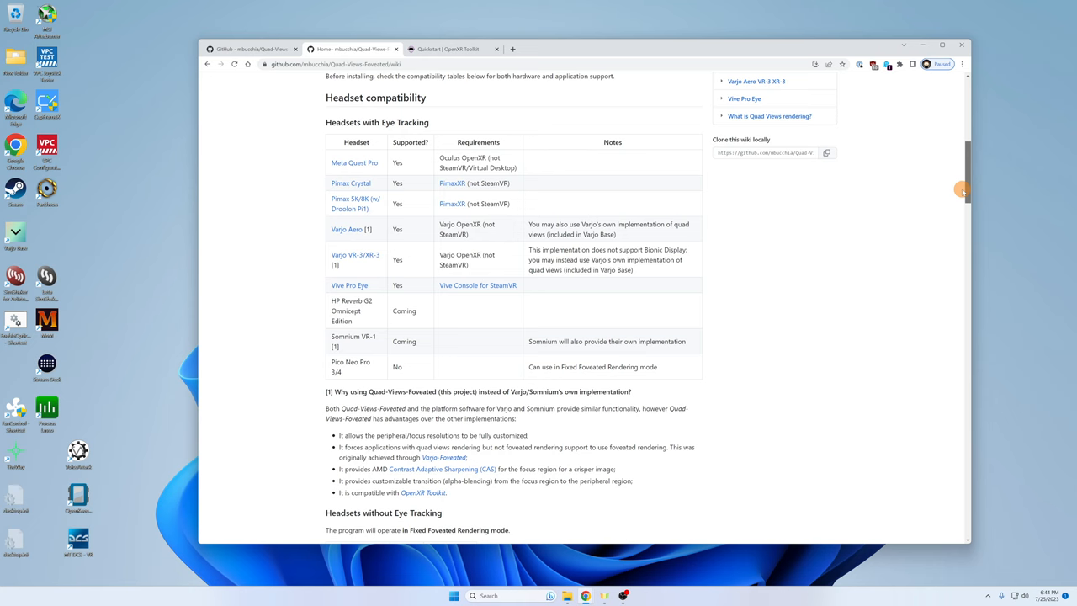
pyautogui.scroll(-3)
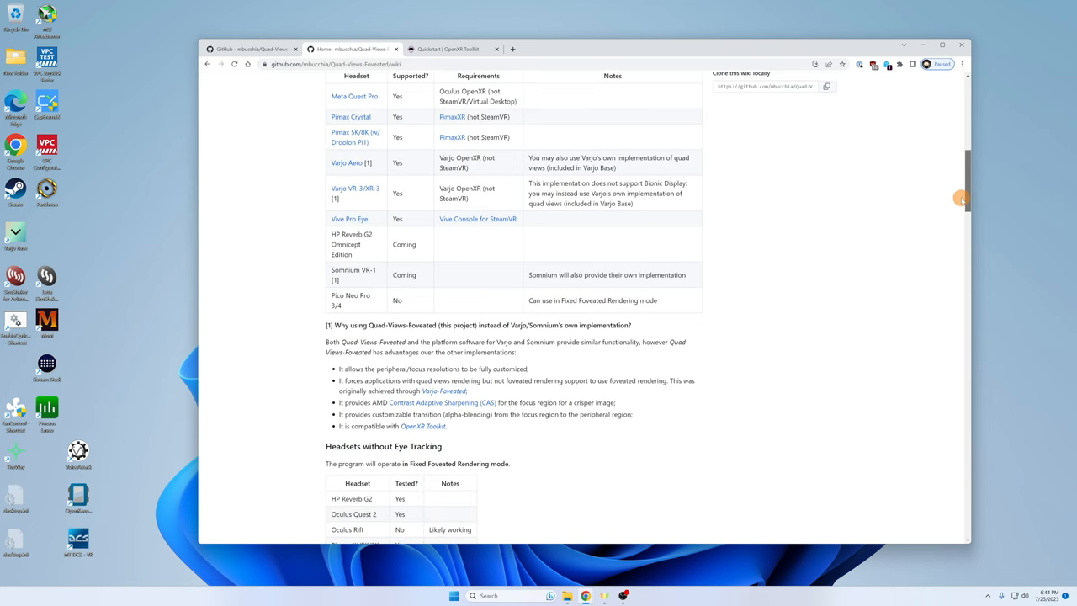
pyautogui.scroll(-3)
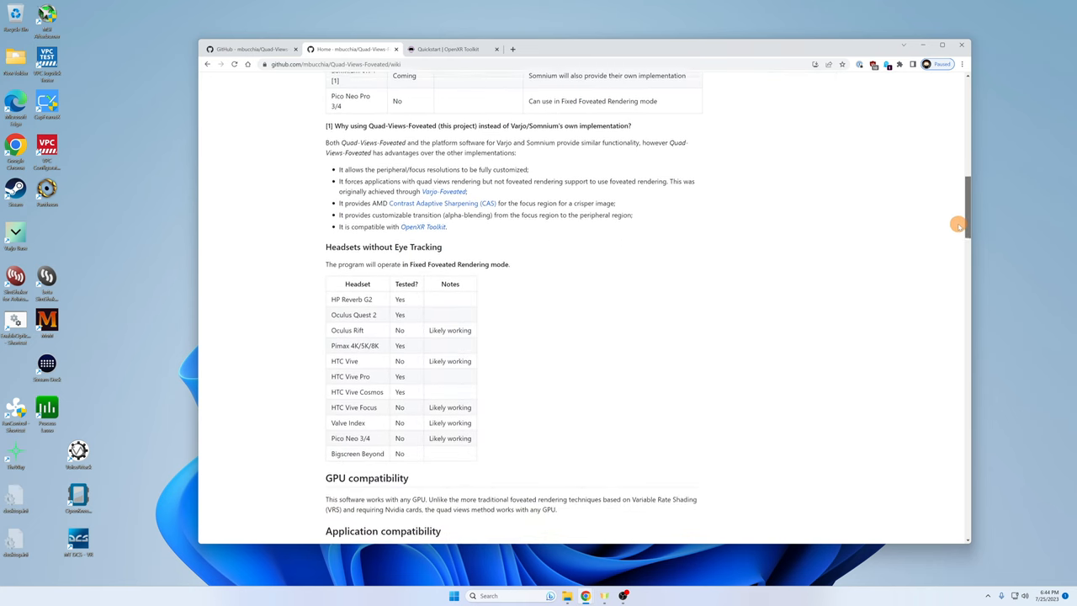
pyautogui.scroll(-3)
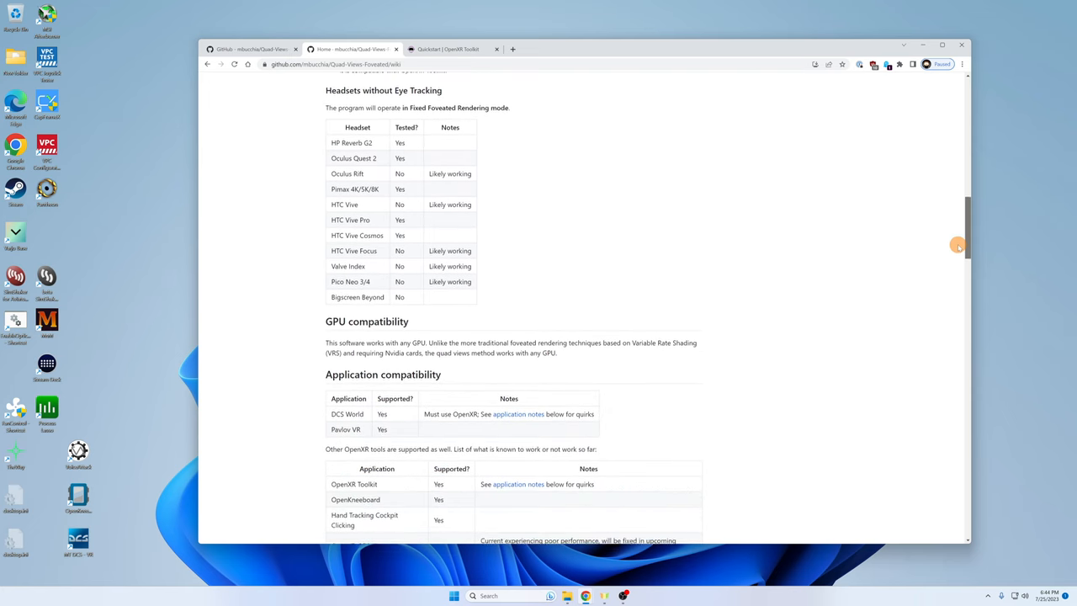
pyautogui.scroll(-3)
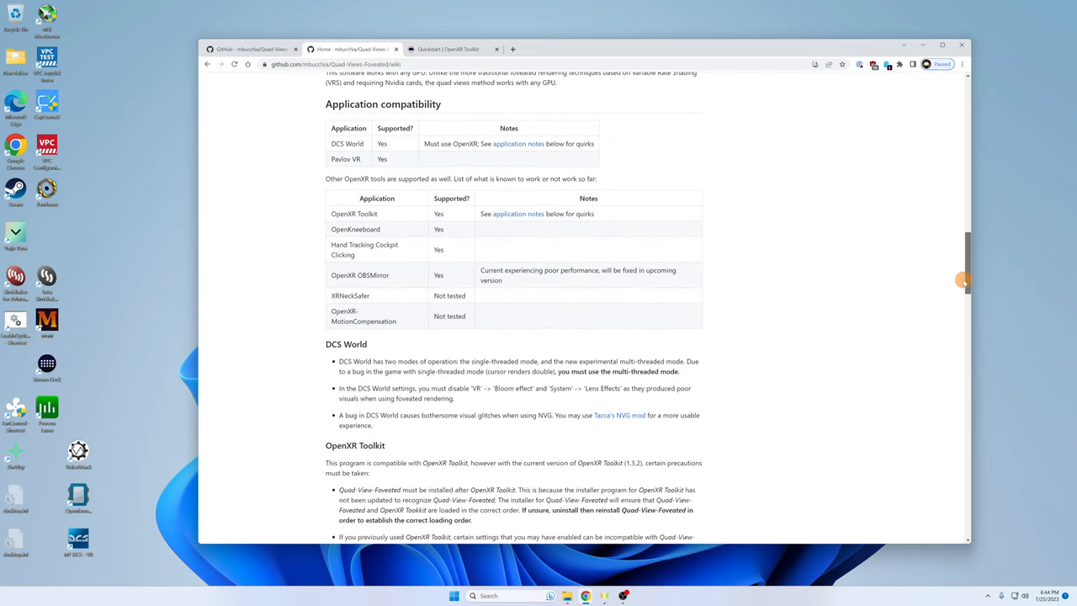
pyautogui.moveTo(769, 269)
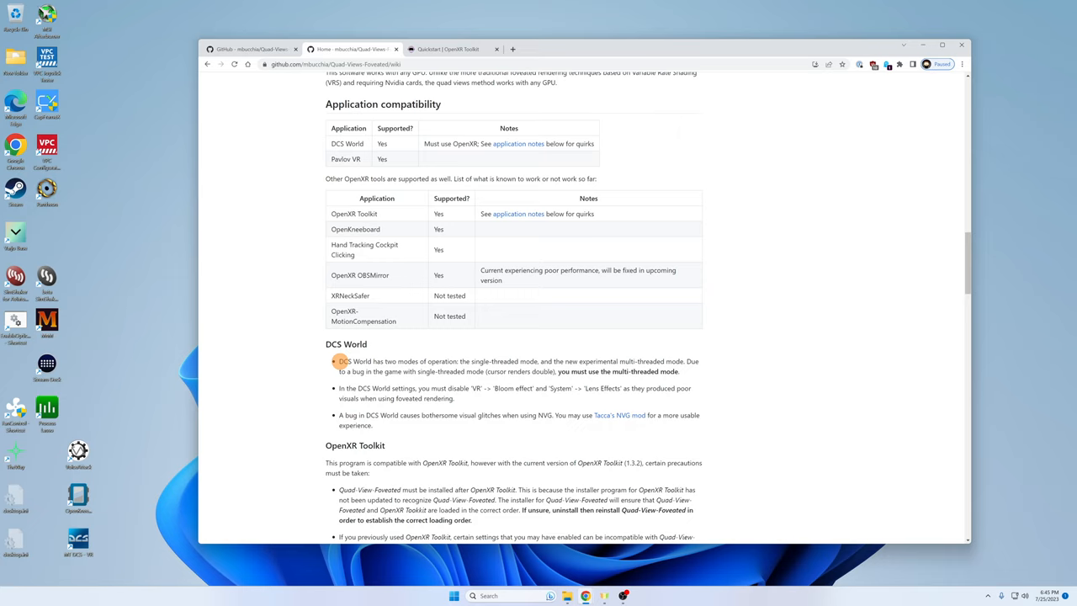
pyautogui.moveTo(327, 388)
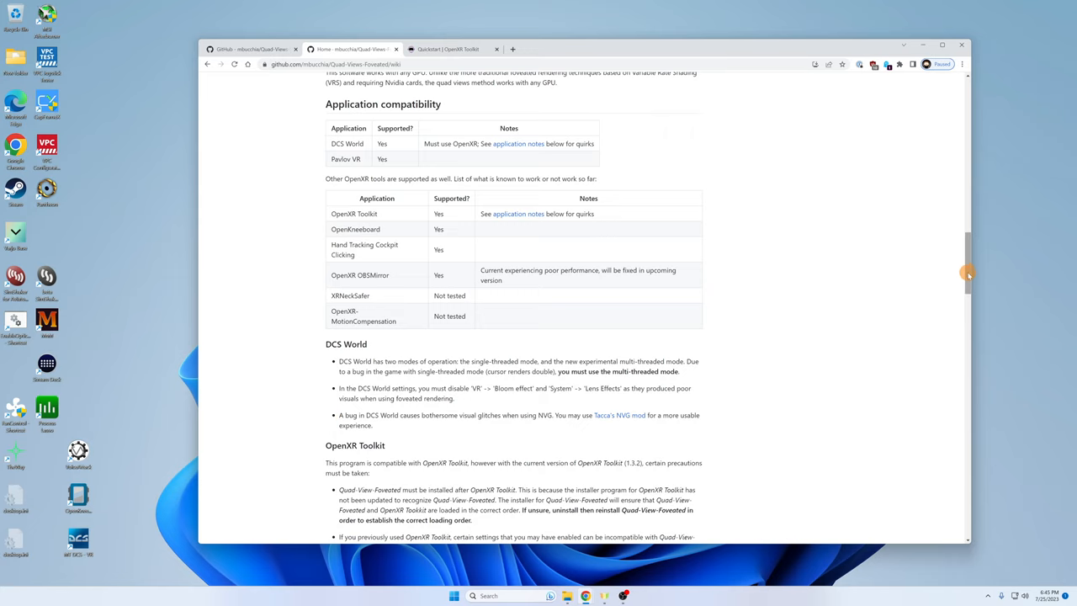
pyautogui.scroll(-3)
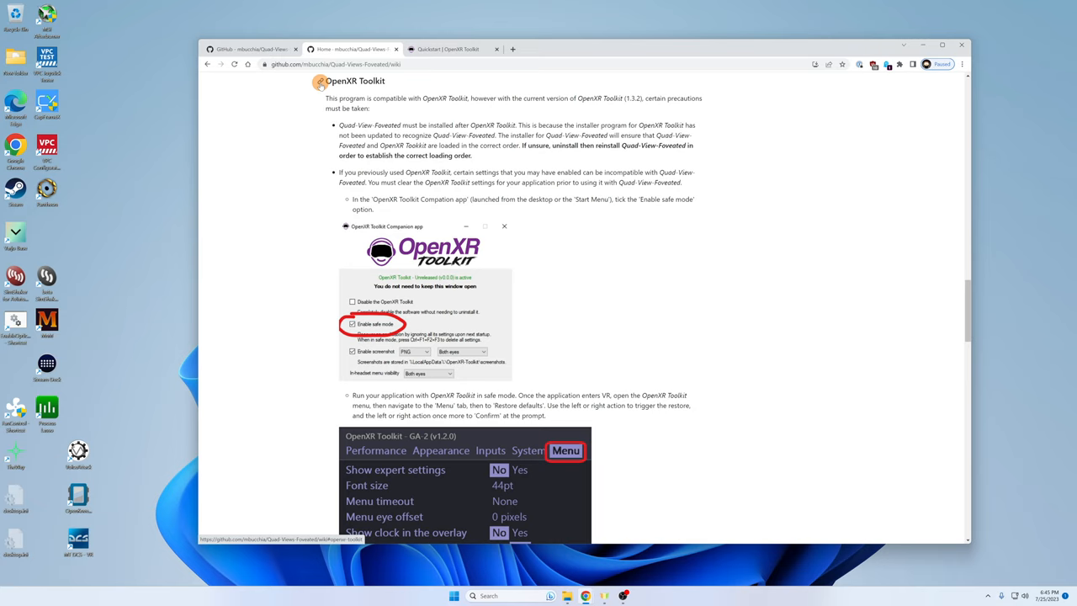
pyautogui.moveTo(306, 127)
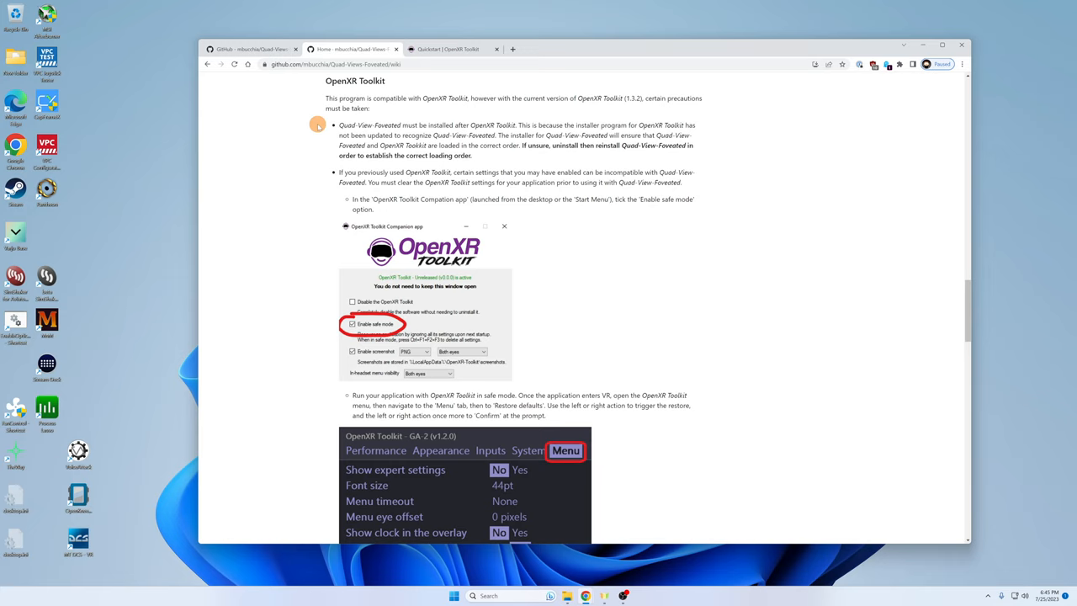
pyautogui.moveTo(328, 173)
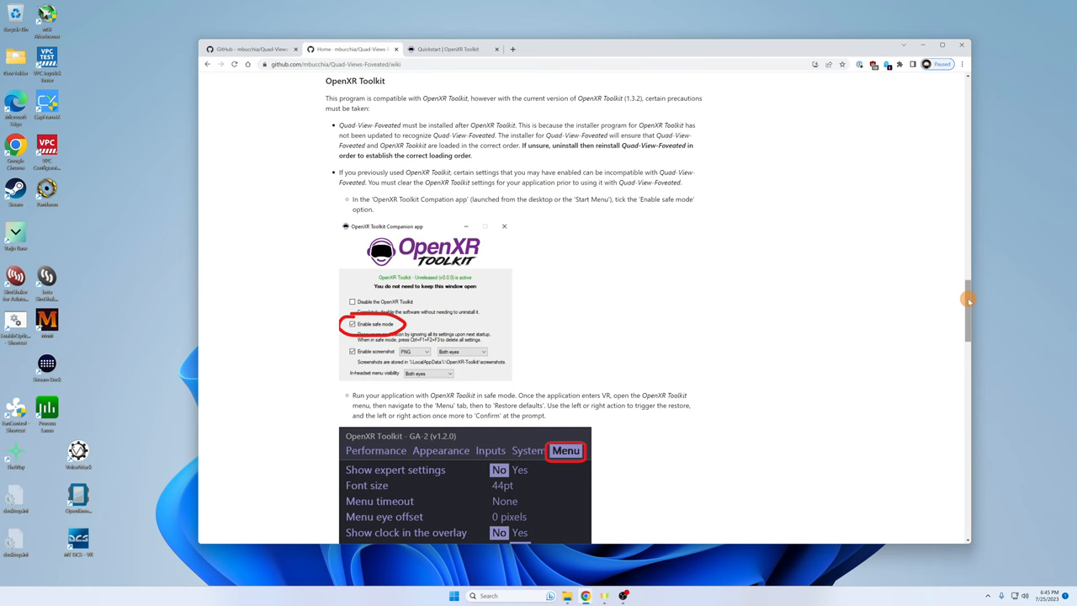
# Scroll the wiki down to the Setup > Download & installation section.
pyautogui.scroll(-3)
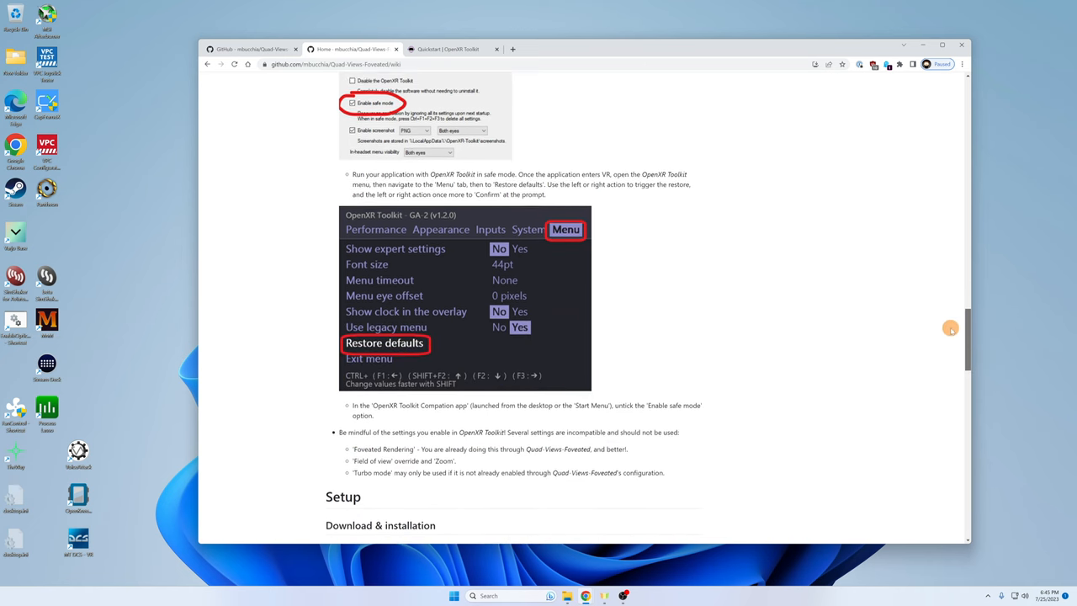
pyautogui.scroll(-3)
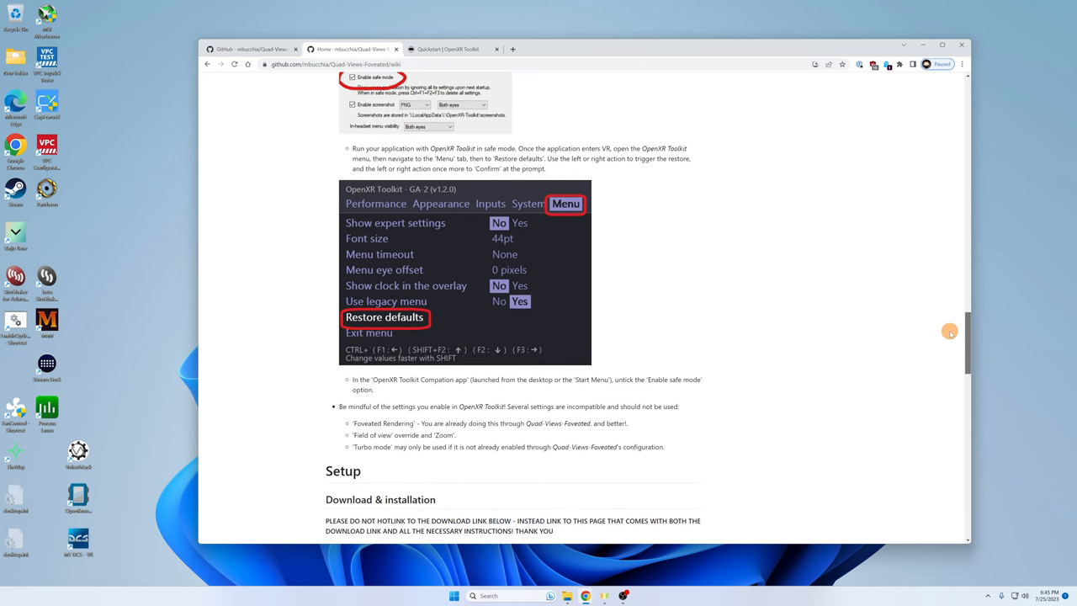
pyautogui.scroll(-3)
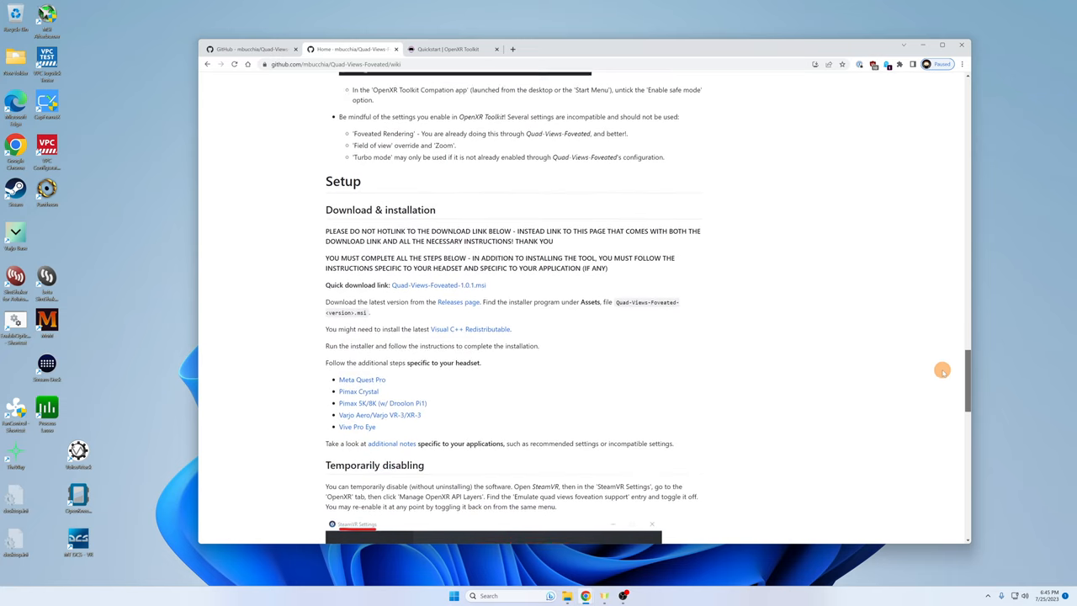
pyautogui.scroll(-3)
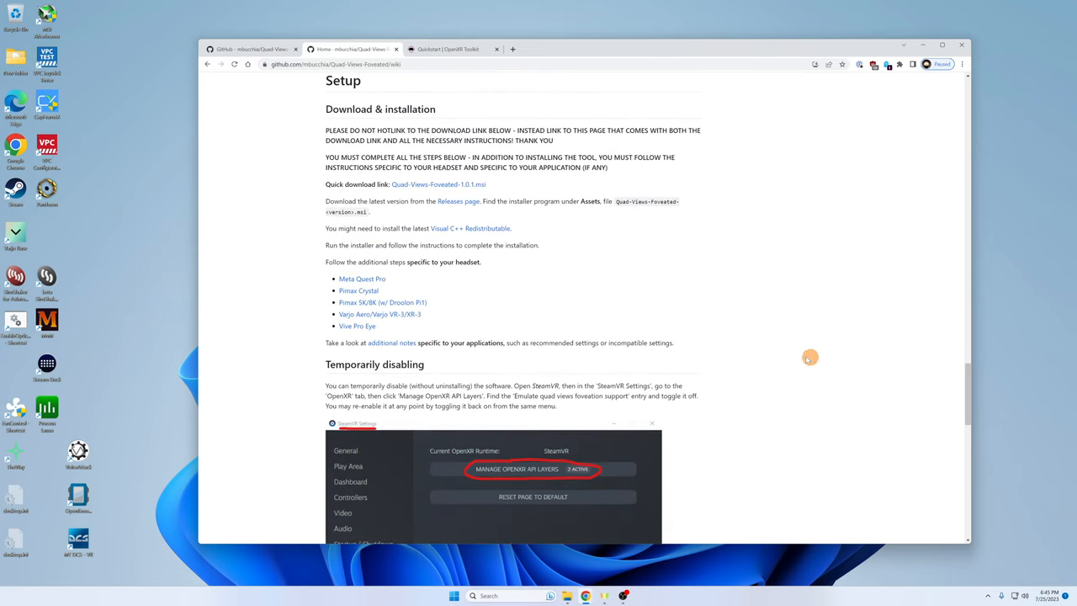
pyautogui.moveTo(372, 202)
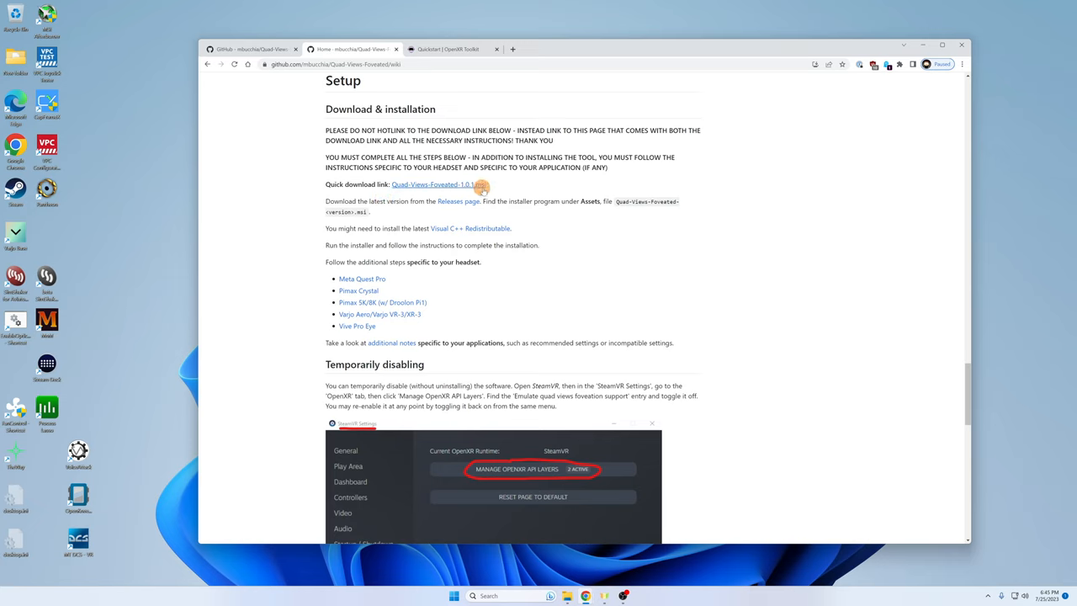
pyautogui.moveTo(609, 181)
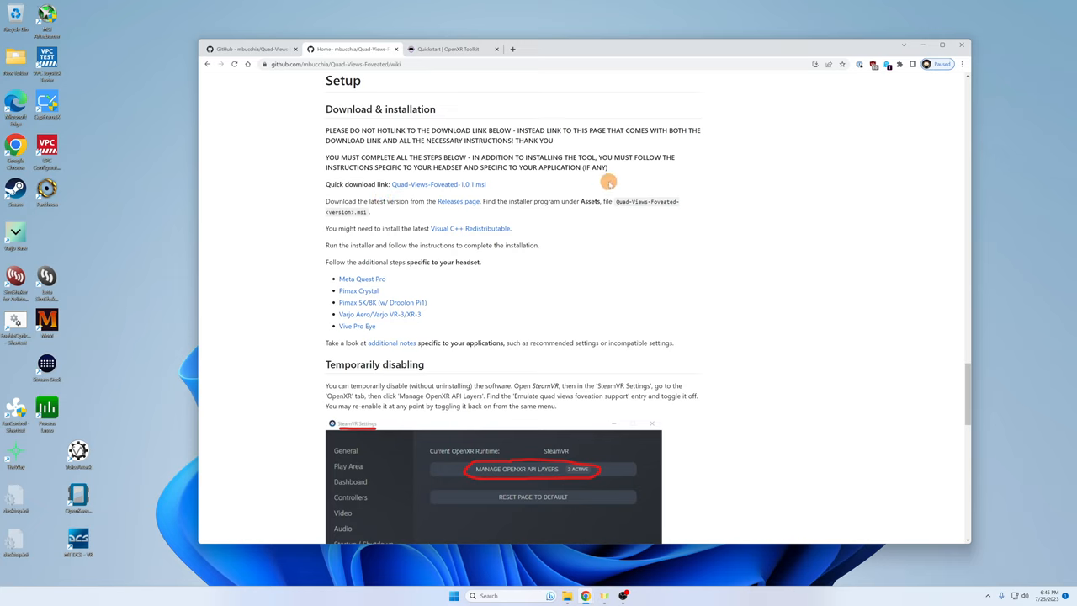
pyautogui.moveTo(638, 228)
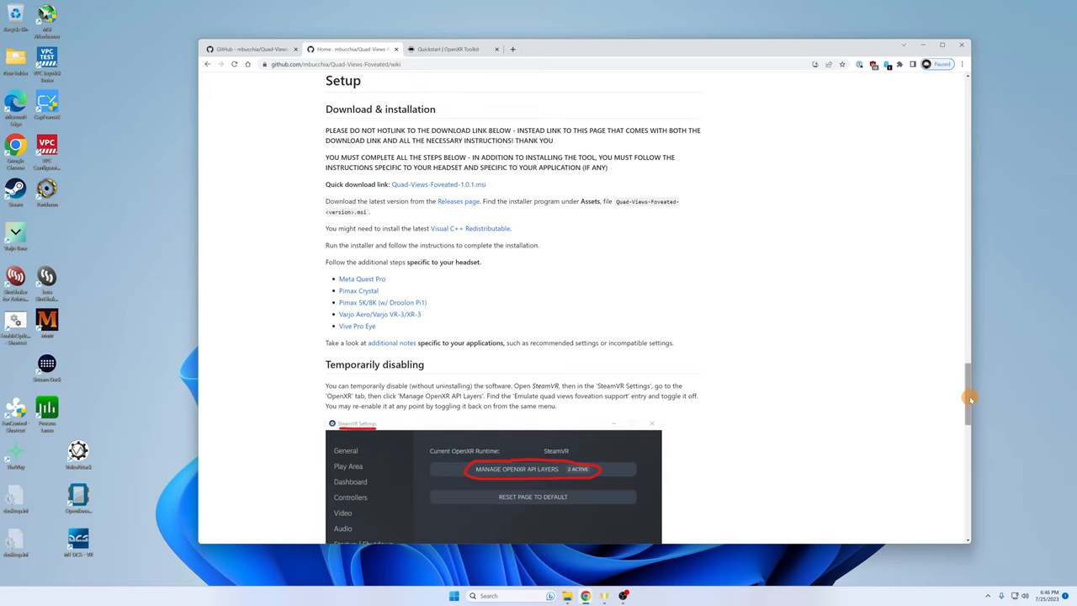
# Highlight the sentence 'Quad-View-Foveated must be installed after OpenXR Toolkit'.
pyautogui.scroll(-3)
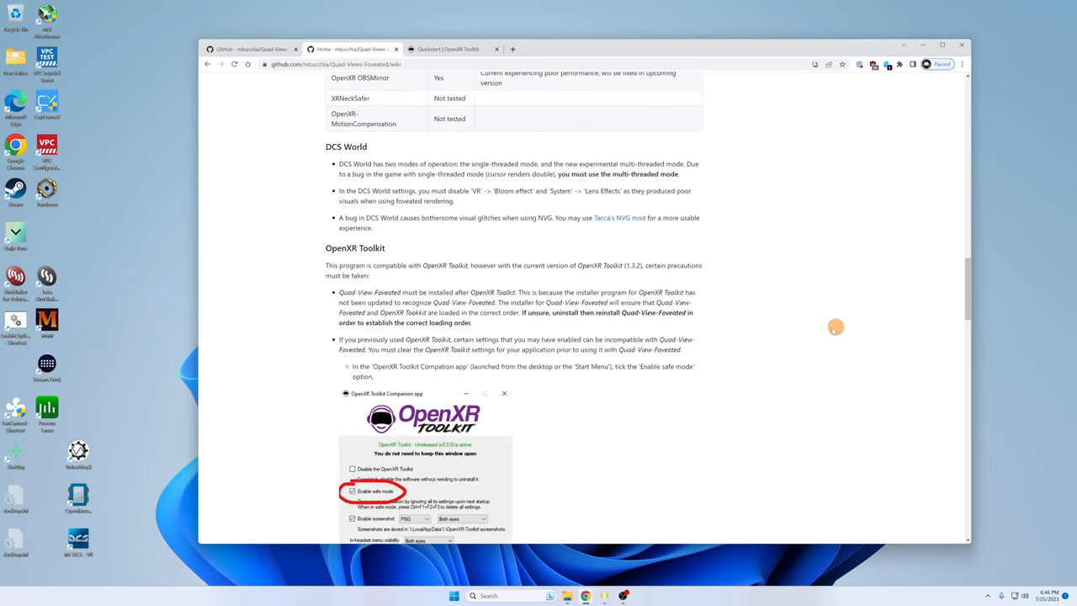
pyautogui.moveTo(863, 326)
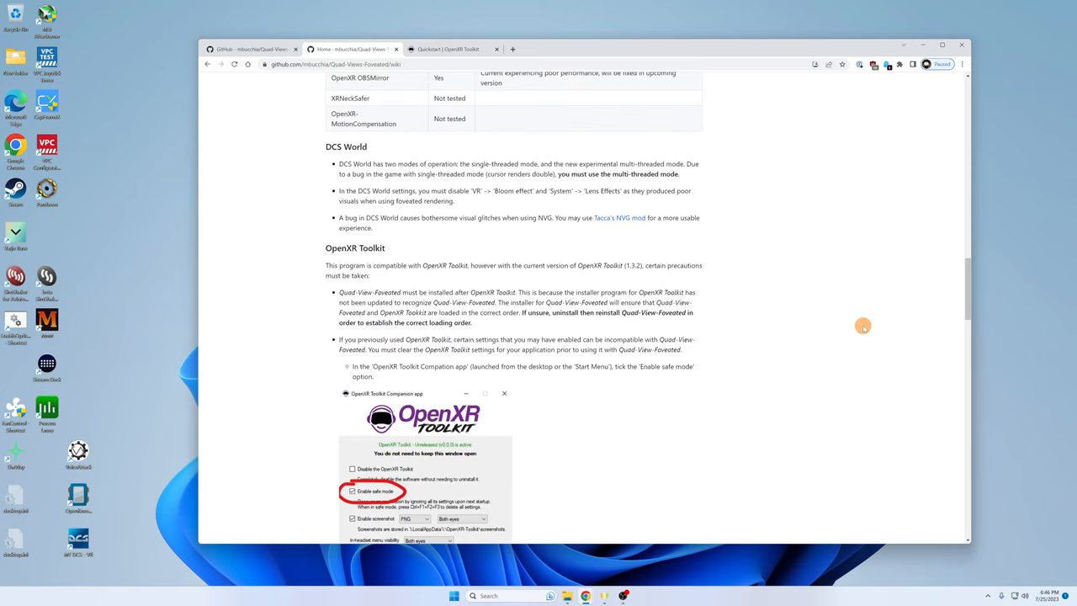
pyautogui.moveTo(456, 292)
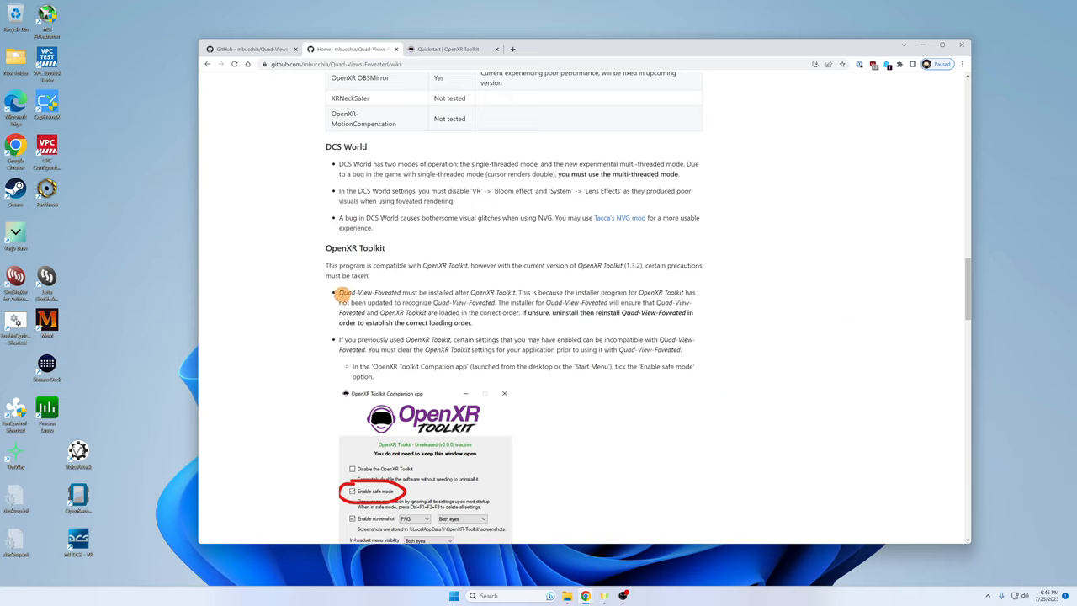
pyautogui.moveTo(340, 292); pyautogui.dragTo(517, 292)
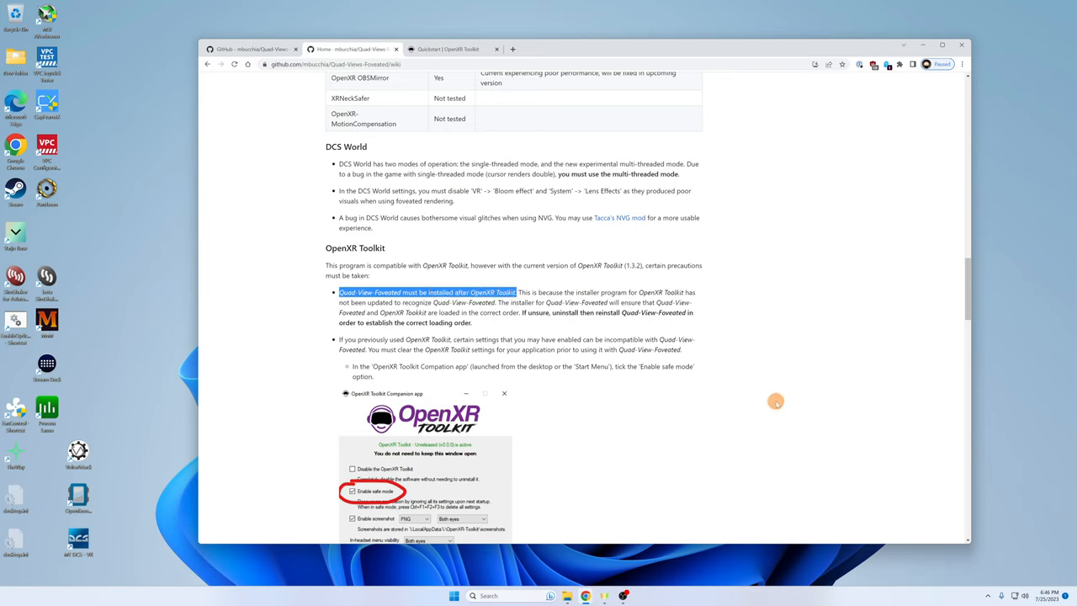
pyautogui.moveTo(951, 284)
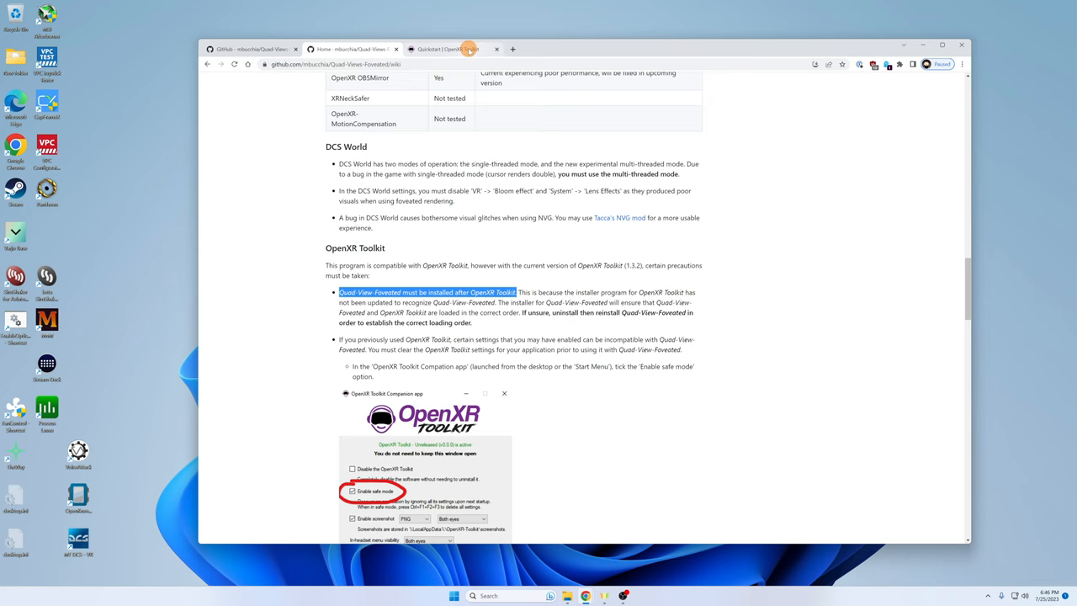
# Jump to the Downloads section of the OpenXR Toolkit Quickstart page, showing version 1.3.2.
pyautogui.click(467, 48)
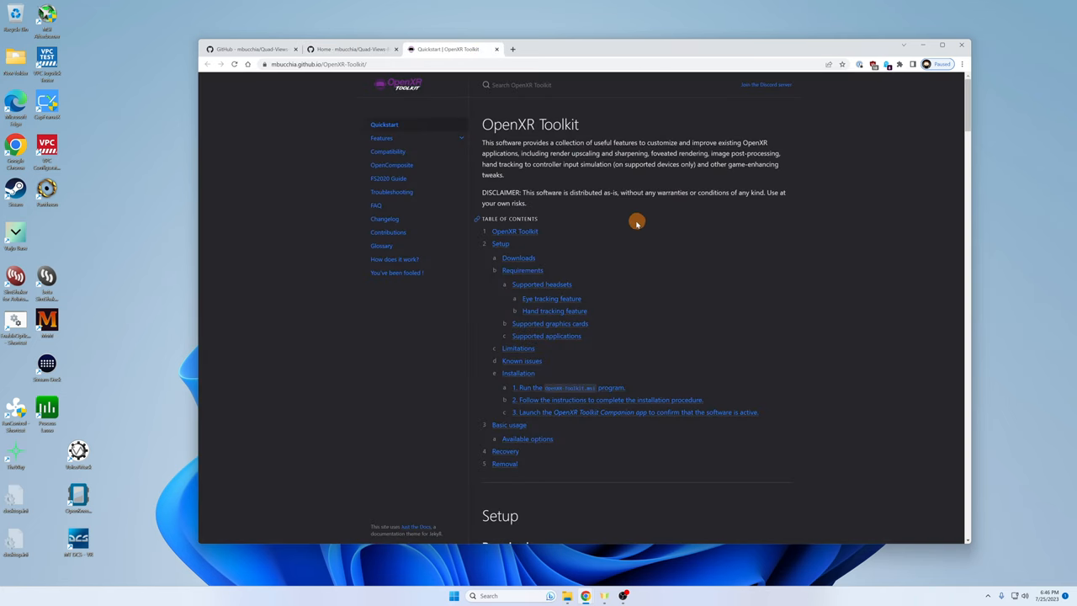
pyautogui.moveTo(515, 258)
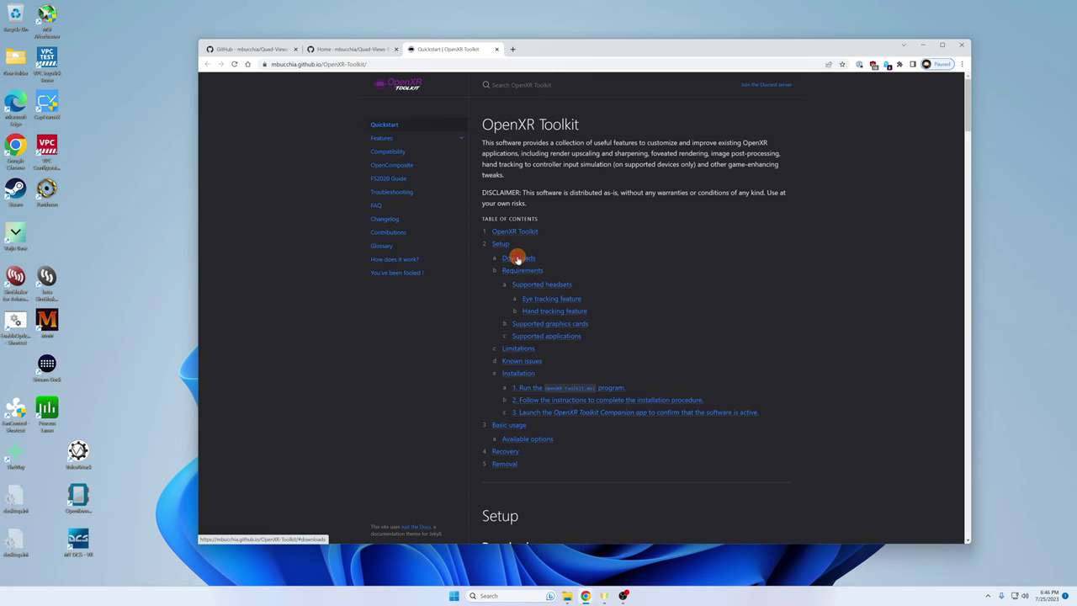
pyautogui.click(516, 257)
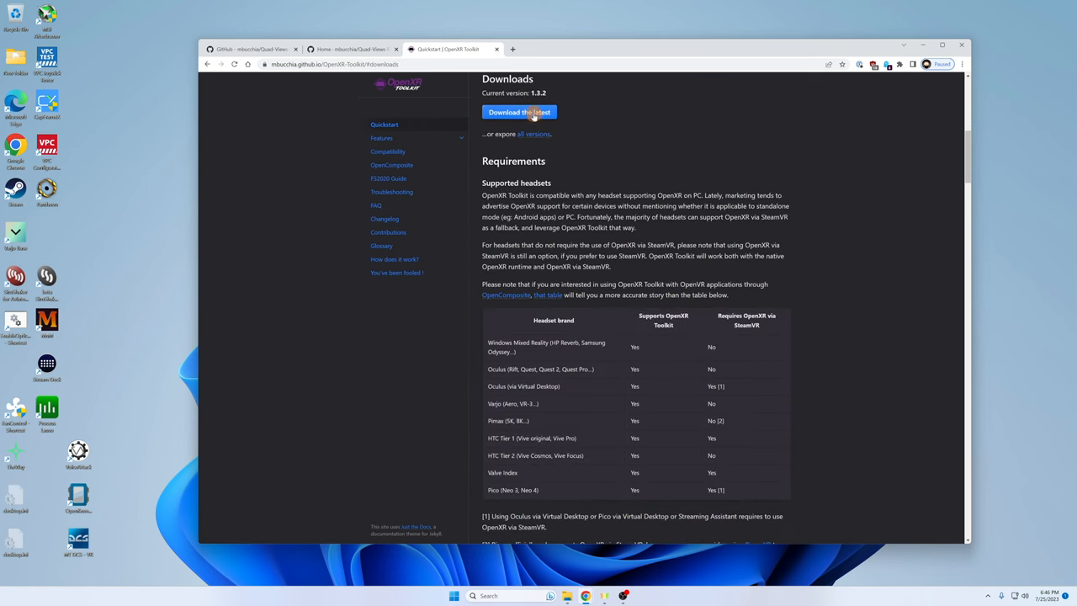
pyautogui.moveTo(509, 120)
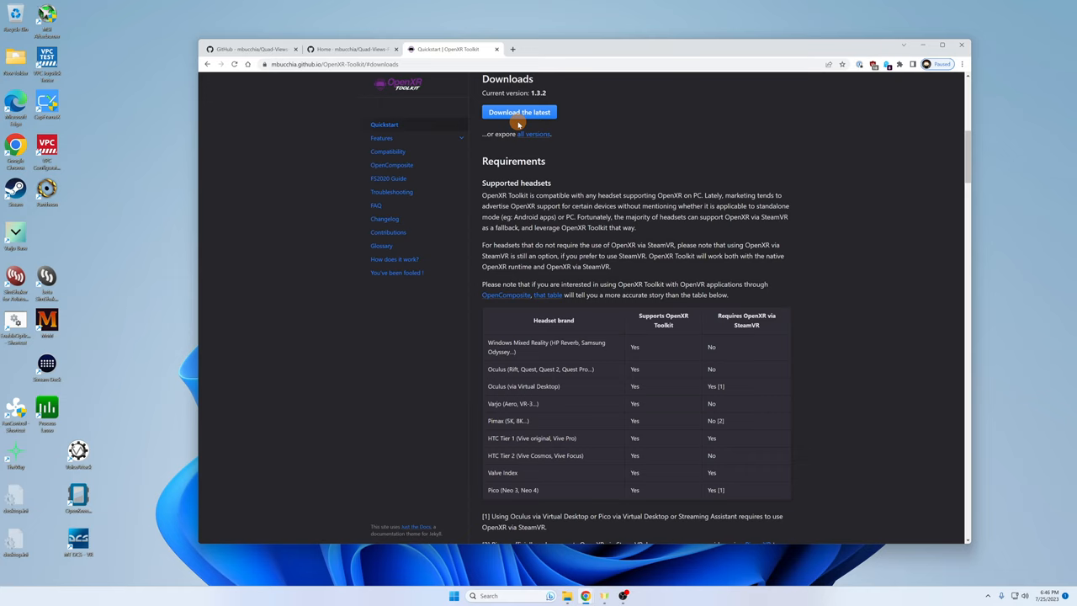
pyautogui.moveTo(659, 128)
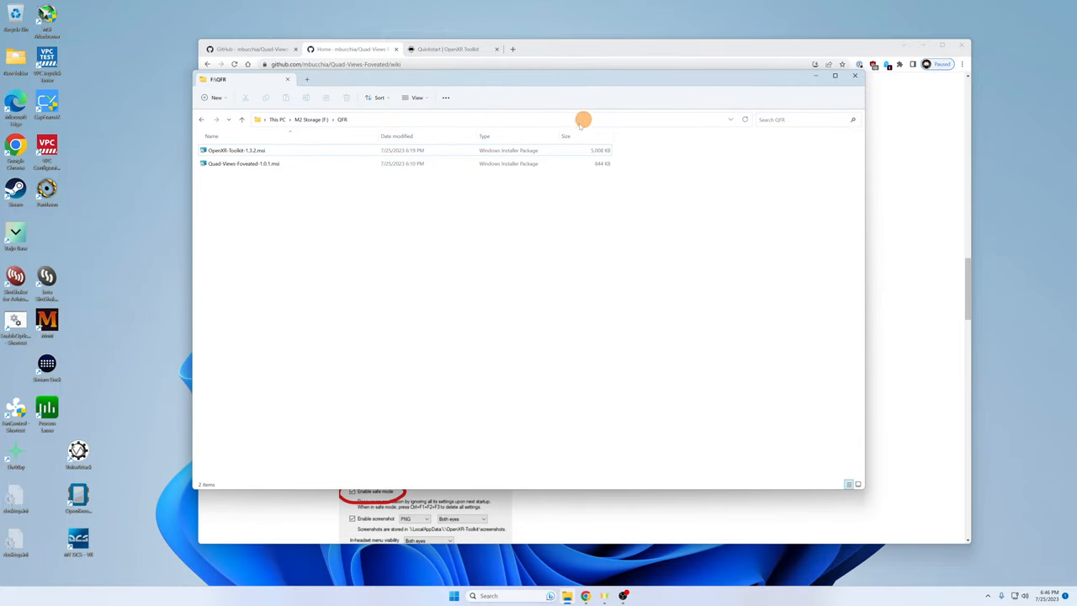
# Run OpenXR-Toolkit-1.3.2.msi, agree to the license, install, and close the setup.
pyautogui.click(243, 163)
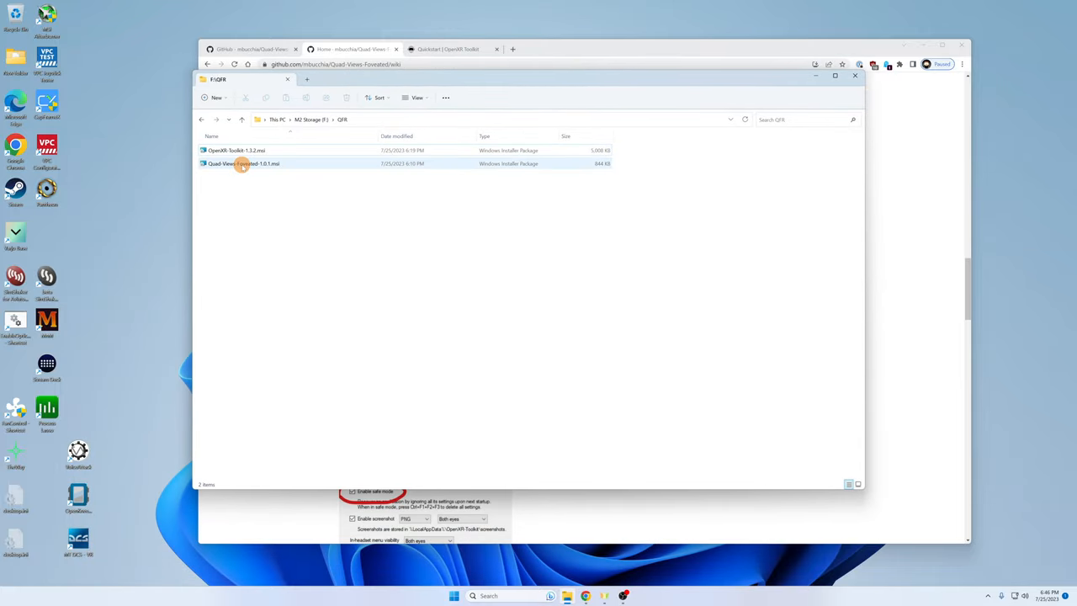
pyautogui.click(235, 150)
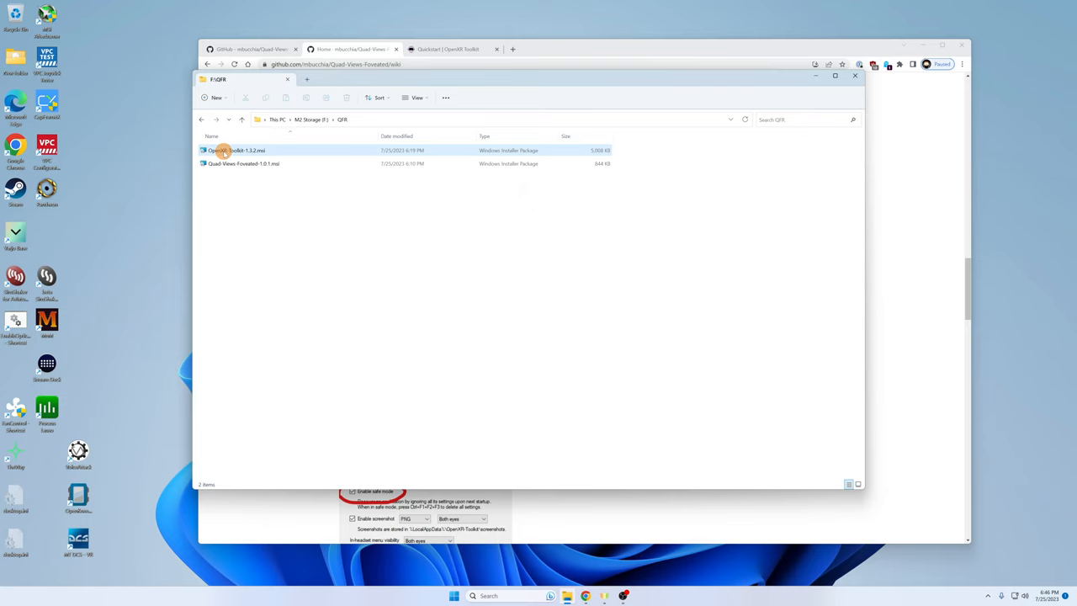
pyautogui.click(233, 150)
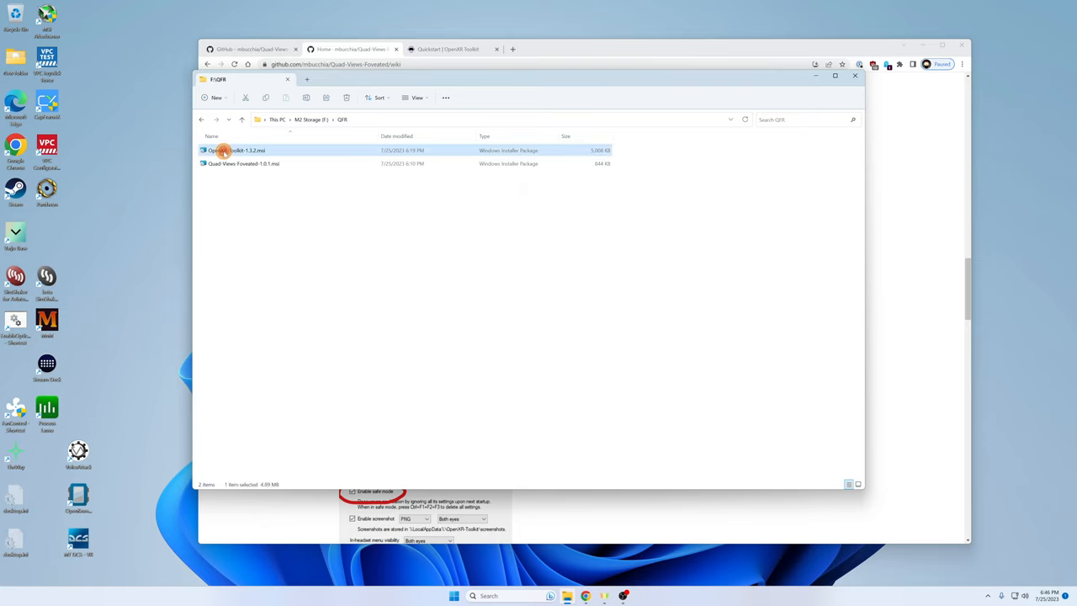
pyautogui.doubleClick(236, 150)
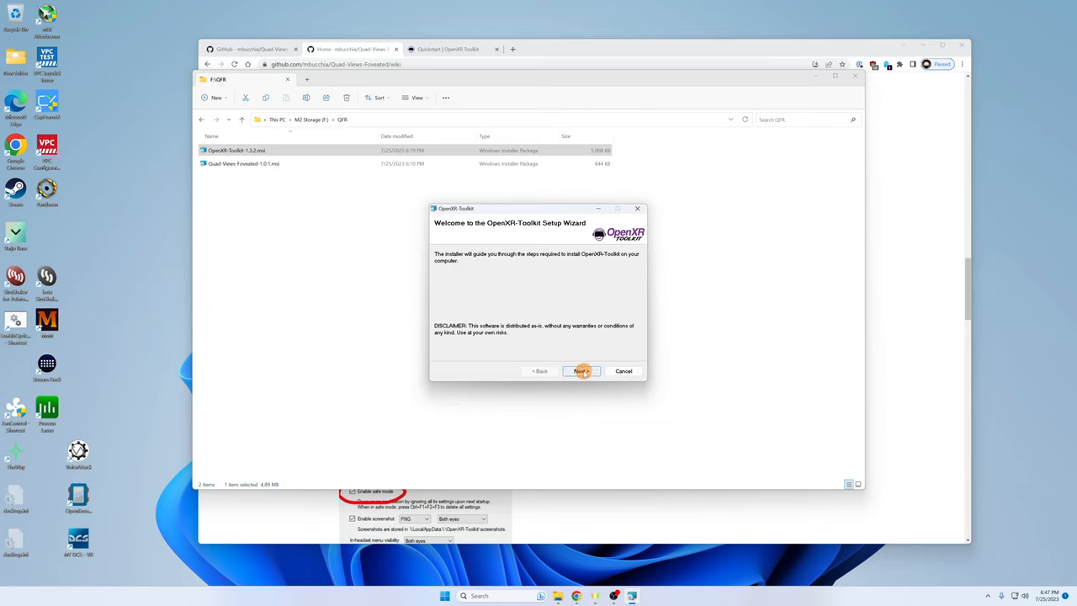
pyautogui.click(581, 371)
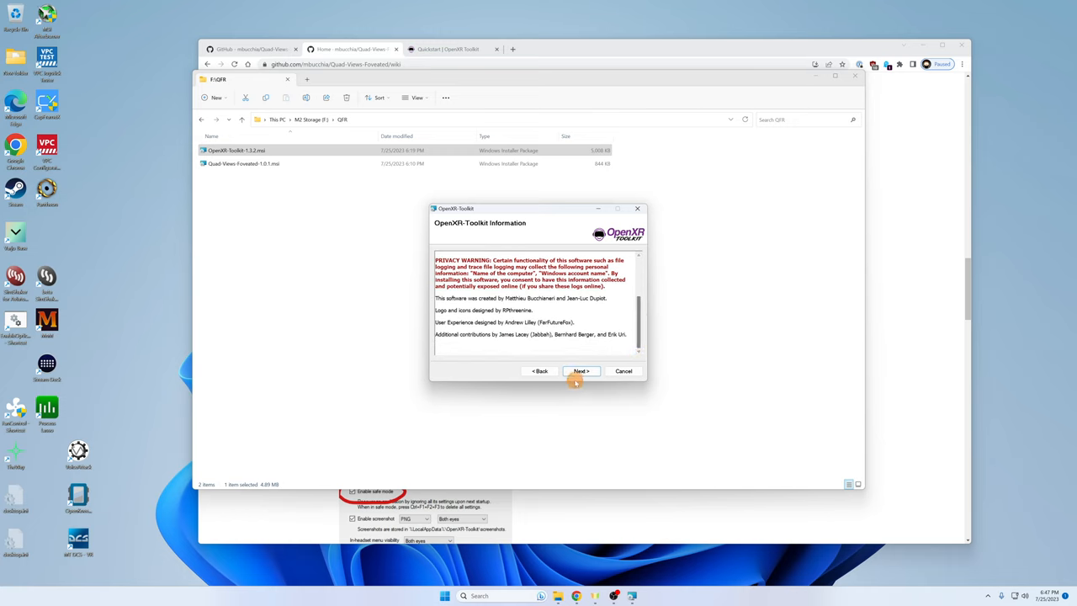
pyautogui.click(580, 371)
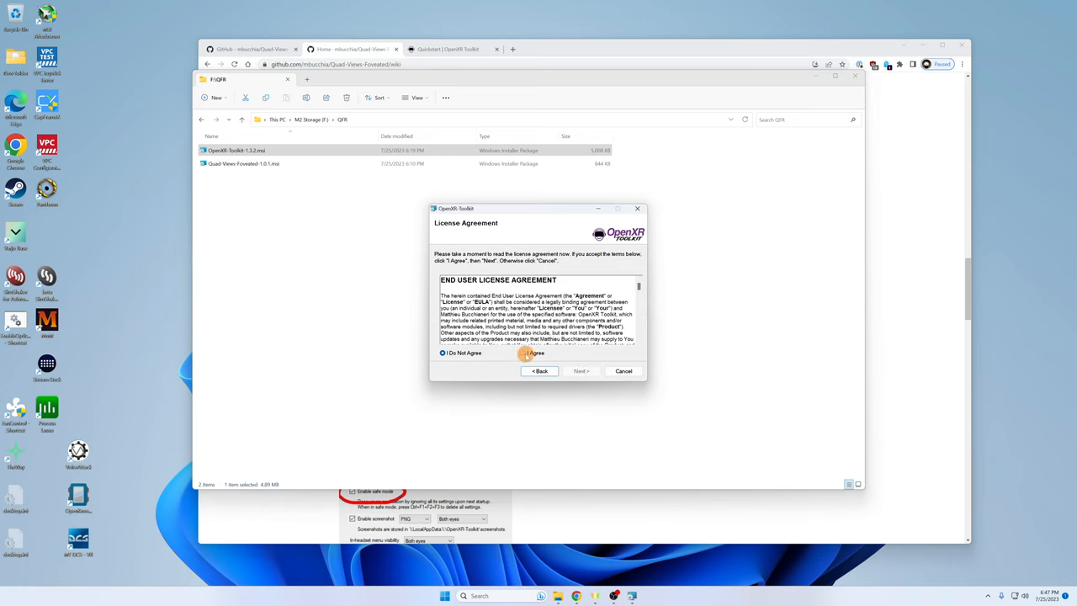
pyautogui.scroll(-3)
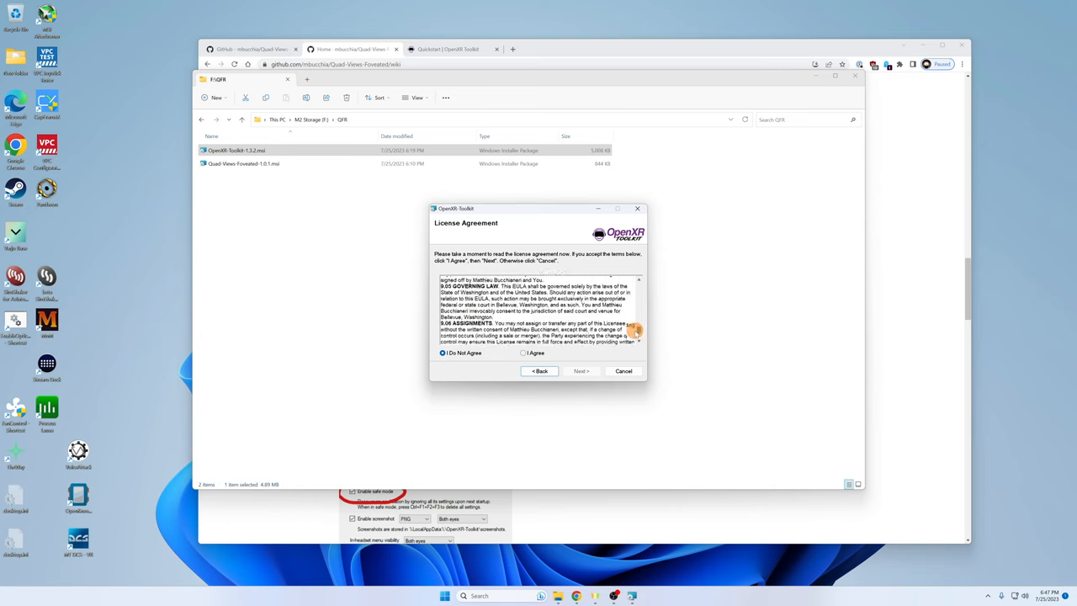
pyautogui.click(523, 352)
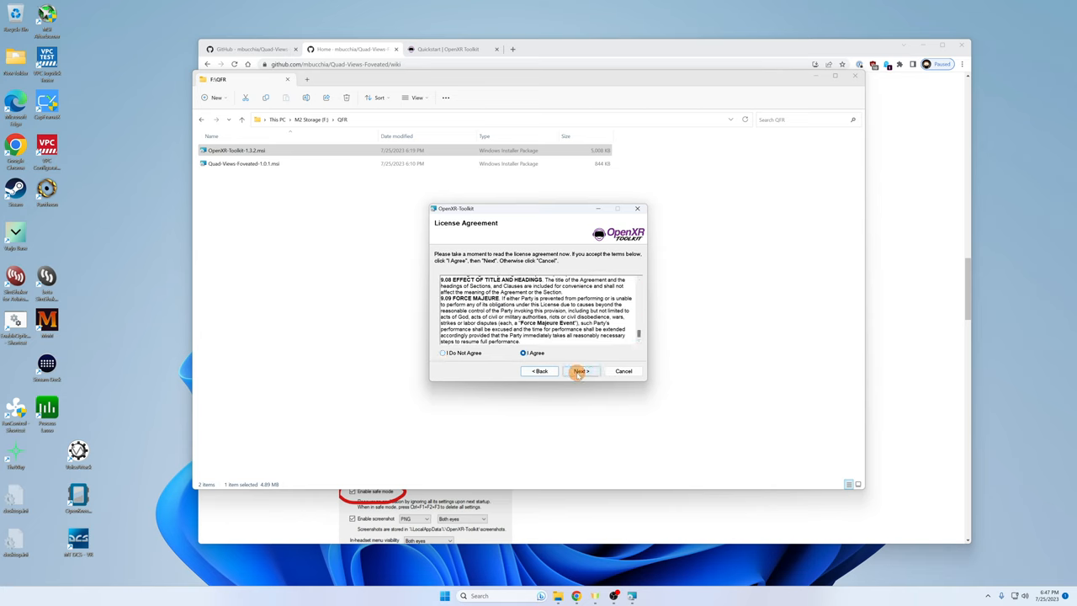
pyautogui.click(580, 371)
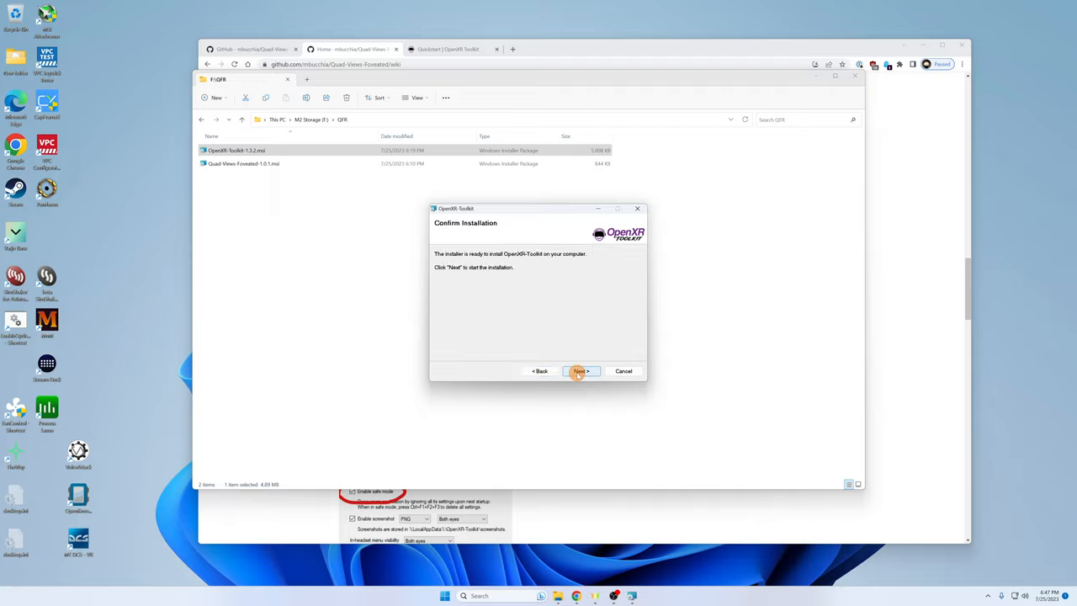
pyautogui.click(581, 371)
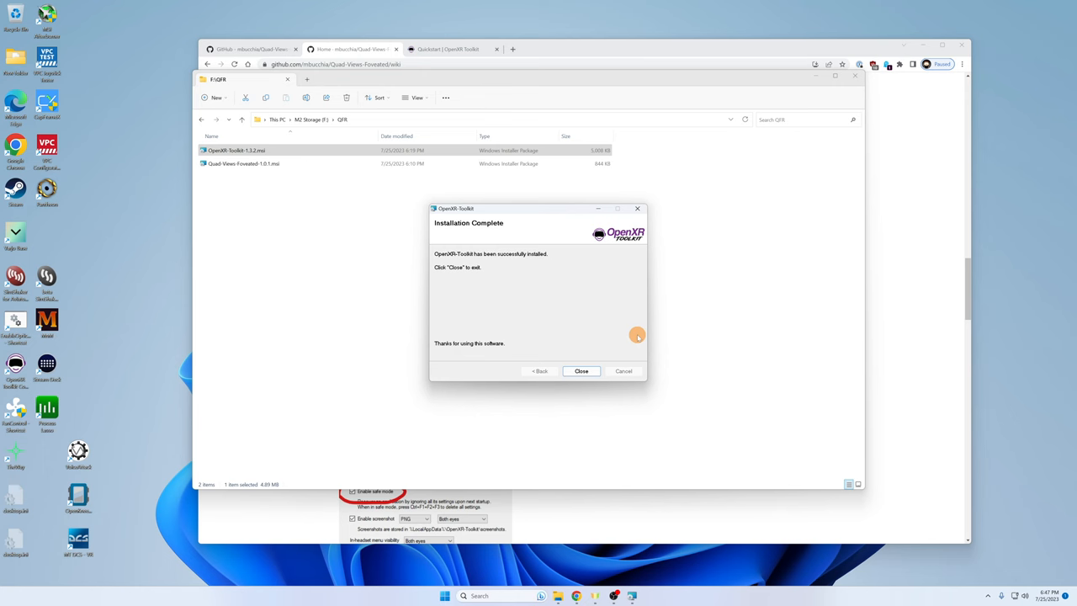
pyautogui.click(581, 370)
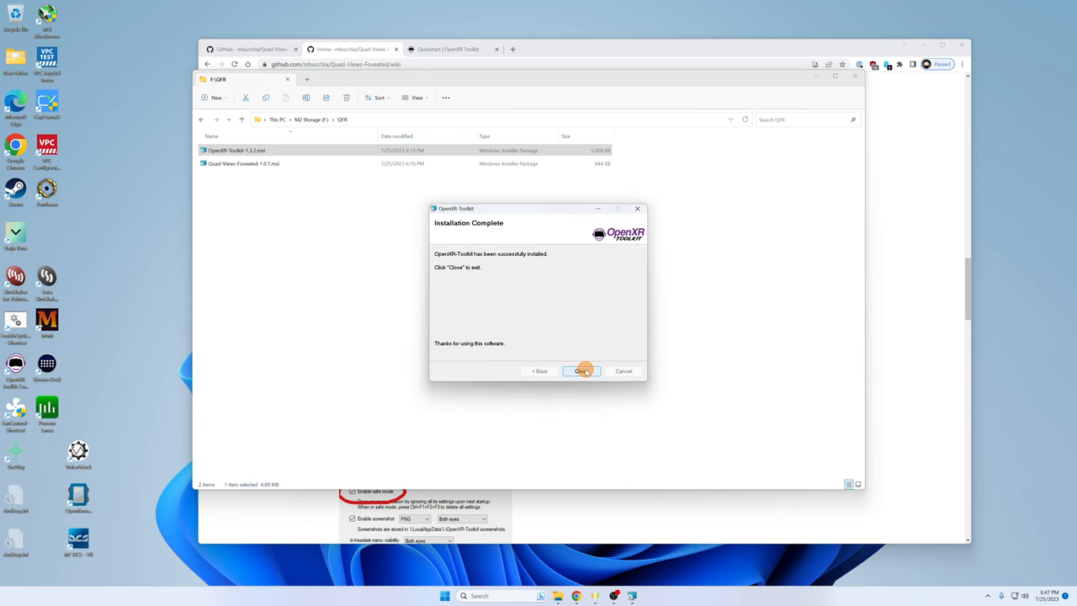
pyautogui.click(583, 370)
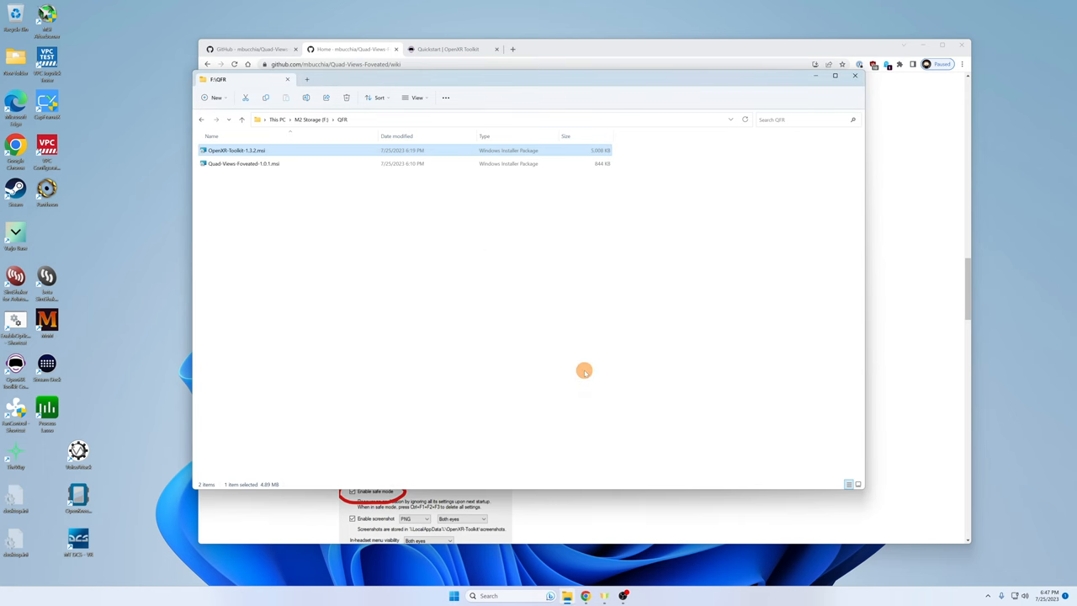
pyautogui.moveTo(601, 470)
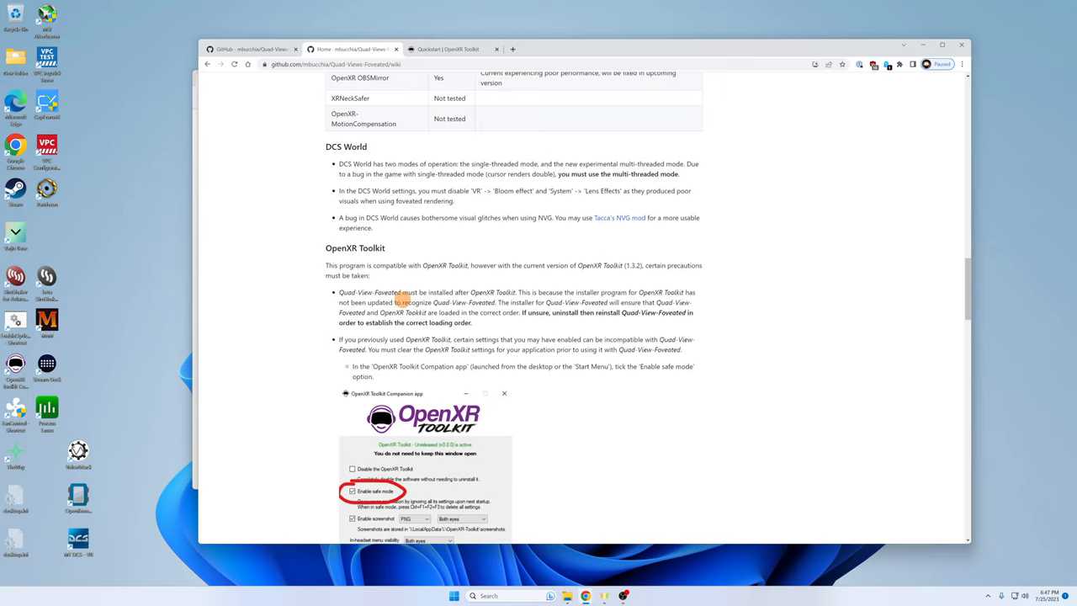
# Highlight the wiki's 'Run the installer' line and scroll further down the page.
pyautogui.moveTo(339, 292); pyautogui.dragTo(517, 292)
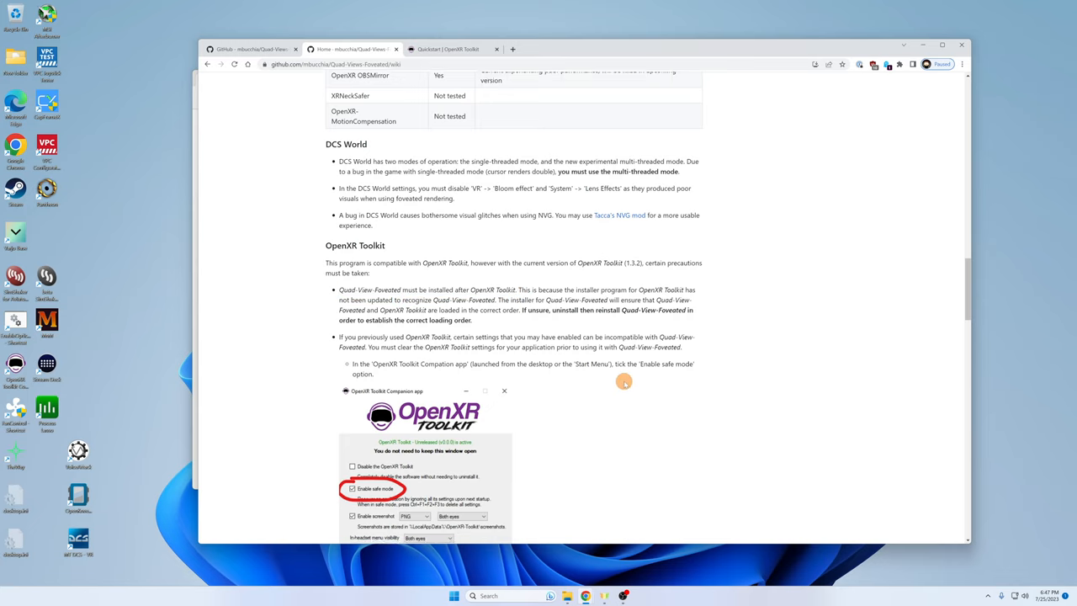
pyautogui.scroll(-3)
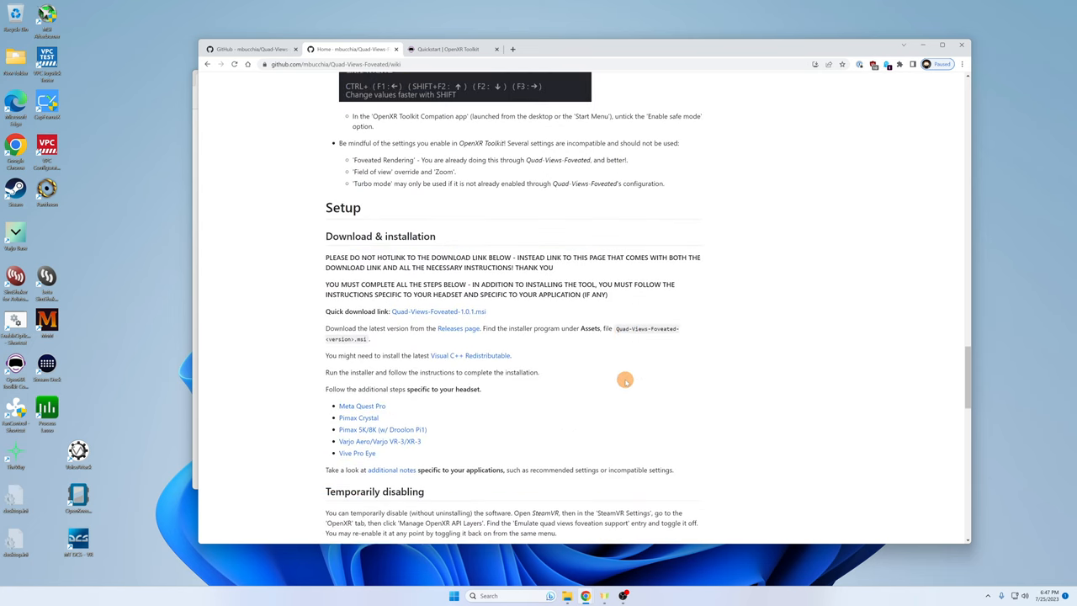
pyautogui.scroll(-3)
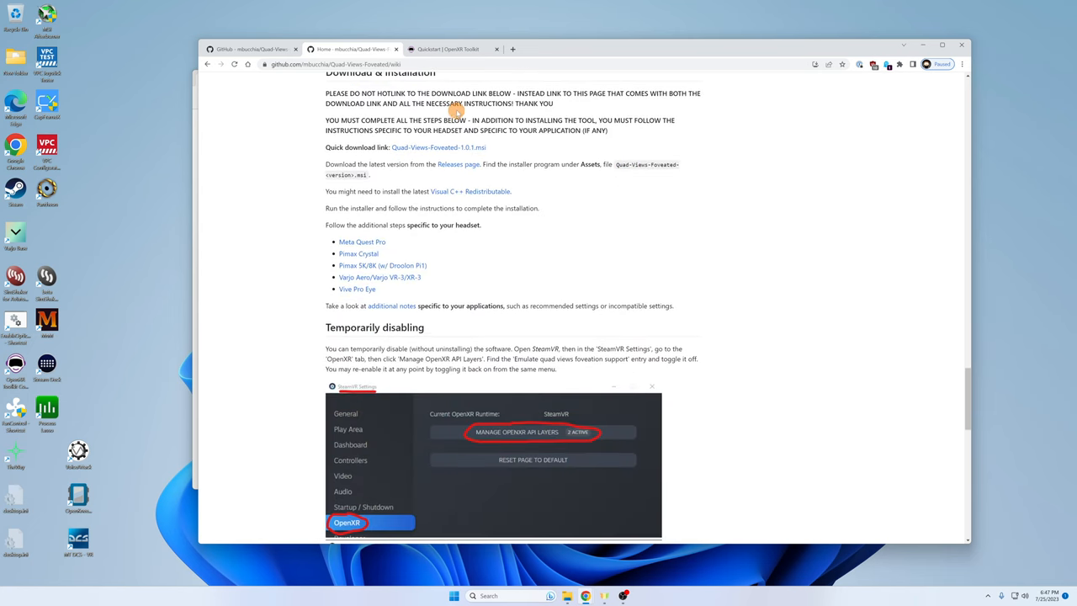
pyautogui.moveTo(486, 149)
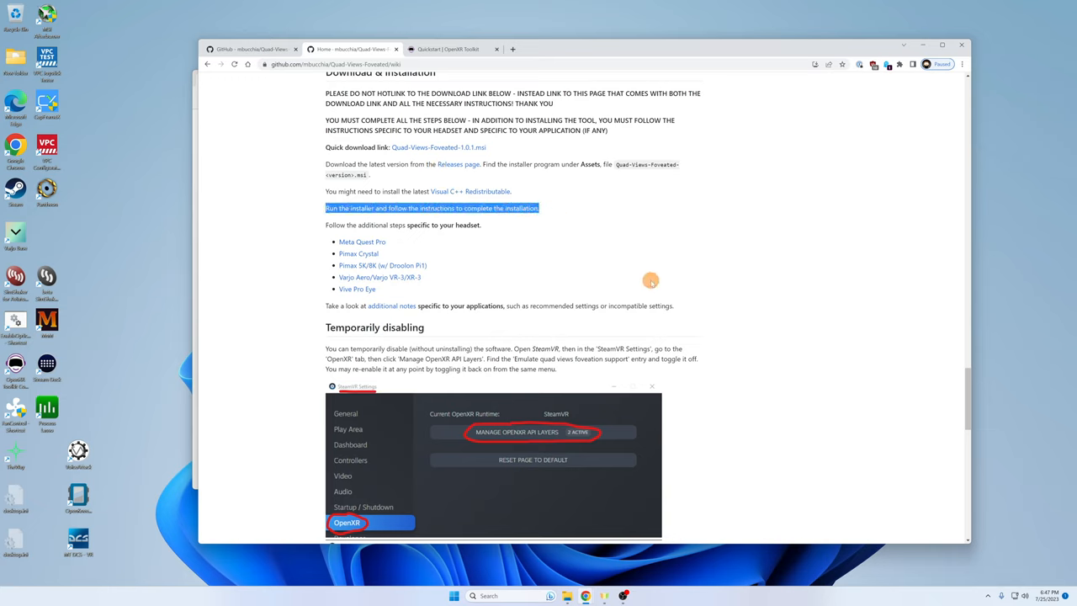
pyautogui.moveTo(649, 264)
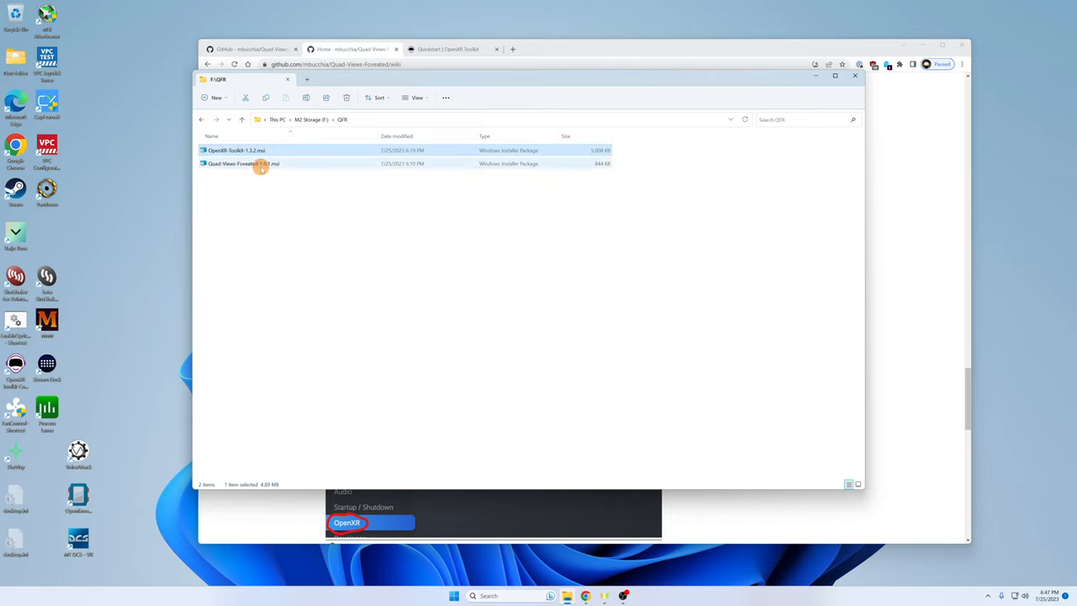
# Install Quad-Views-Foveated-1.0.1.msi, acknowledging the OpenXR Toolkit warning, then close the setup.
pyautogui.click(260, 163)
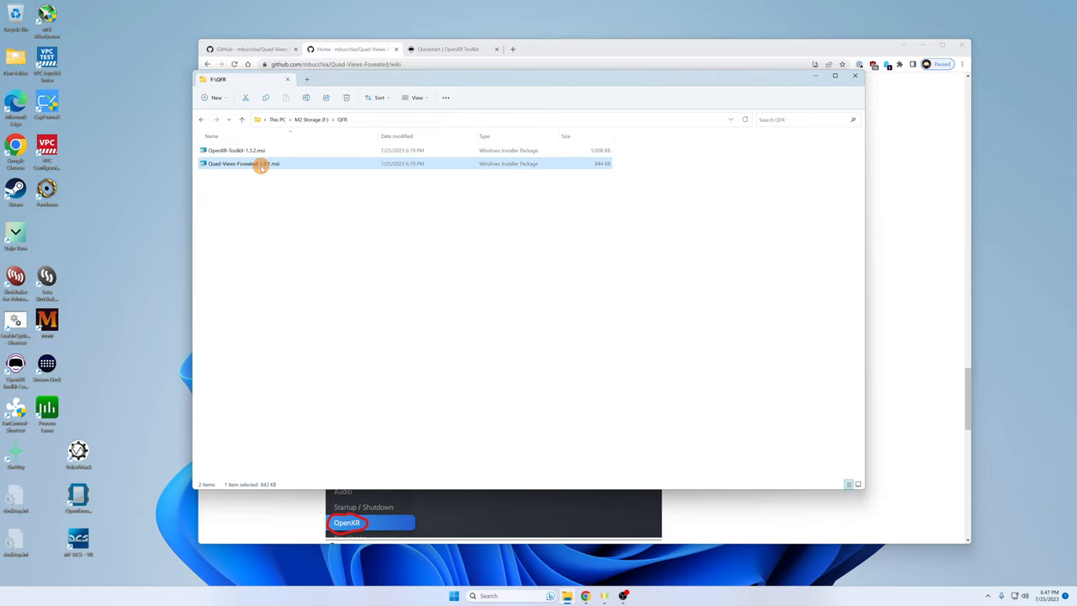
pyautogui.doubleClick(244, 163)
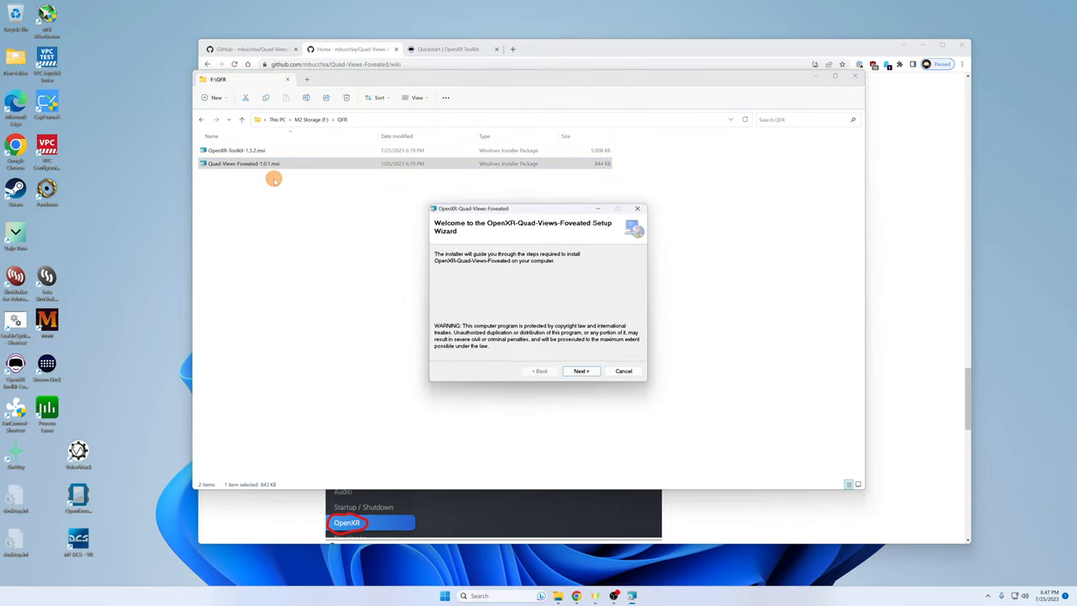
pyautogui.click(580, 371)
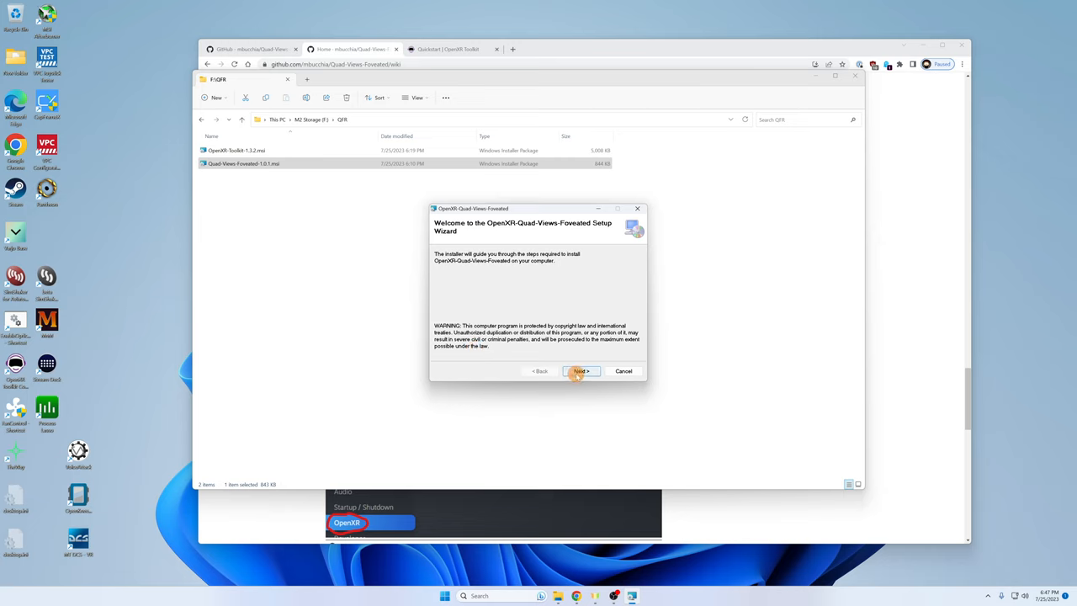
pyautogui.click(581, 371)
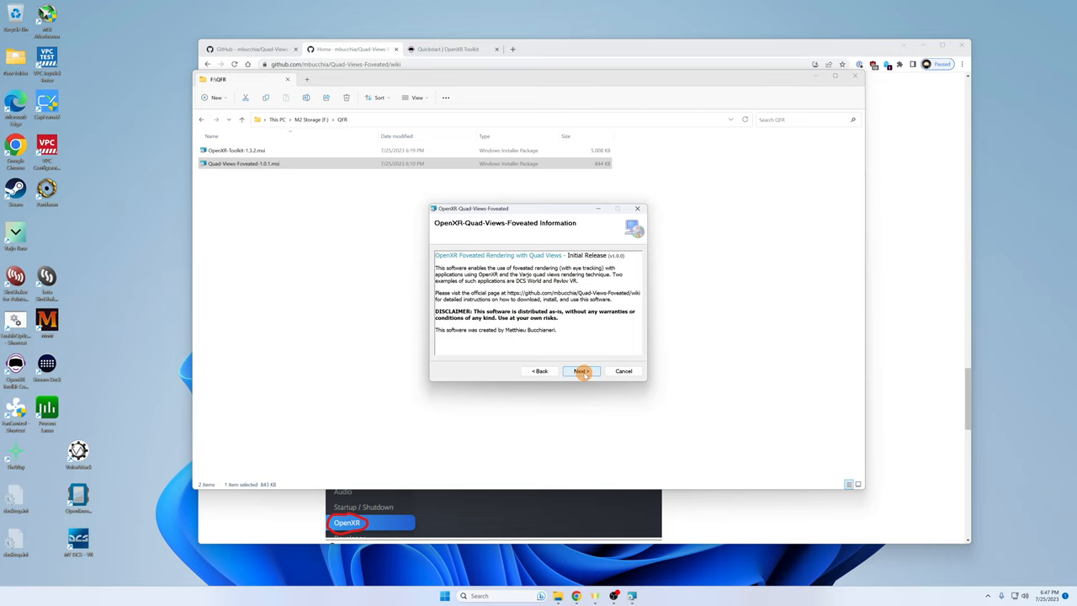
pyautogui.click(581, 371)
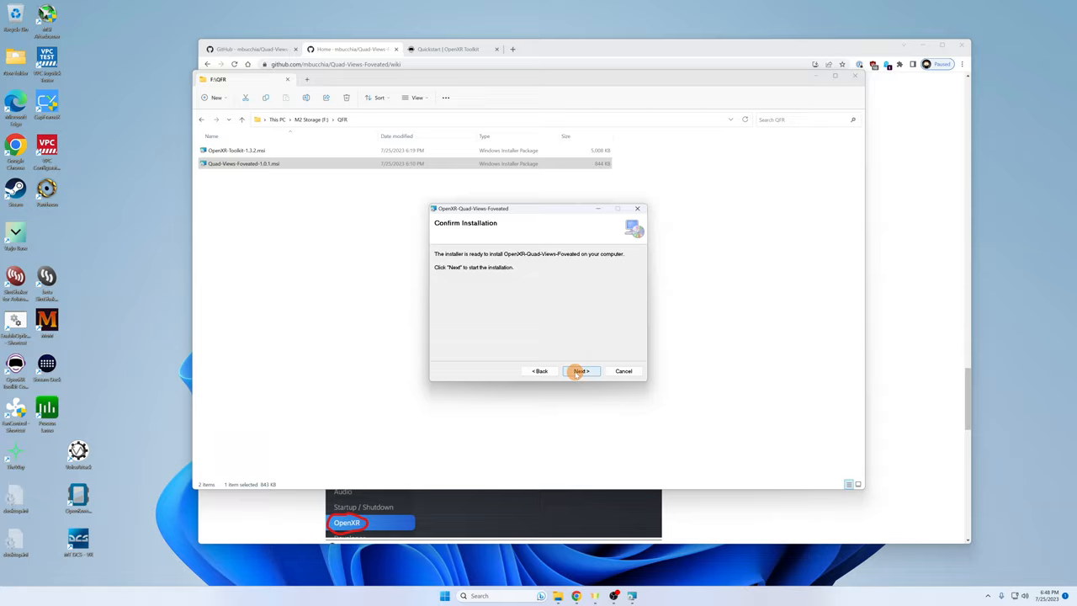
pyautogui.click(581, 370)
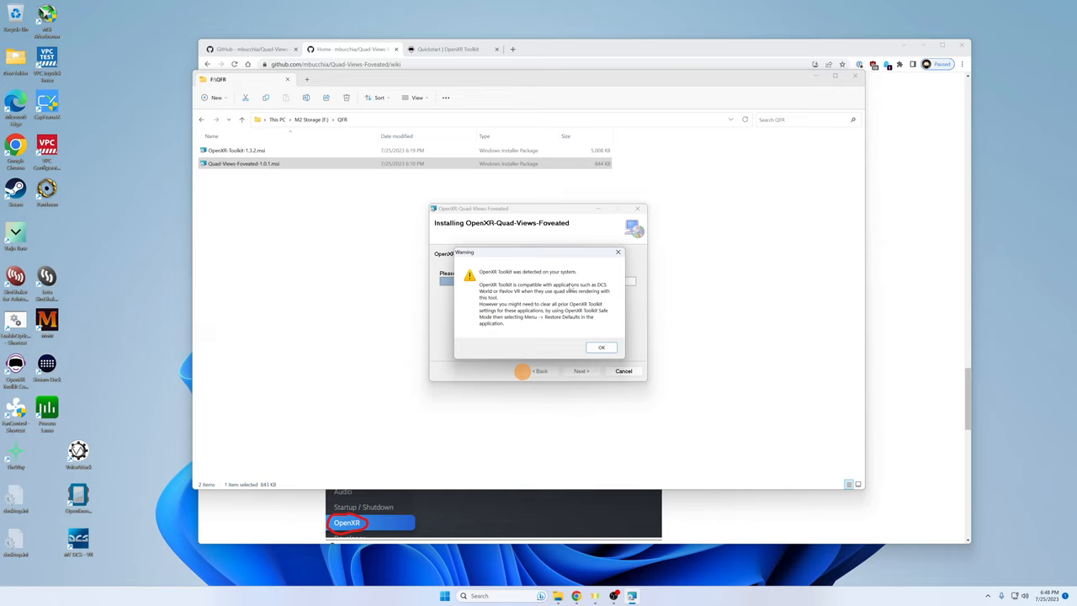
pyautogui.moveTo(574, 324)
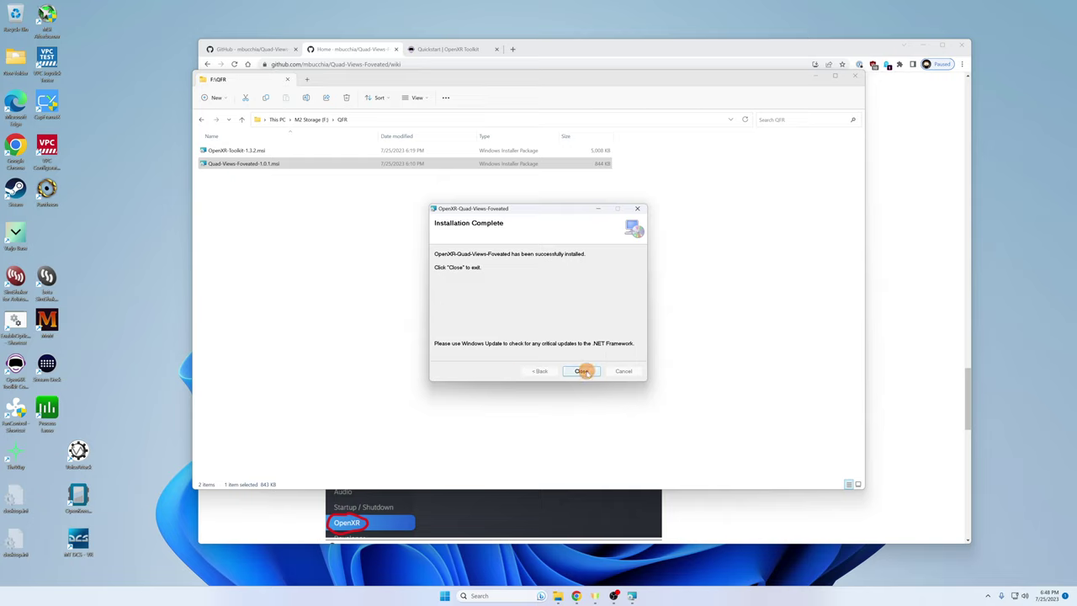
pyautogui.click(583, 371)
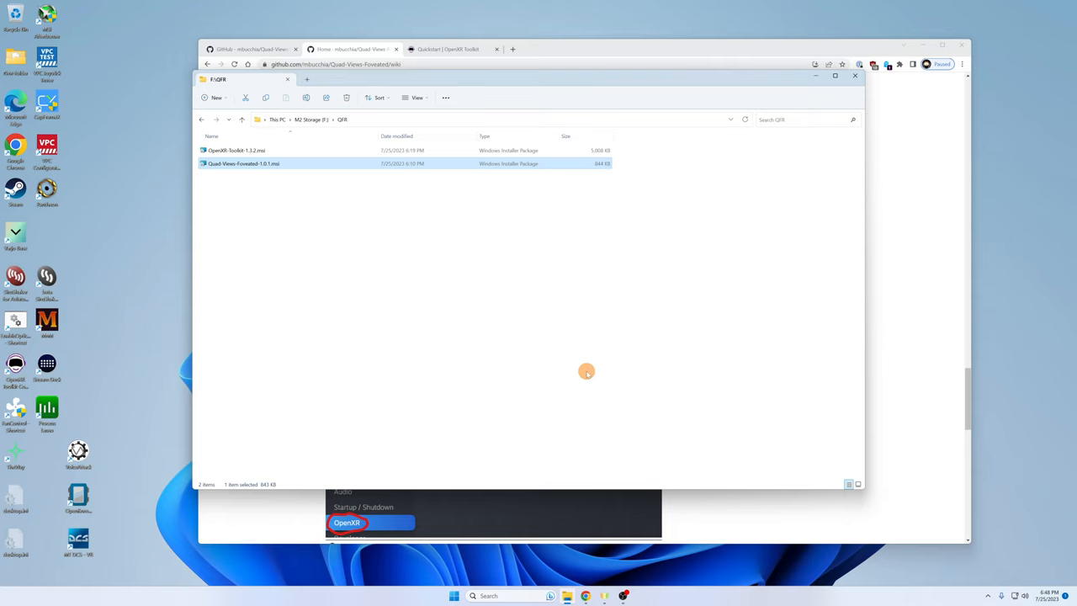
pyautogui.moveTo(623, 366)
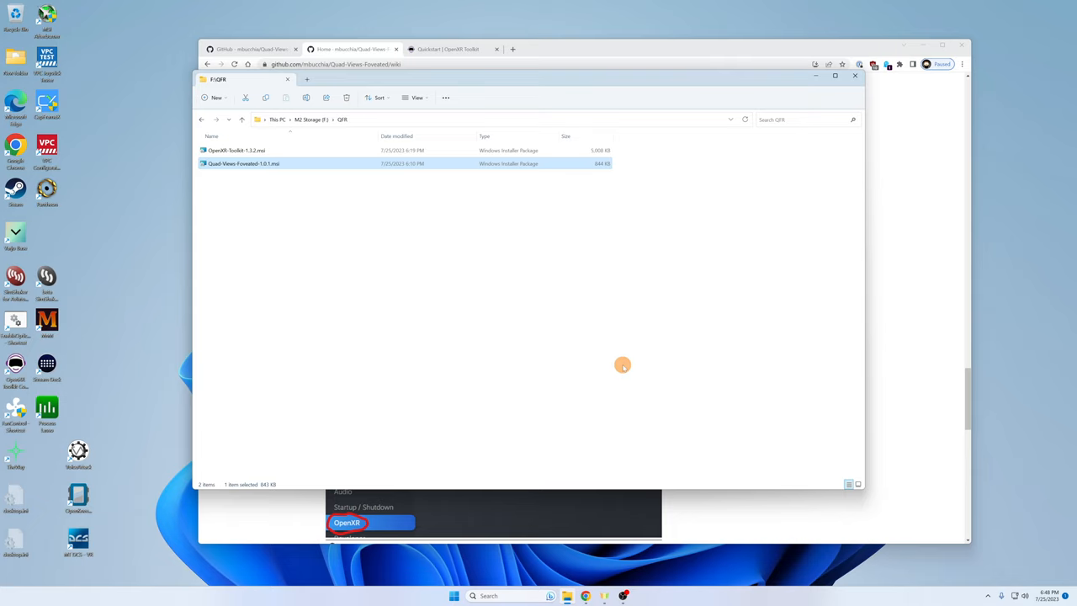
pyautogui.moveTo(853, 76)
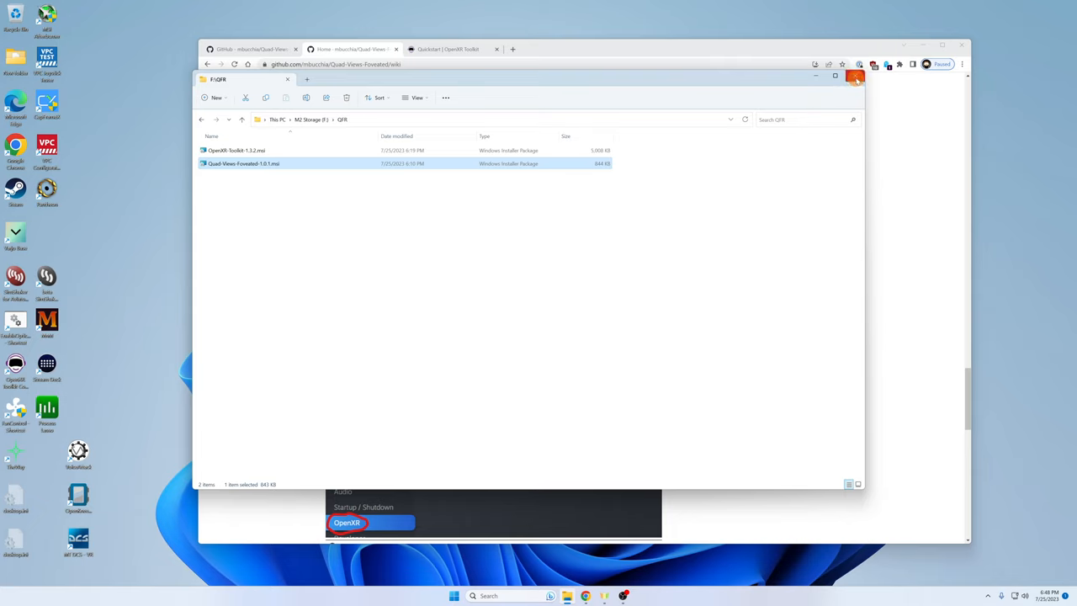
# Close the installer folder window and scroll the wiki back up to Download & installation.
pyautogui.click(857, 78)
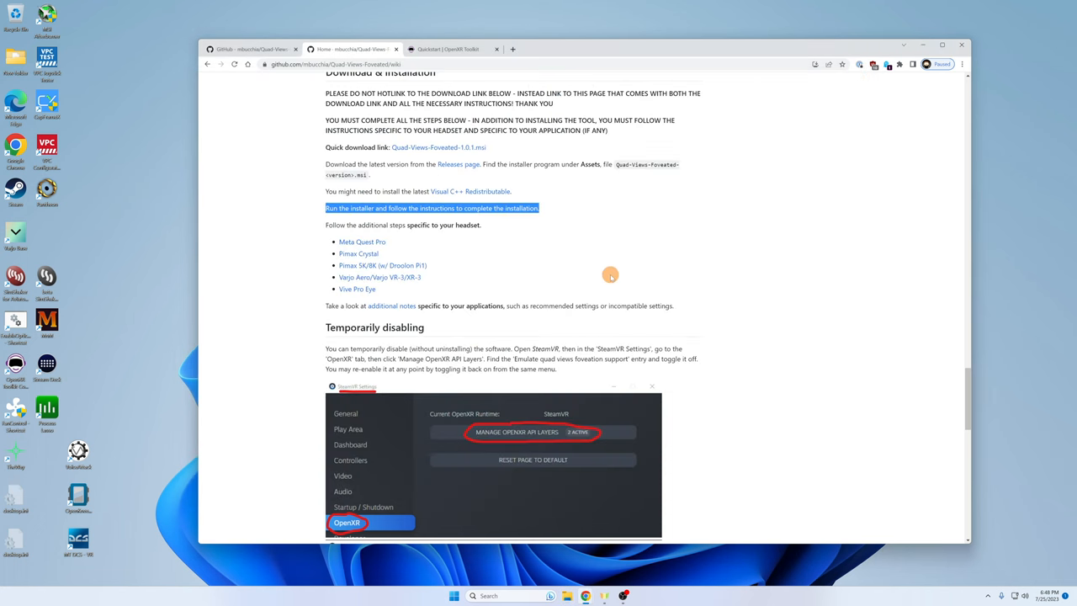
pyautogui.moveTo(404, 230)
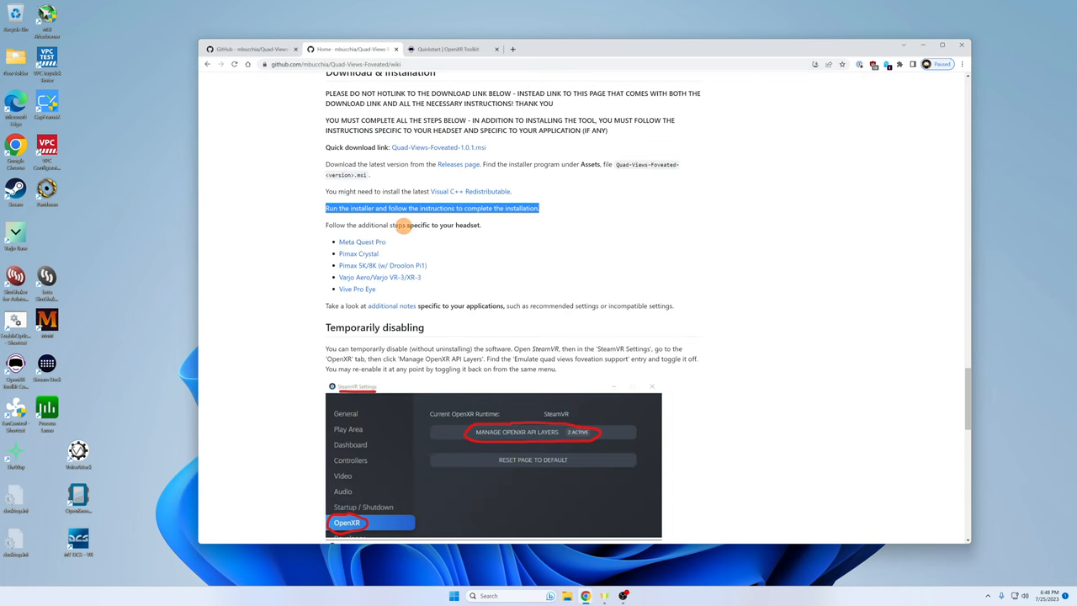
pyautogui.moveTo(463, 225)
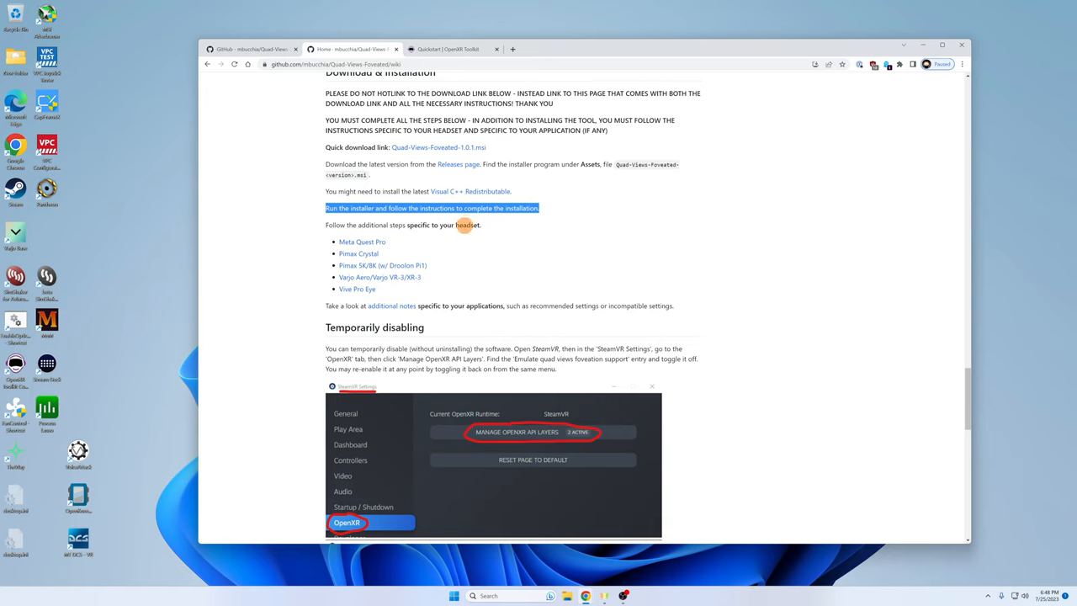
pyautogui.moveTo(466, 283)
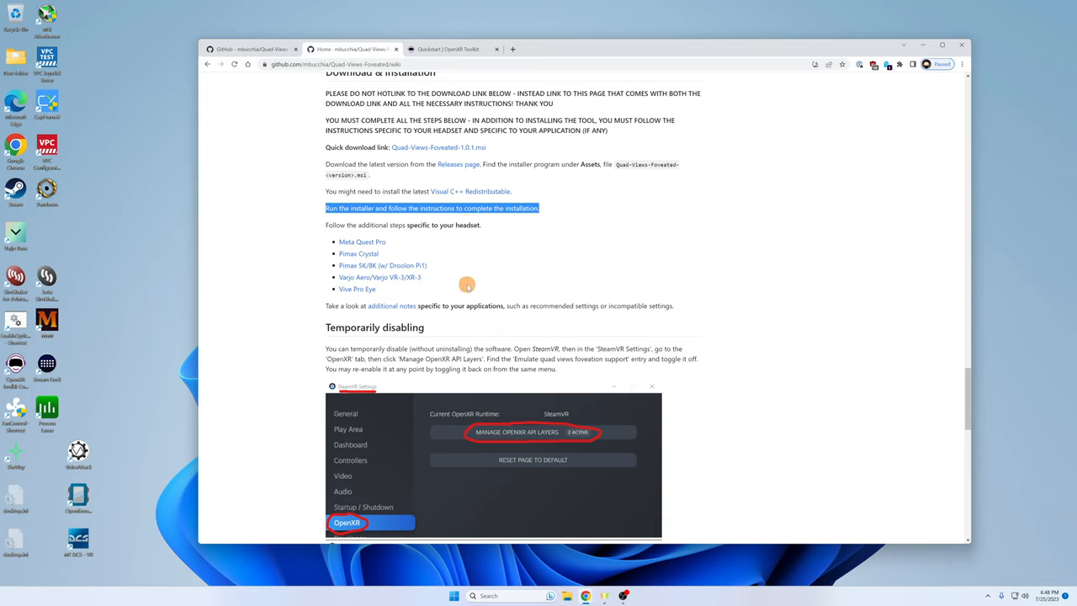
pyautogui.scroll(-3)
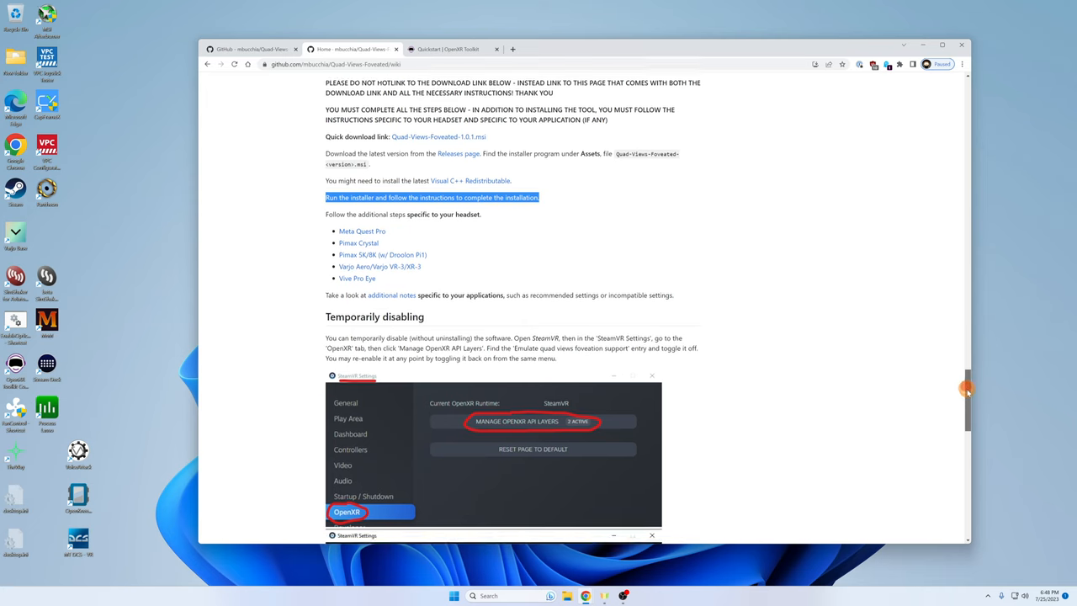
pyautogui.scroll(-3)
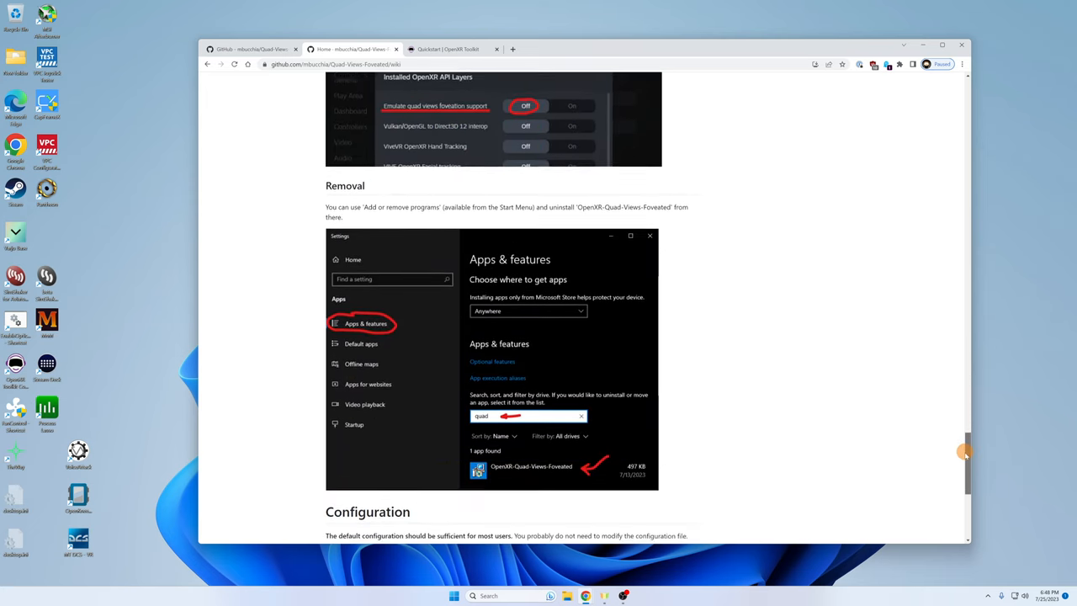
pyautogui.scroll(-3)
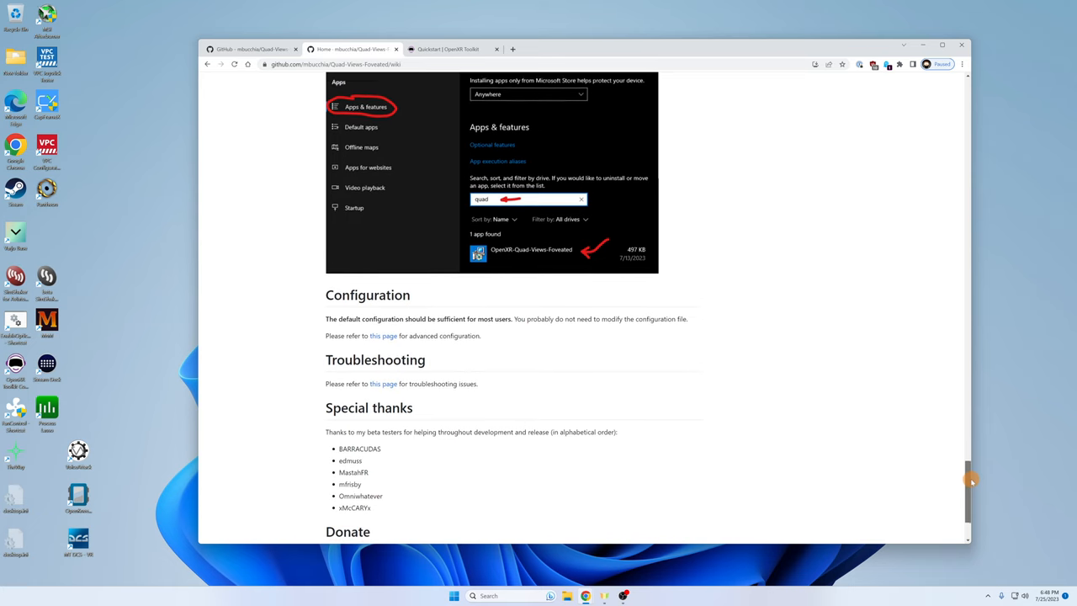
pyautogui.scroll(-3)
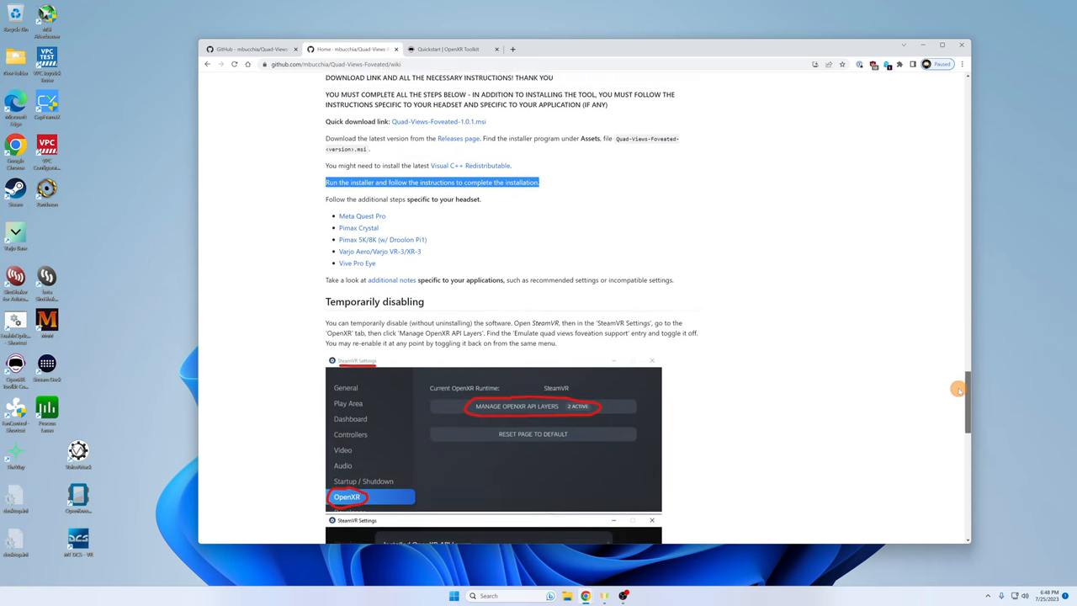
pyautogui.scroll(3)
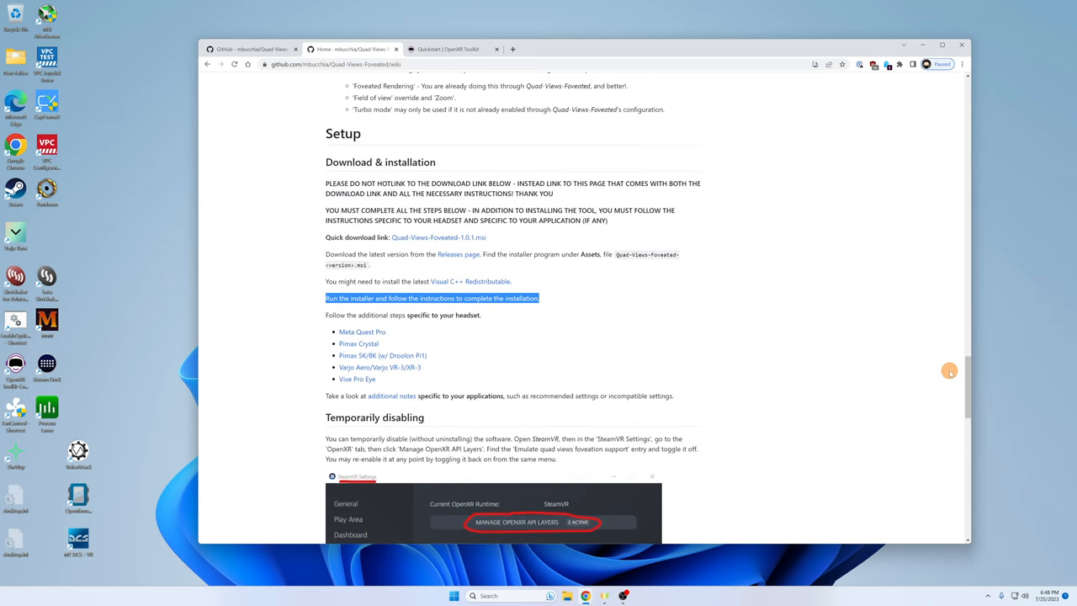
pyautogui.moveTo(407, 343)
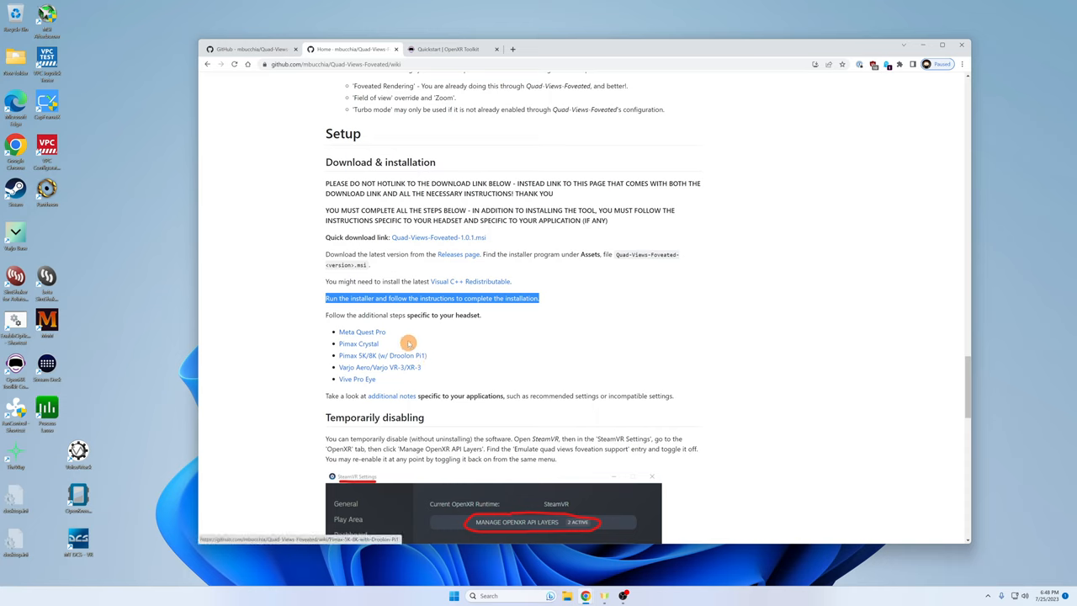
pyautogui.moveTo(376, 349)
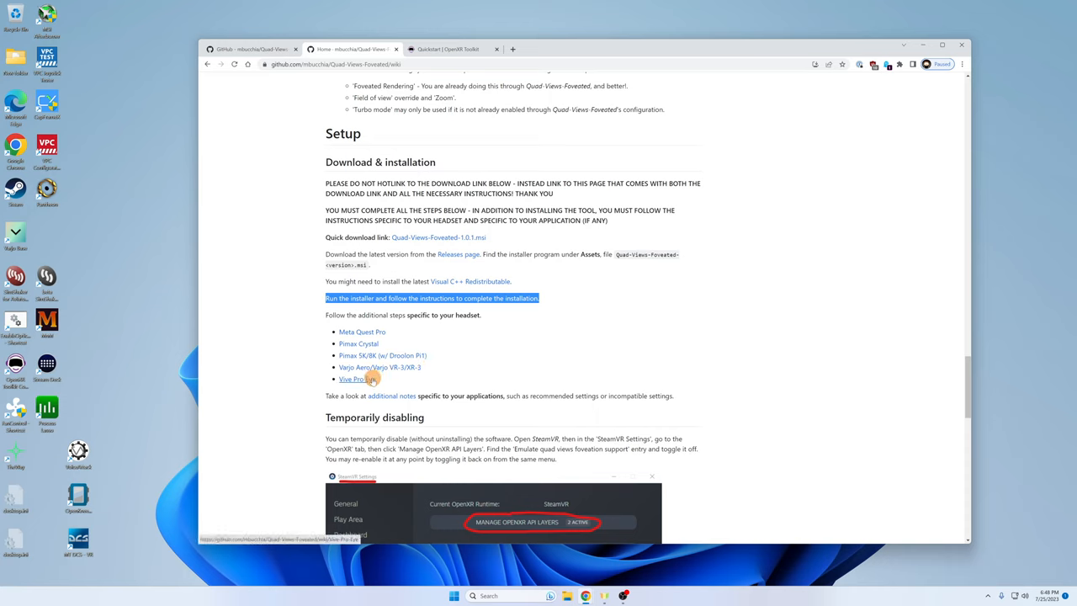
pyautogui.moveTo(508, 413)
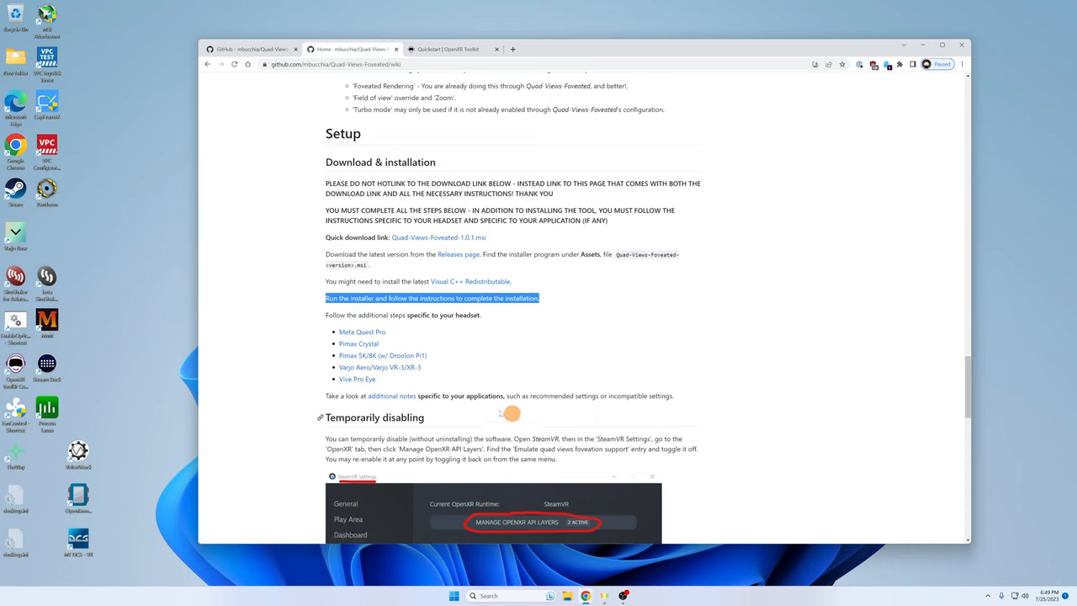
pyautogui.moveTo(393, 367)
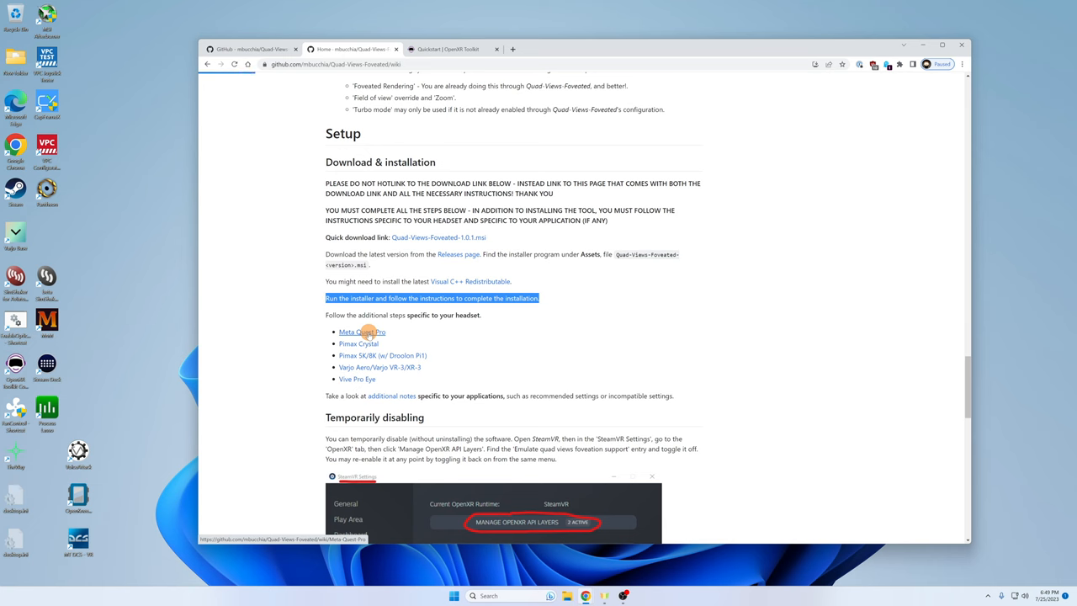
# Browse the Meta Quest Pro headset page, then bring up the Varjo Aero/VR-3/XR-3 instructions.
pyautogui.click(360, 332)
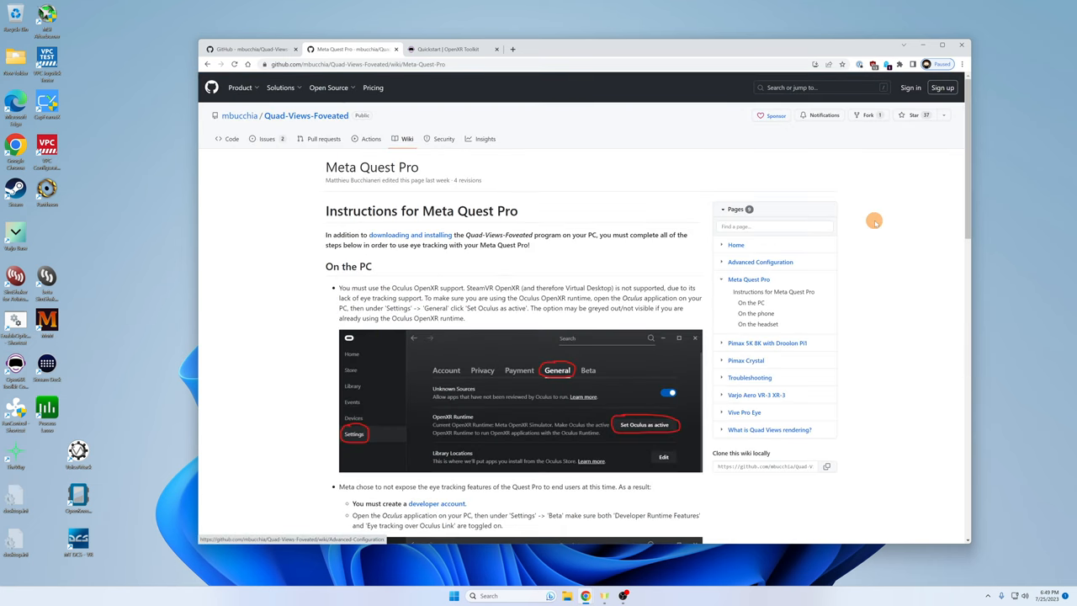
pyautogui.scroll(-3)
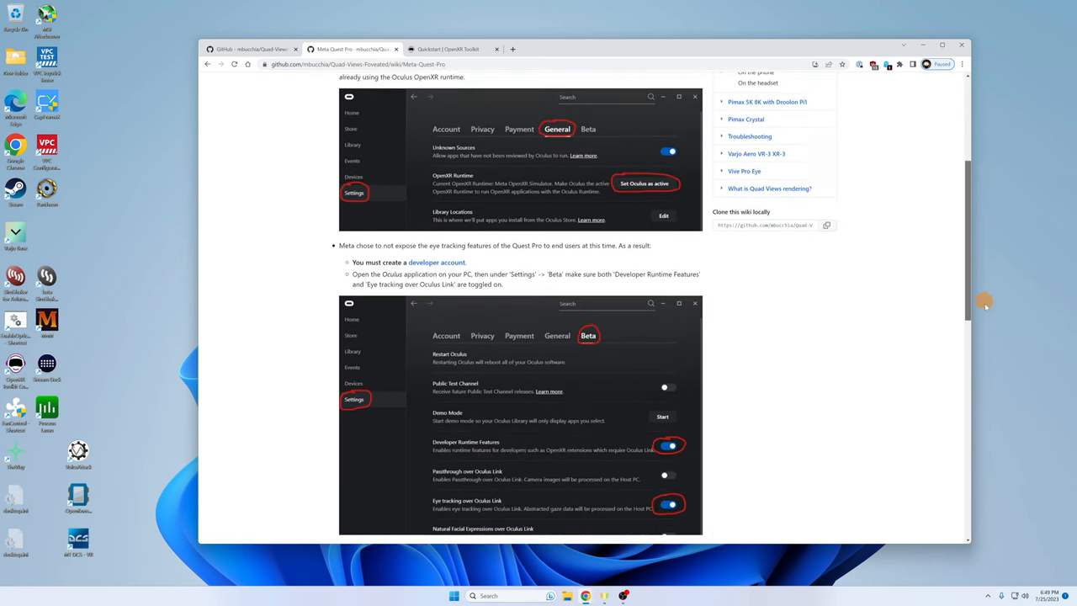
pyautogui.scroll(-3)
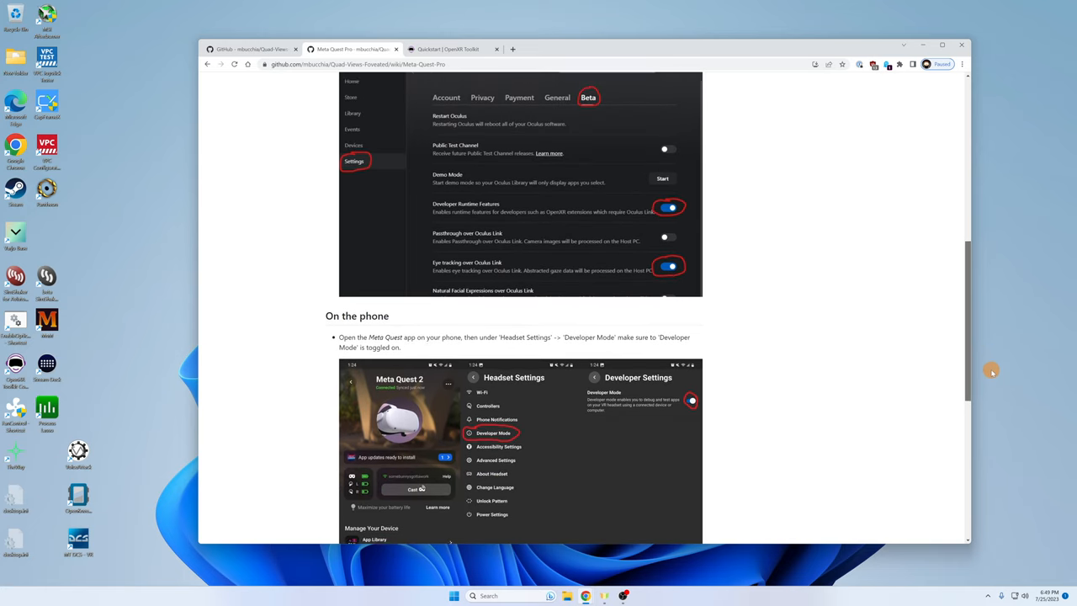
pyautogui.scroll(3)
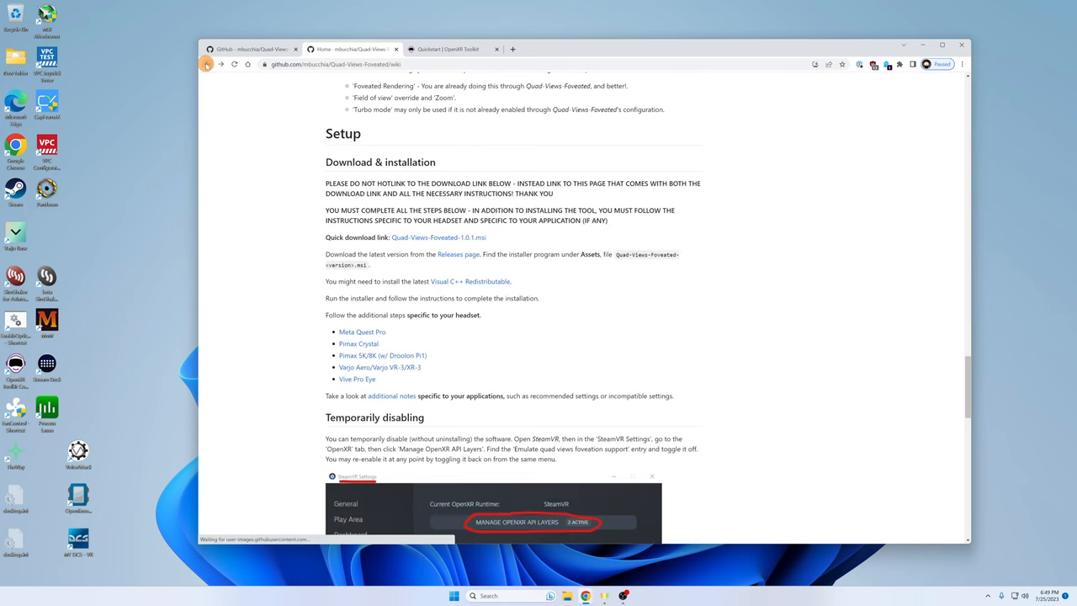
pyautogui.moveTo(373, 343)
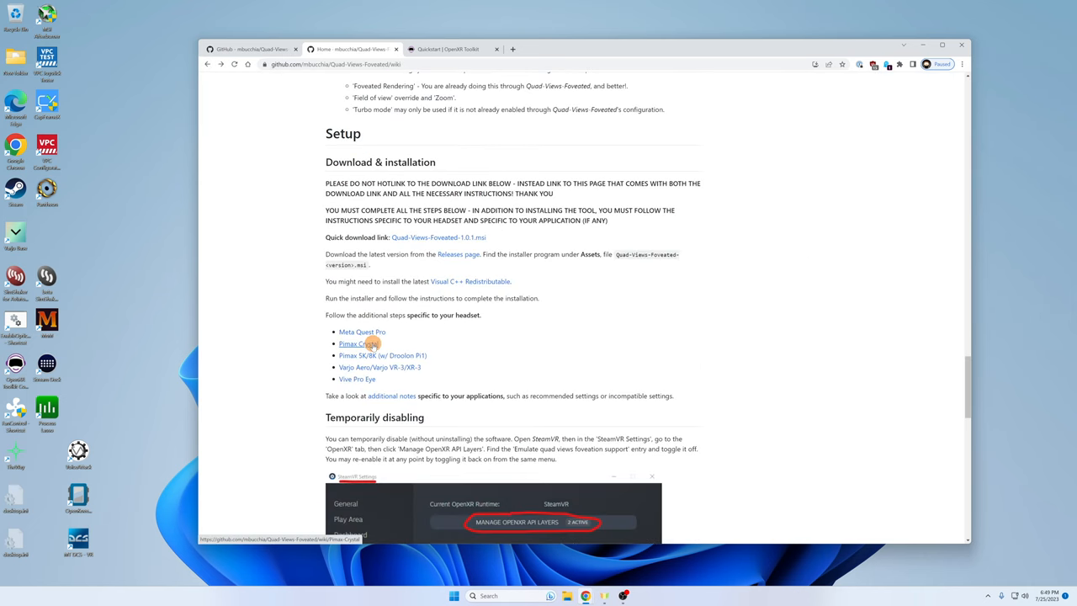
pyautogui.click(351, 343)
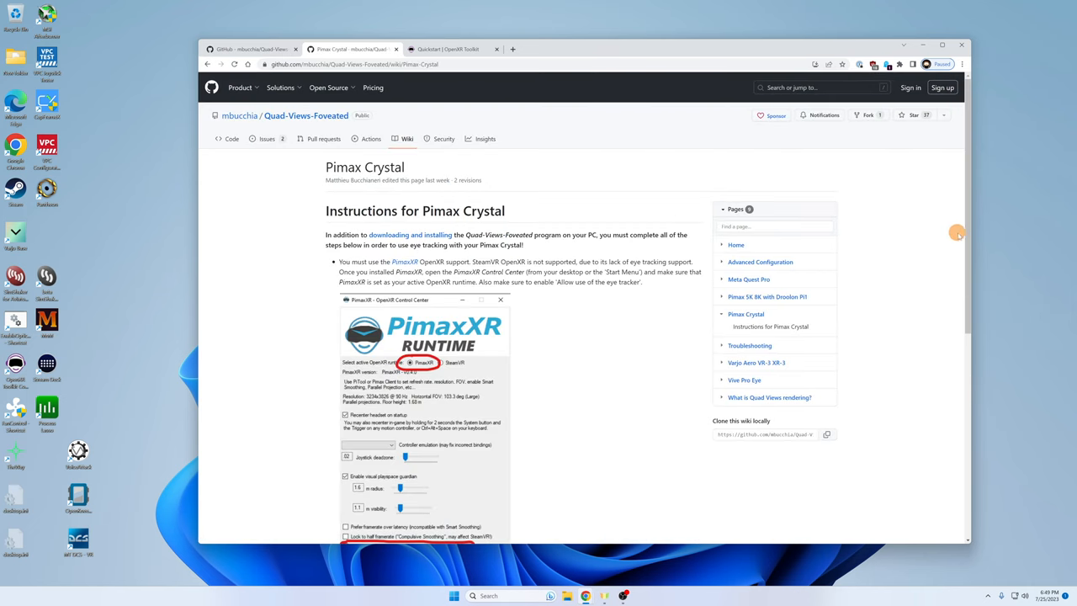
pyautogui.scroll(-3)
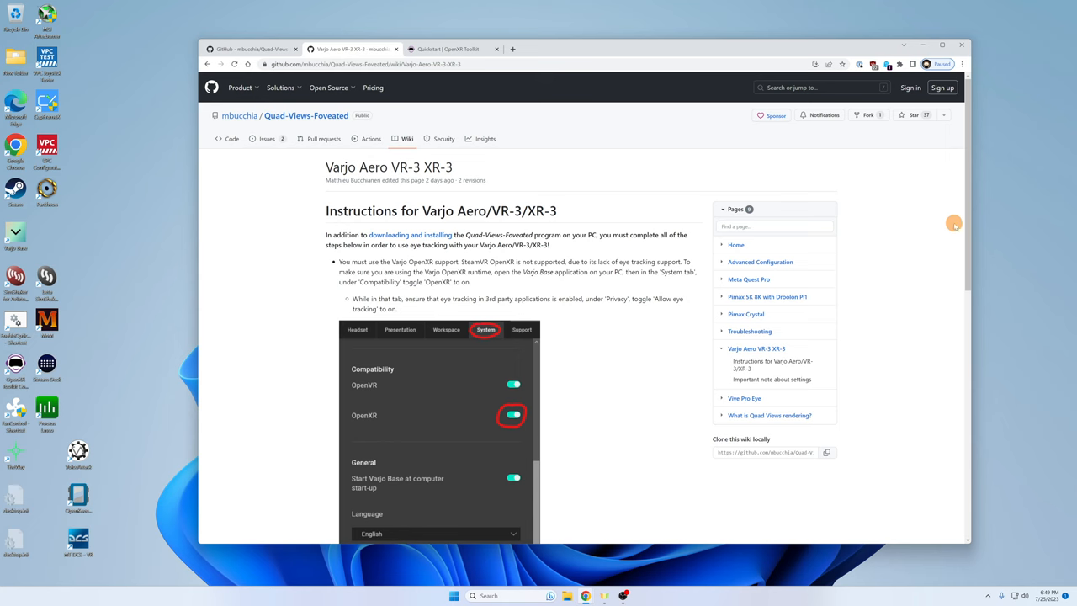
# Scroll the Varjo page down to the OpenXR and allow-eye-tracking instructions.
pyautogui.scroll(-3)
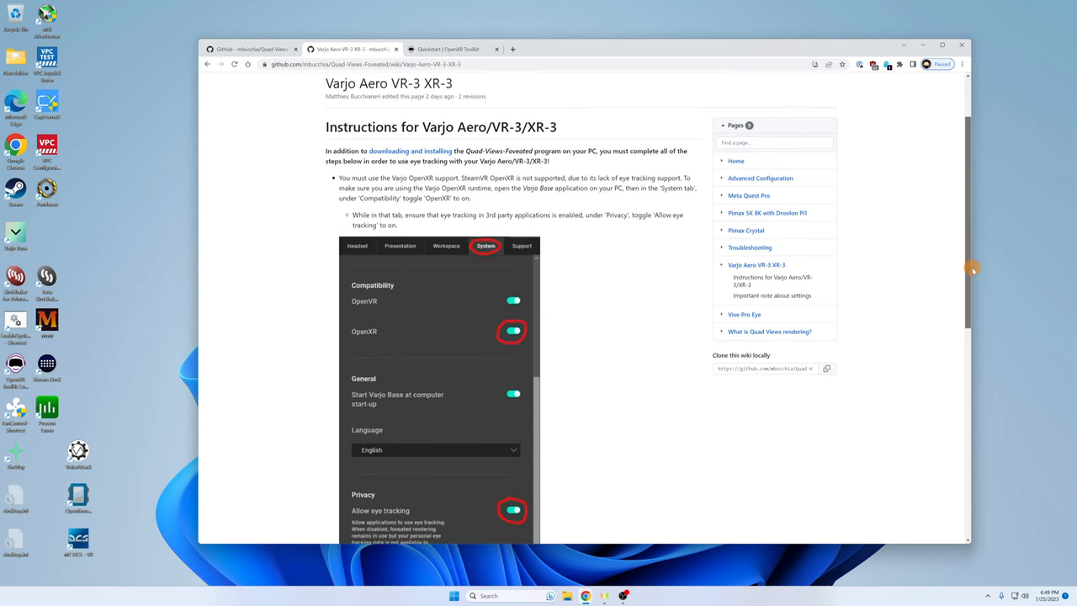
pyautogui.scroll(-3)
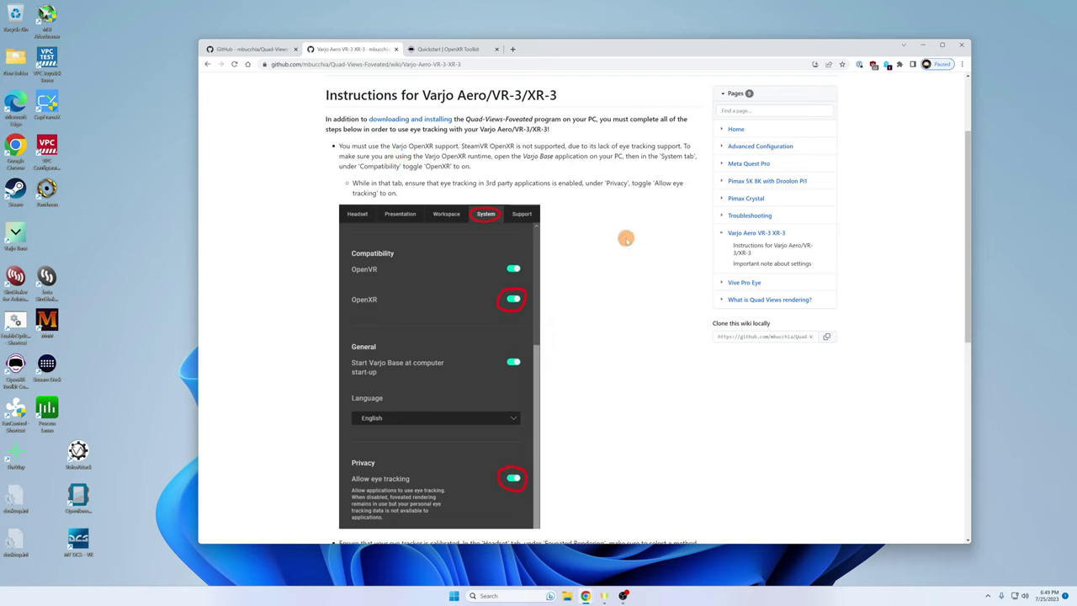
pyautogui.moveTo(626, 240)
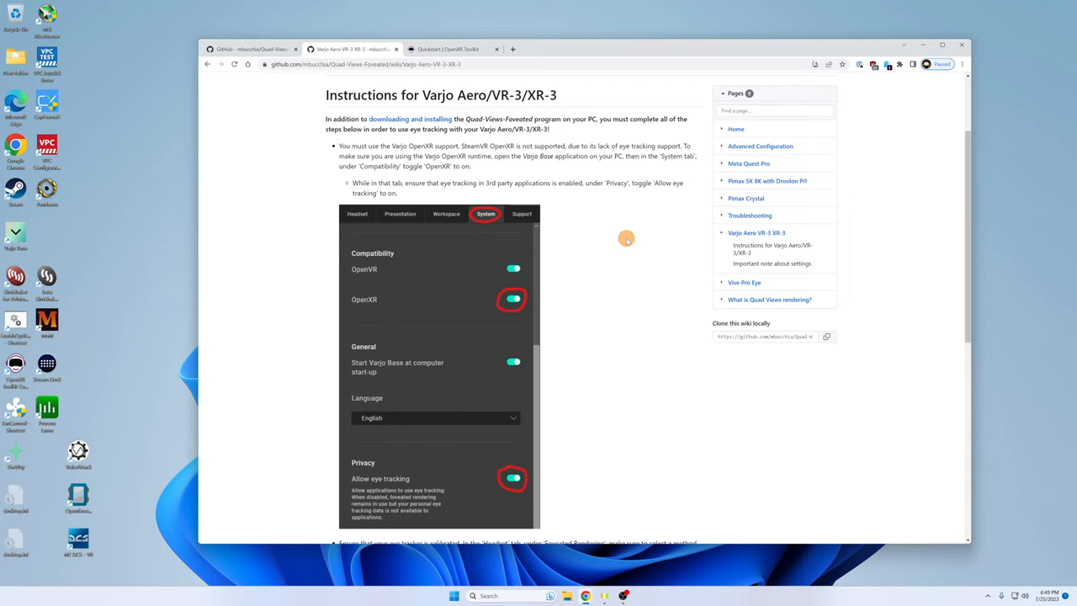
pyautogui.moveTo(628, 238)
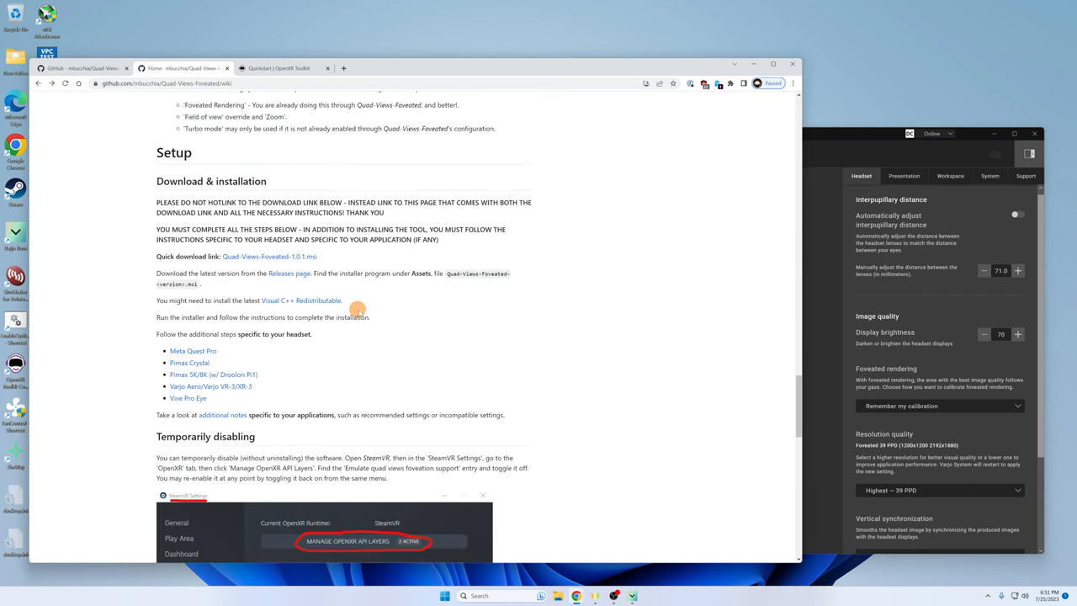
pyautogui.moveTo(468, 317)
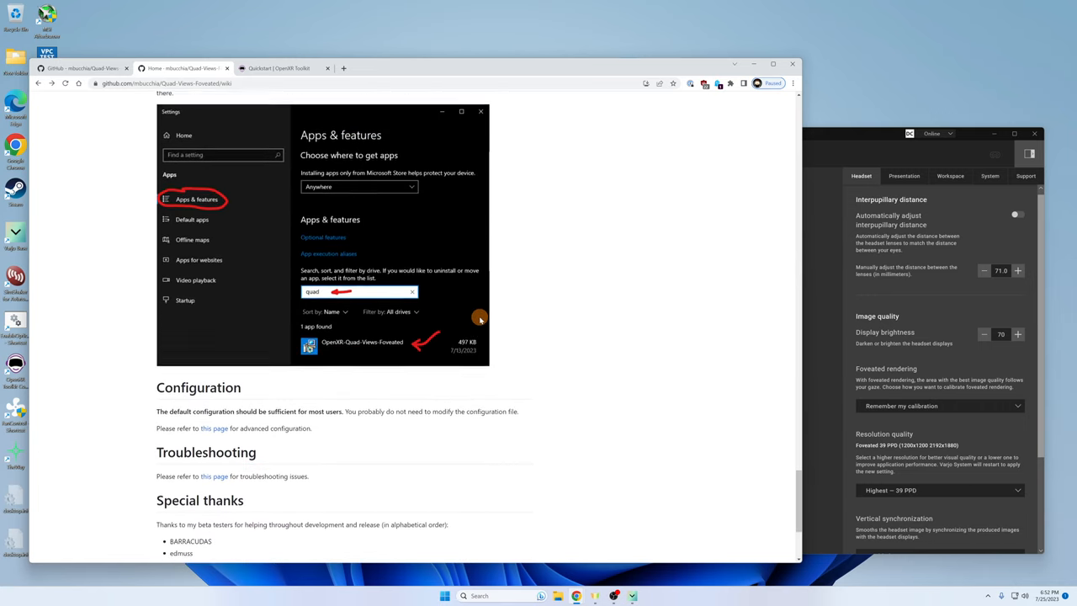
# Follow the Configuration 'this page' link and scroll to the Locations and Syntax example.
pyautogui.scroll(-3)
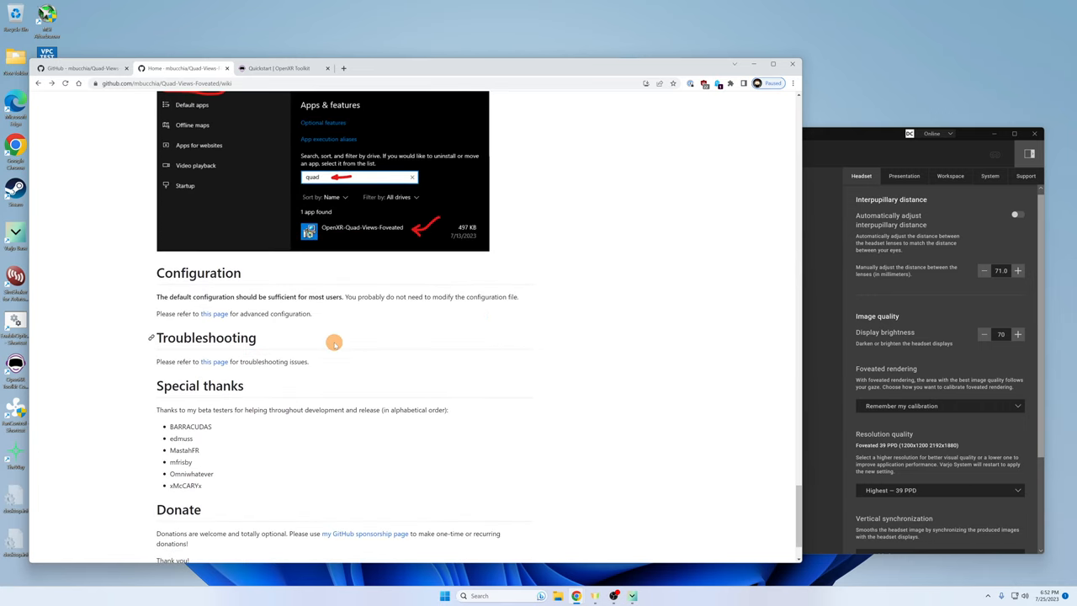
pyautogui.moveTo(213, 313)
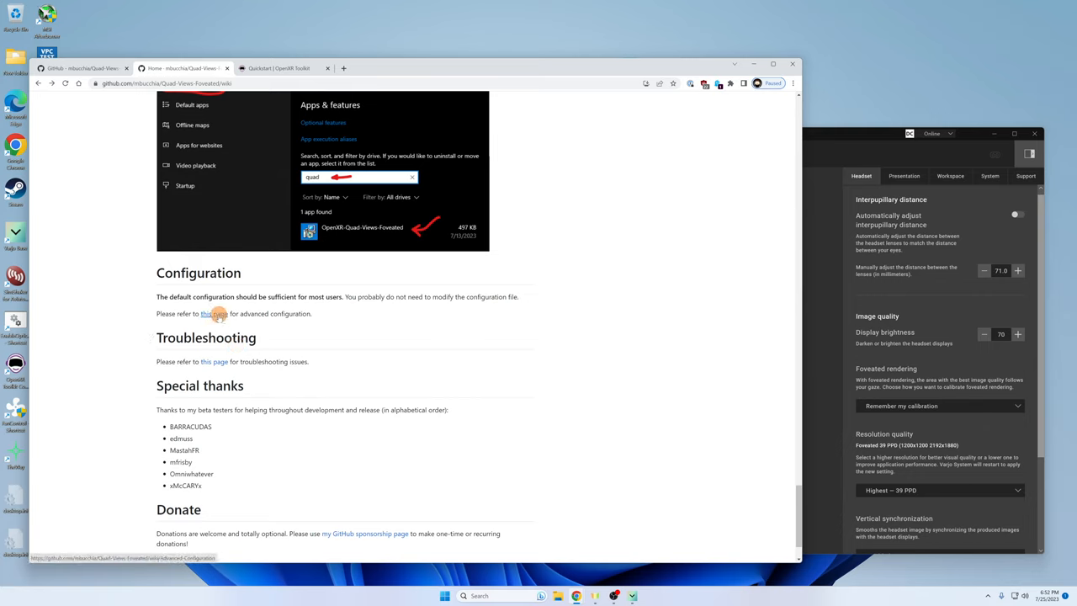
pyautogui.click(212, 314)
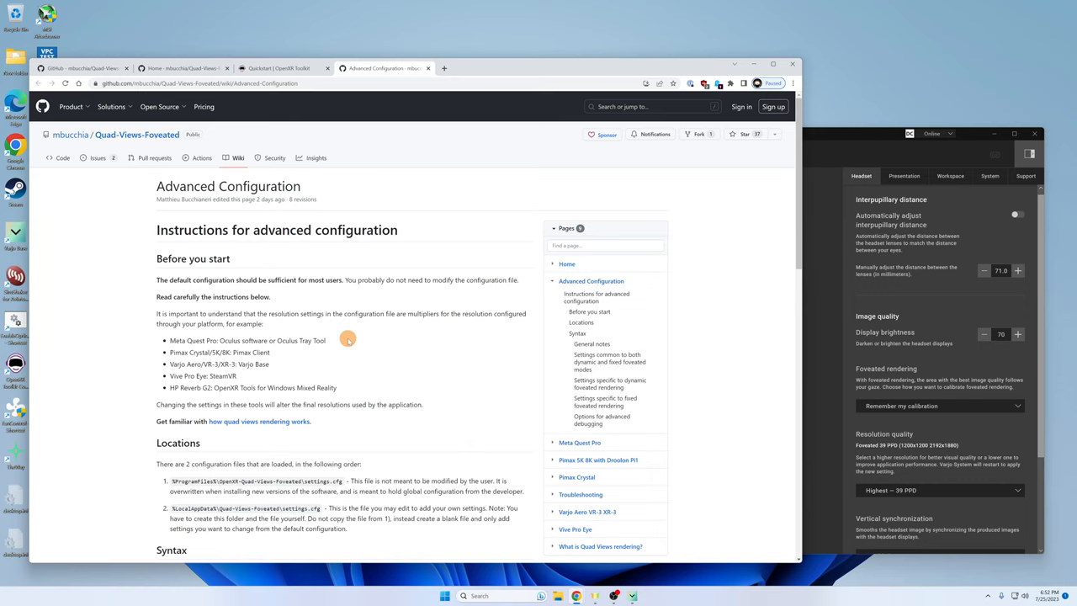
pyautogui.moveTo(309, 340)
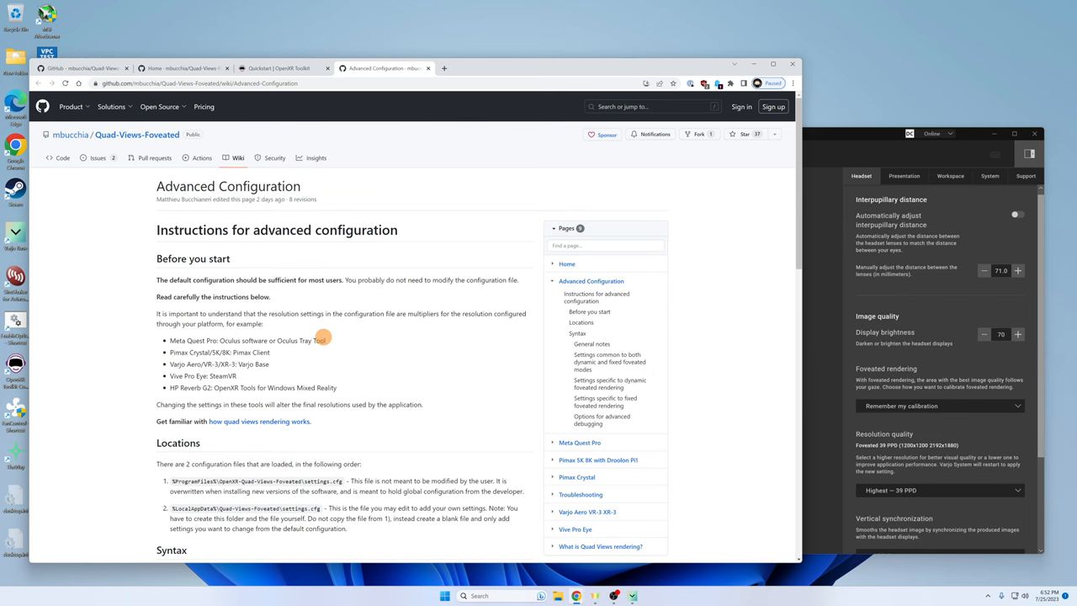
pyautogui.scroll(-3)
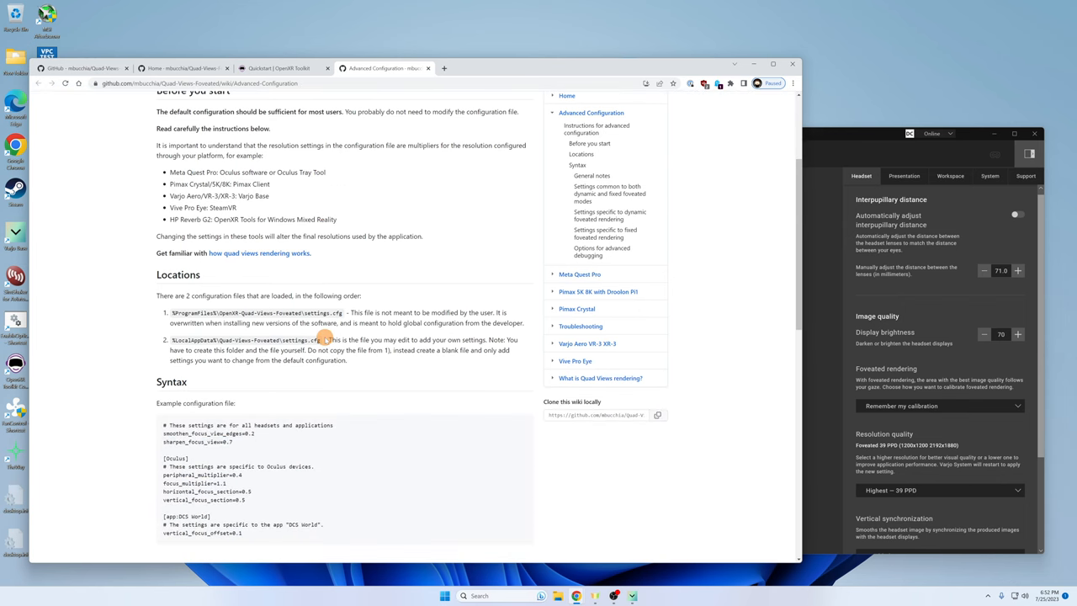
pyautogui.scroll(-3)
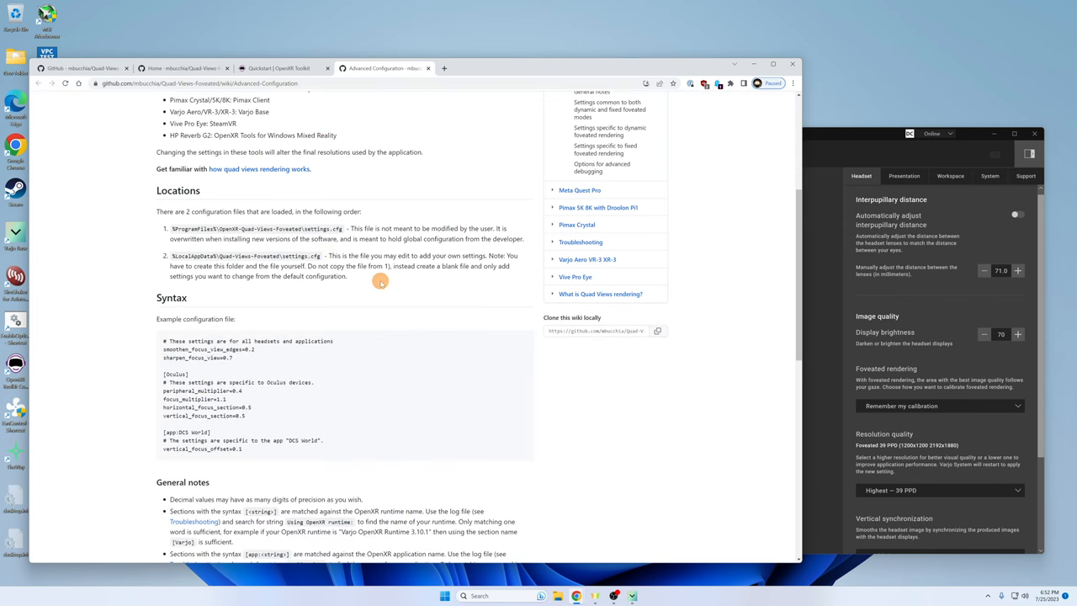
pyautogui.moveTo(404, 325)
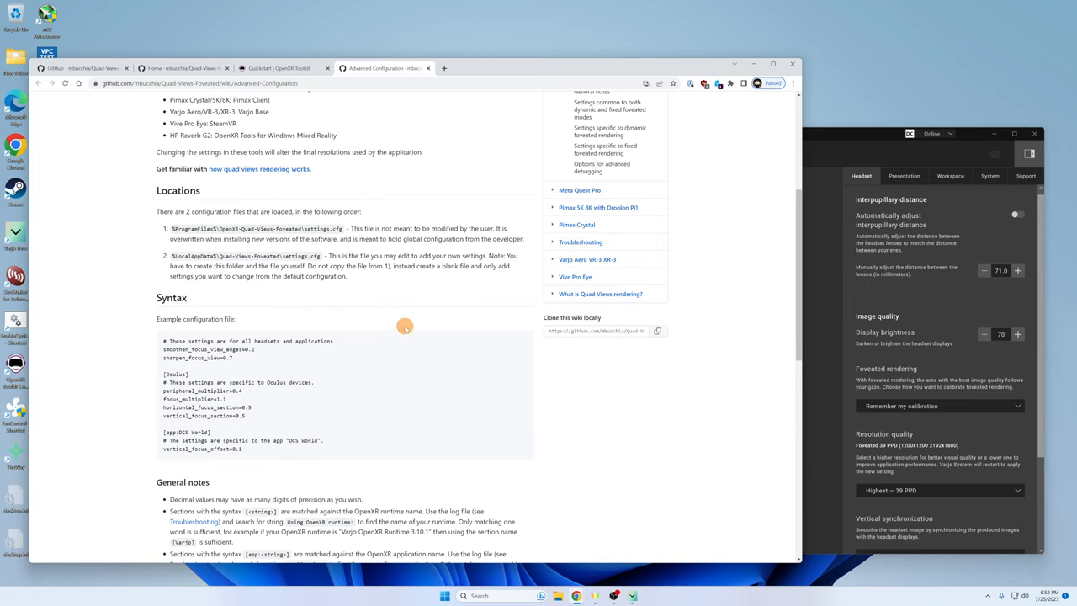
pyautogui.moveTo(396, 355)
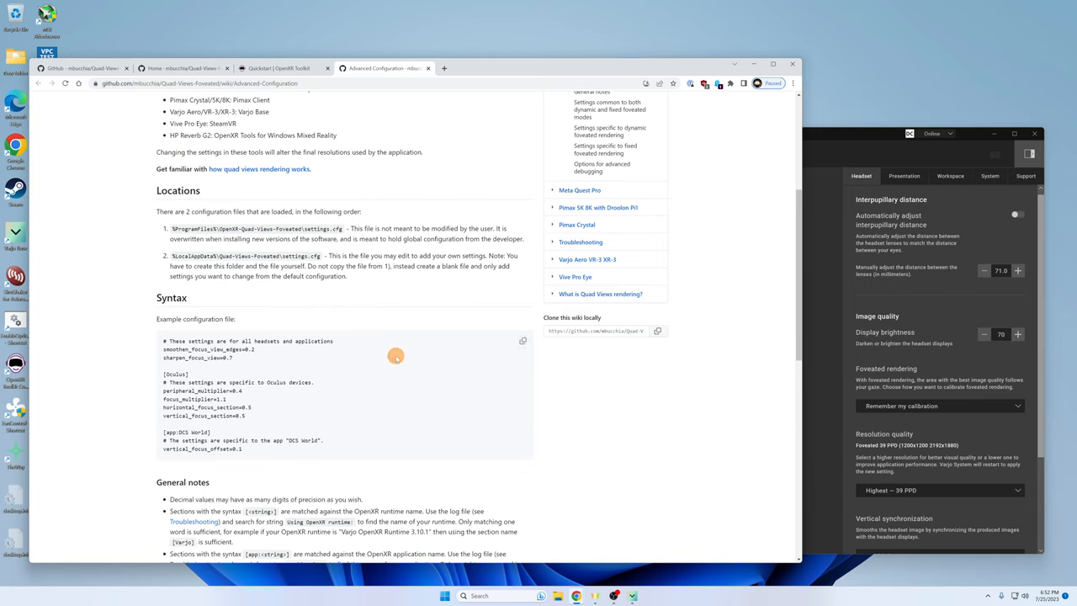
pyautogui.moveTo(387, 375)
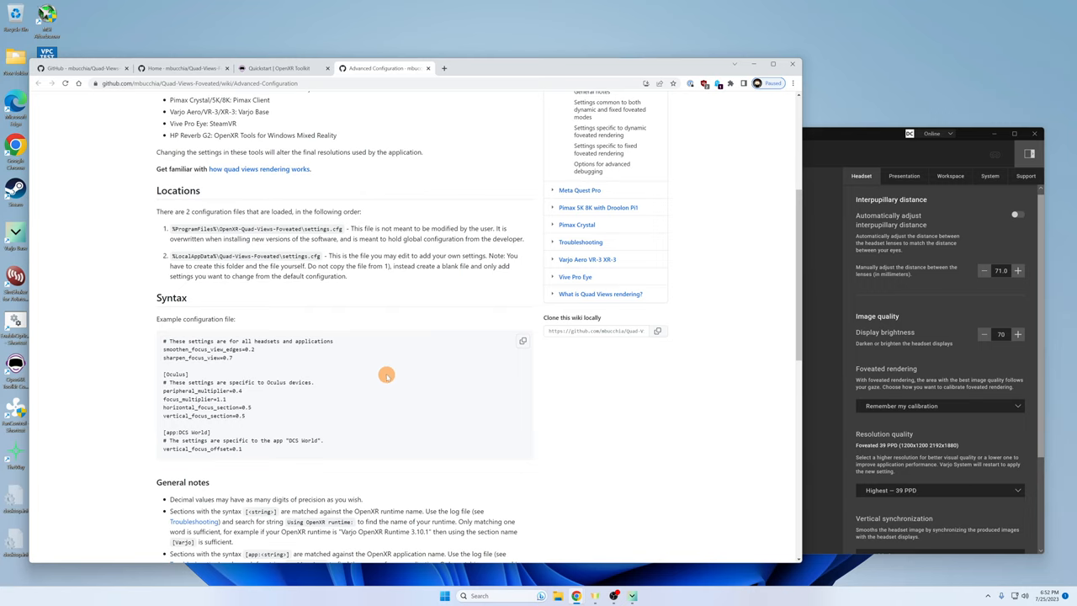
pyautogui.moveTo(392, 367)
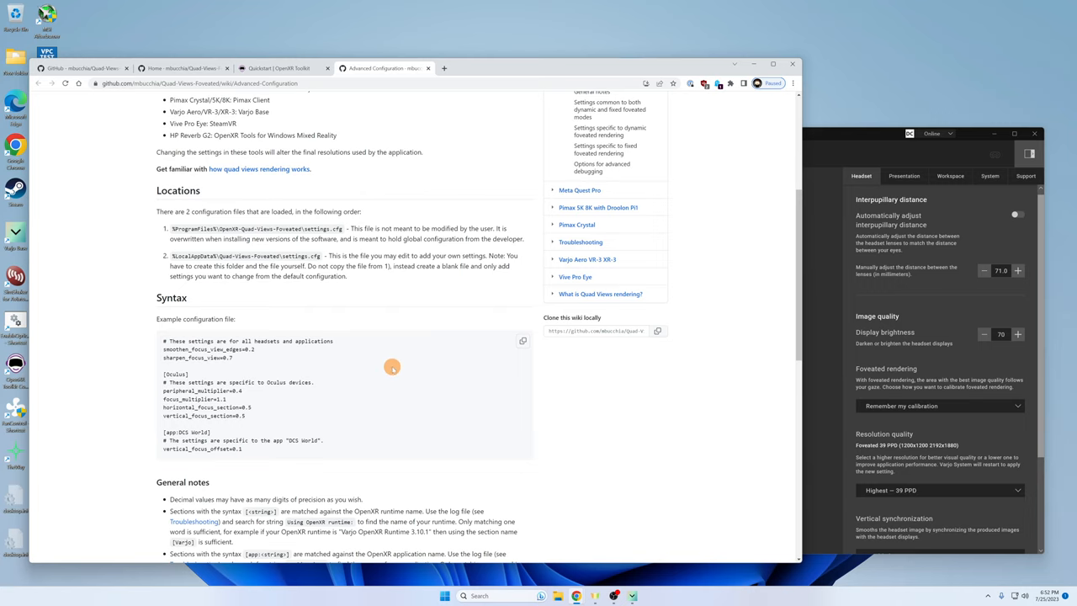
pyautogui.moveTo(428, 292)
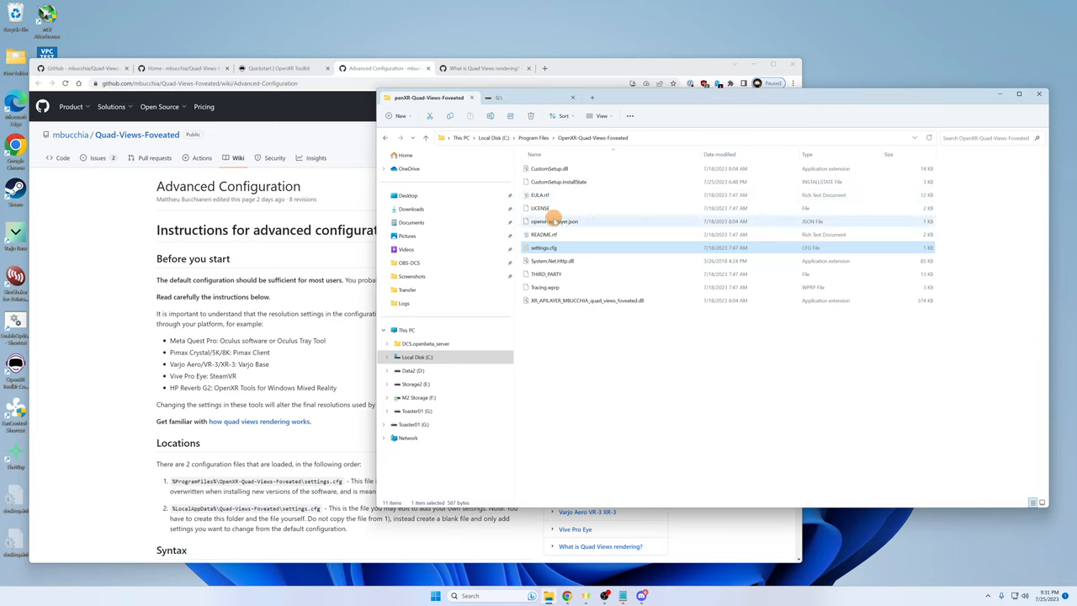
pyautogui.moveTo(561, 260)
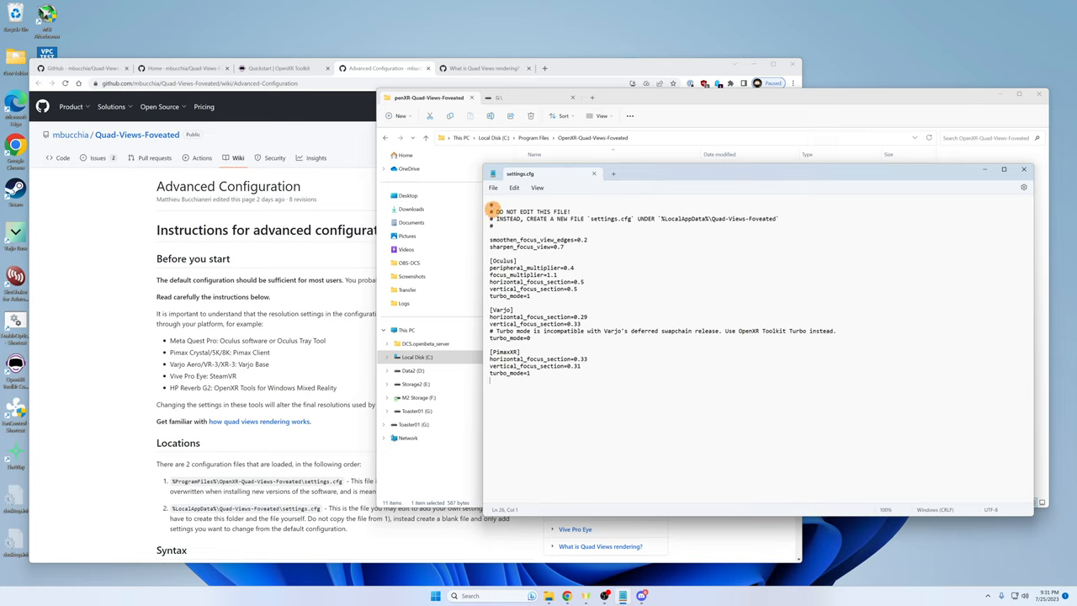
# Open the installed settings.cfg in Notepad and start a blank untitled tab.
pyautogui.doubleClick(530, 211)
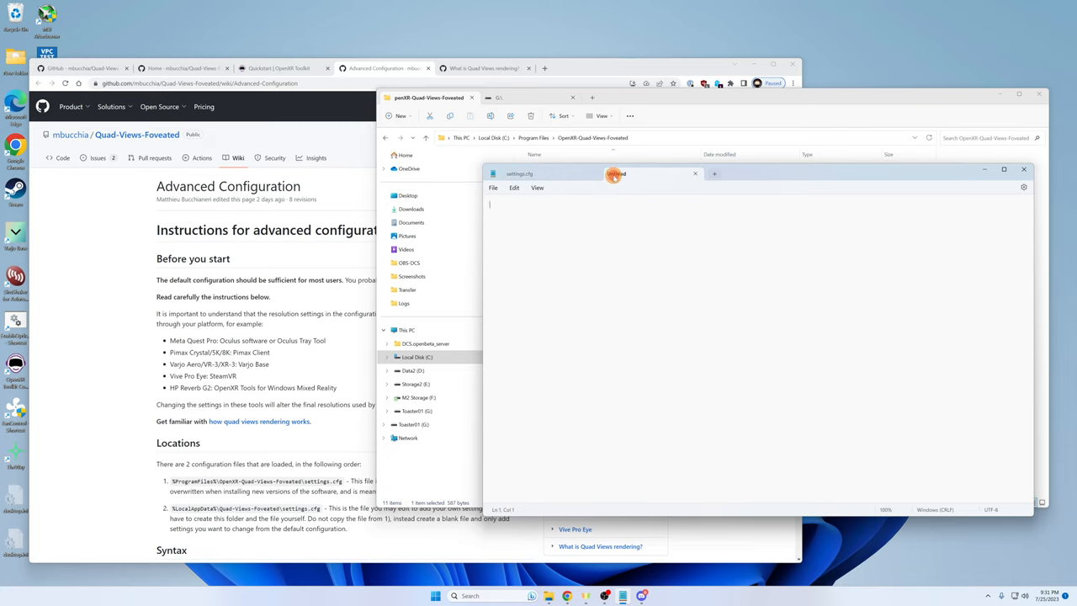
pyautogui.click(714, 174)
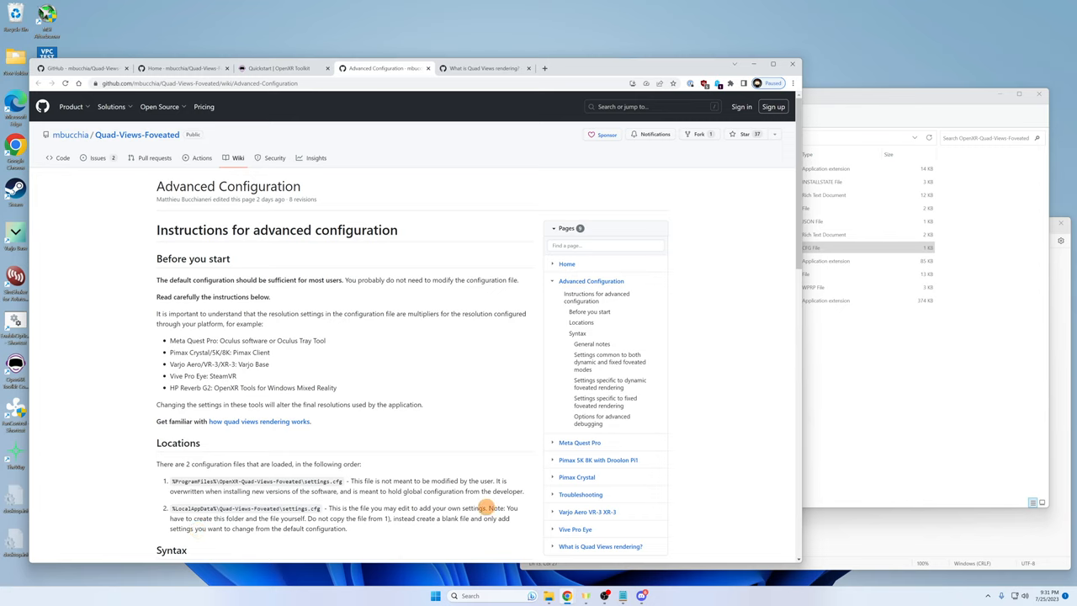
# Copy %LocalAppData% from the Locations note about creating your own settings.cfg.
pyautogui.moveTo(488, 507); pyautogui.dragTo(312, 518)
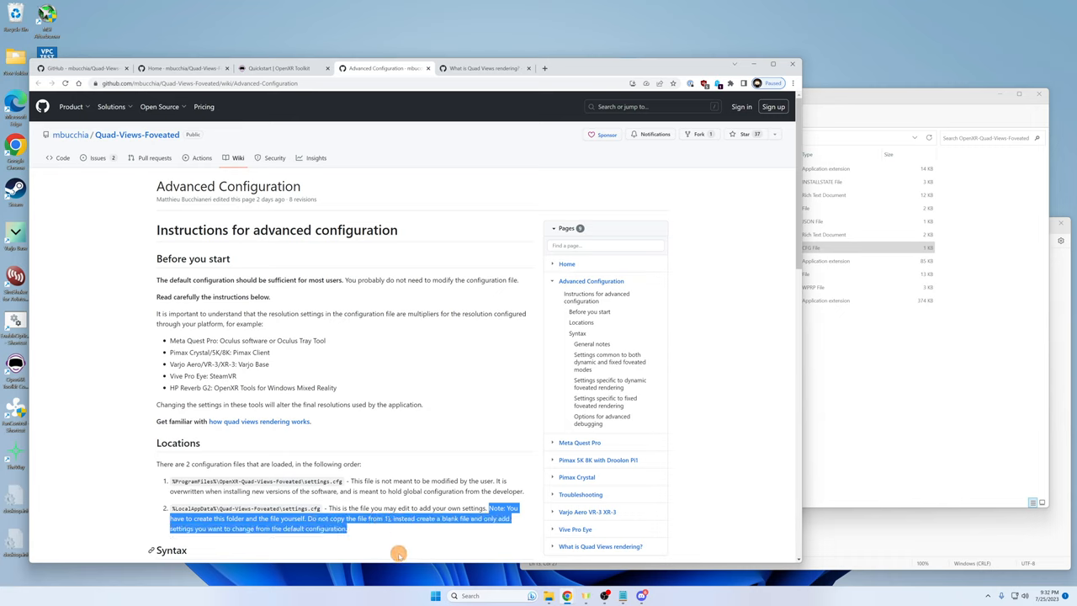
pyautogui.click(400, 555)
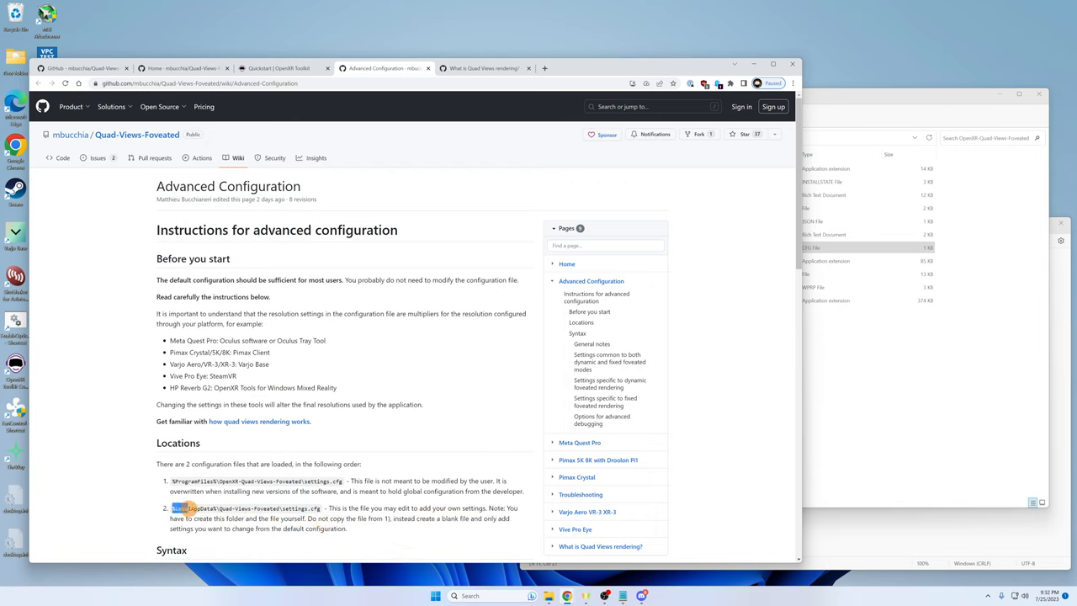
pyautogui.rightClick(188, 508)
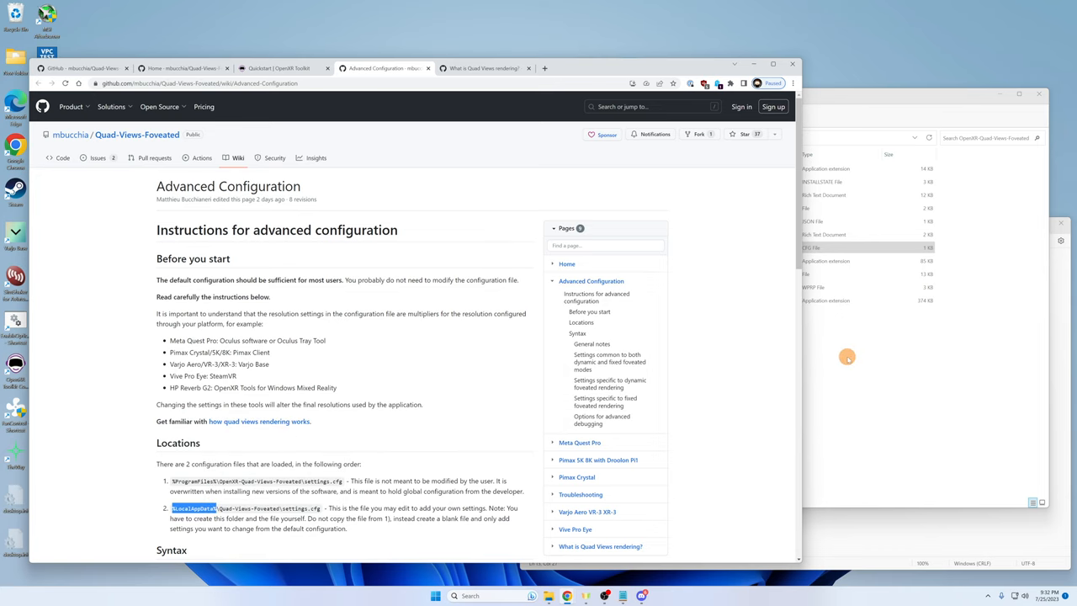
pyautogui.moveTo(840, 352)
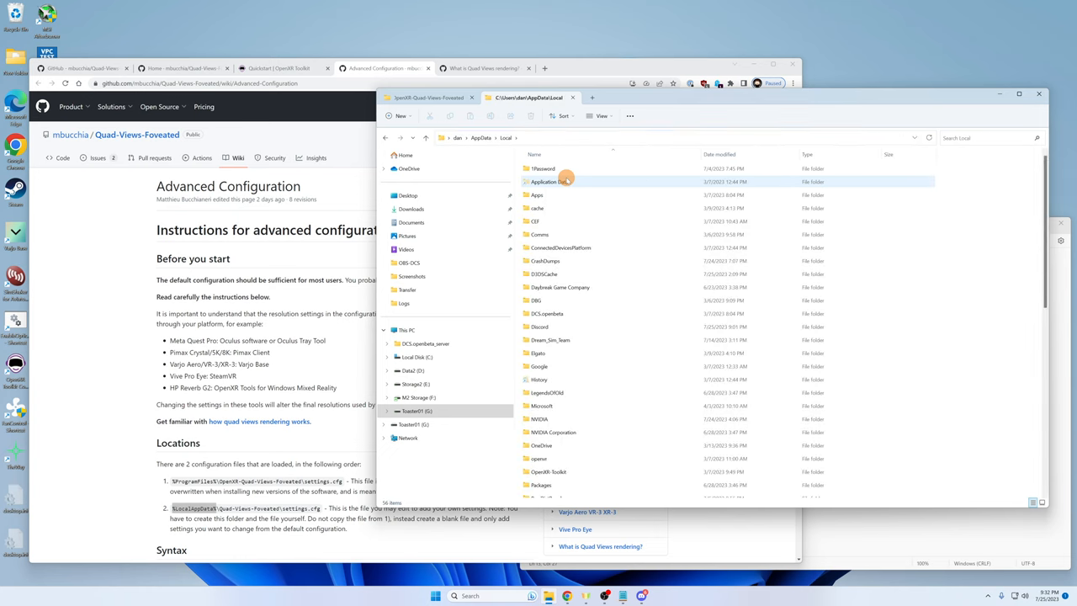
# Select the Quad-Views-Foveated user settings path in the wiki's Locations note.
pyautogui.scroll(-3)
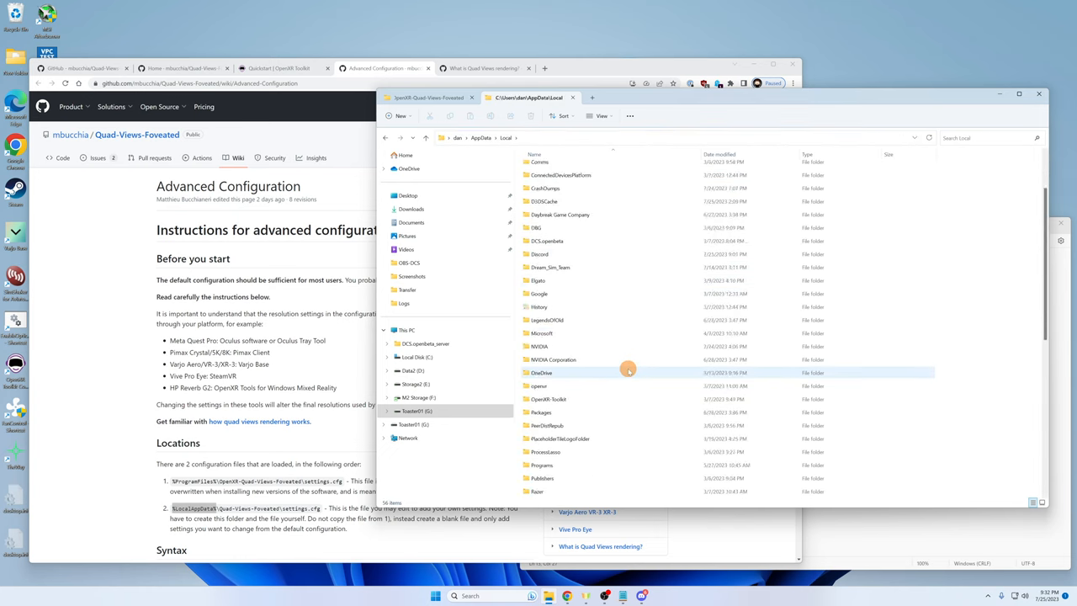
pyautogui.scroll(-3)
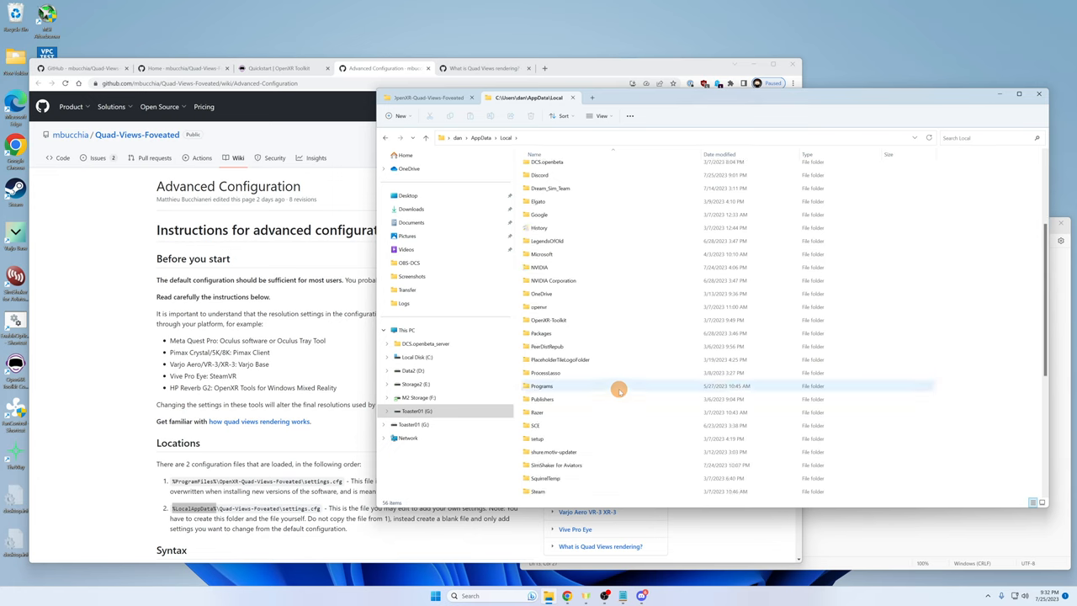
pyautogui.scroll(-3)
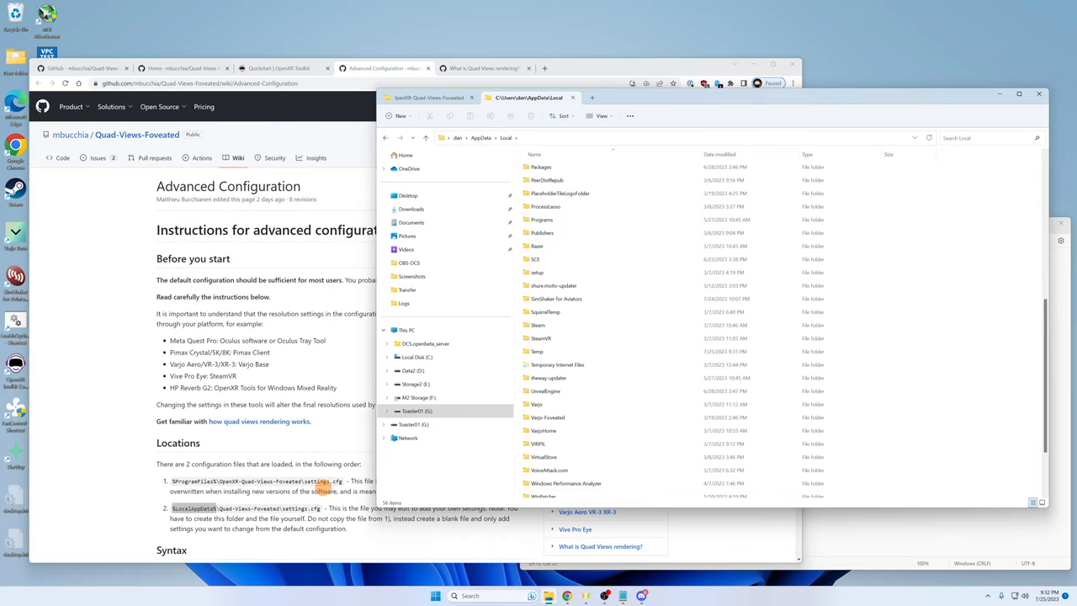
pyautogui.click(400, 67)
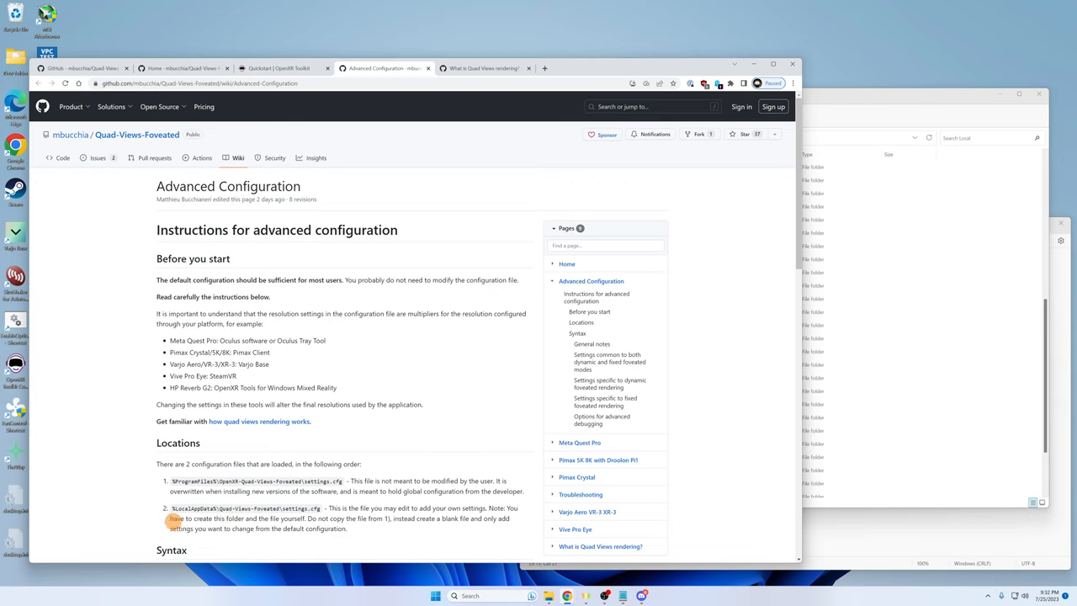
pyautogui.moveTo(169, 519); pyautogui.dragTo(305, 518)
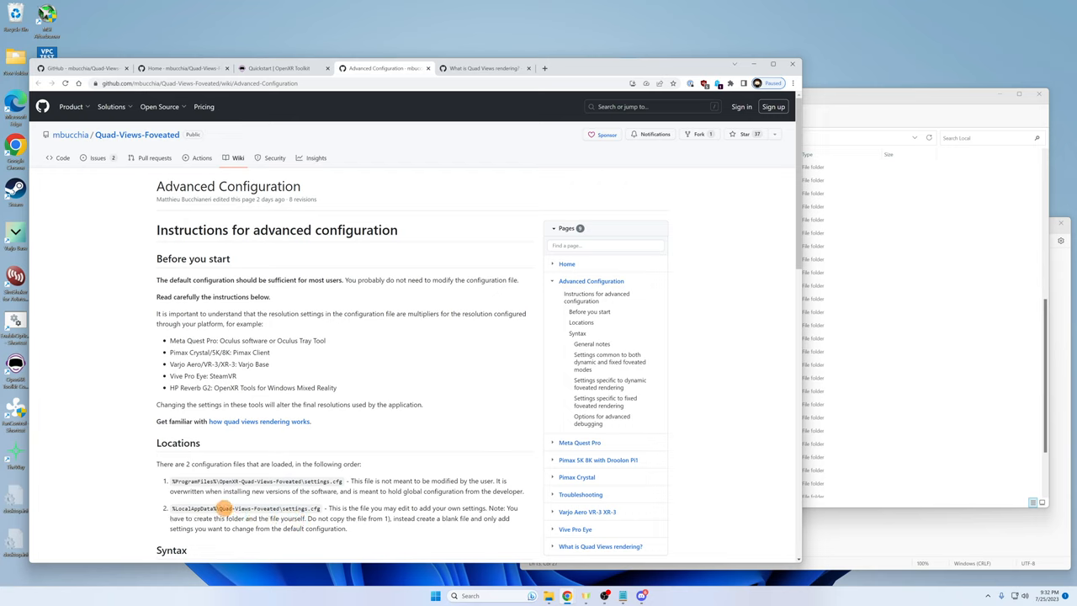
pyautogui.doubleClick(265, 508)
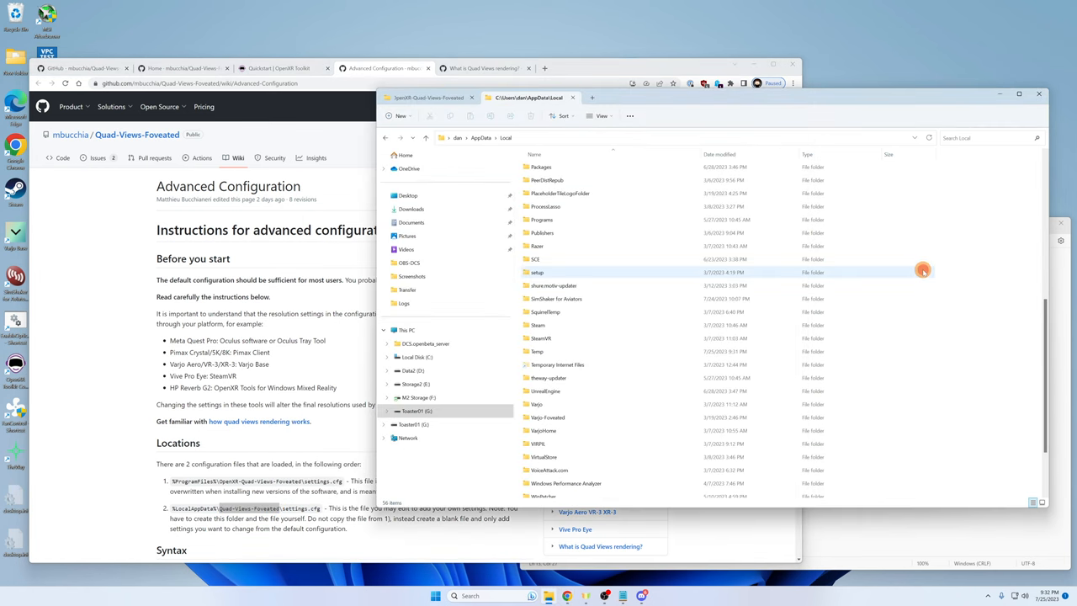
# Create a Quad-Views-Foveated folder in AppData\Local and open it.
pyautogui.rightClick(921, 271)
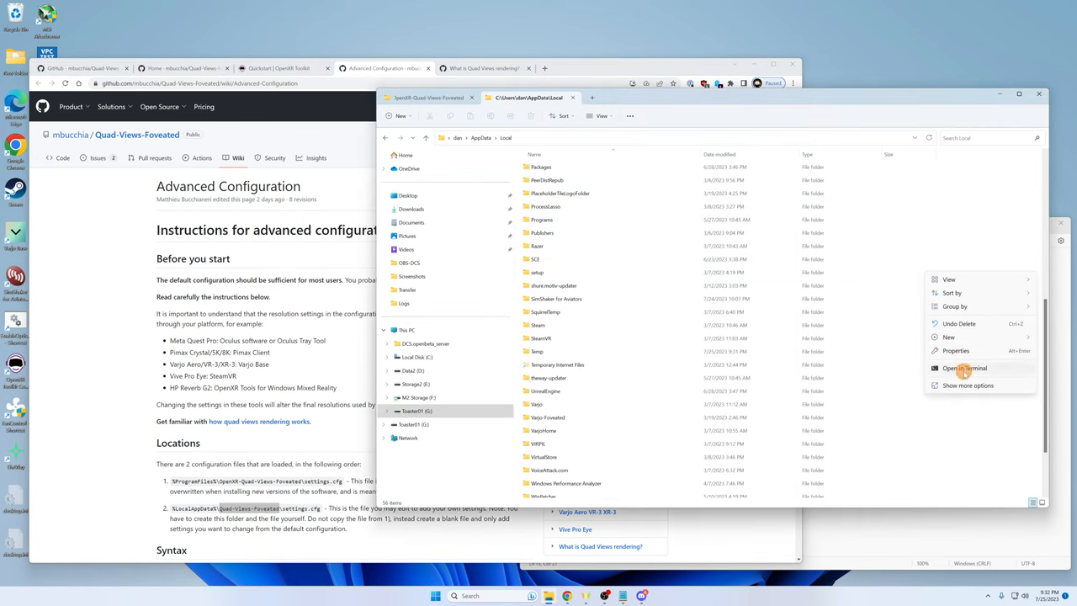
pyautogui.click(949, 337)
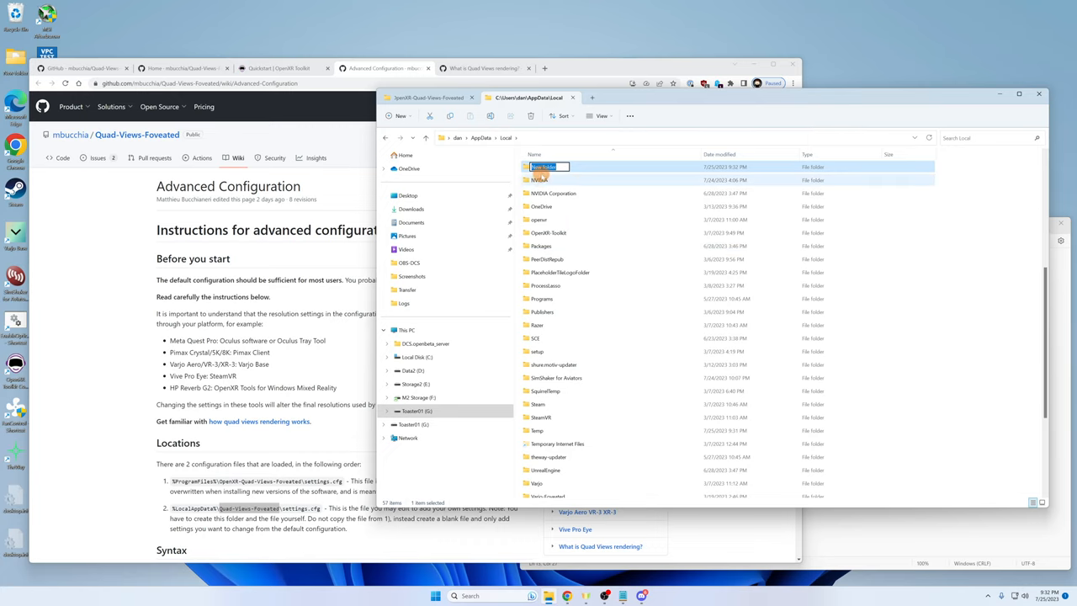
pyautogui.write('Quad-Views-Foveated')
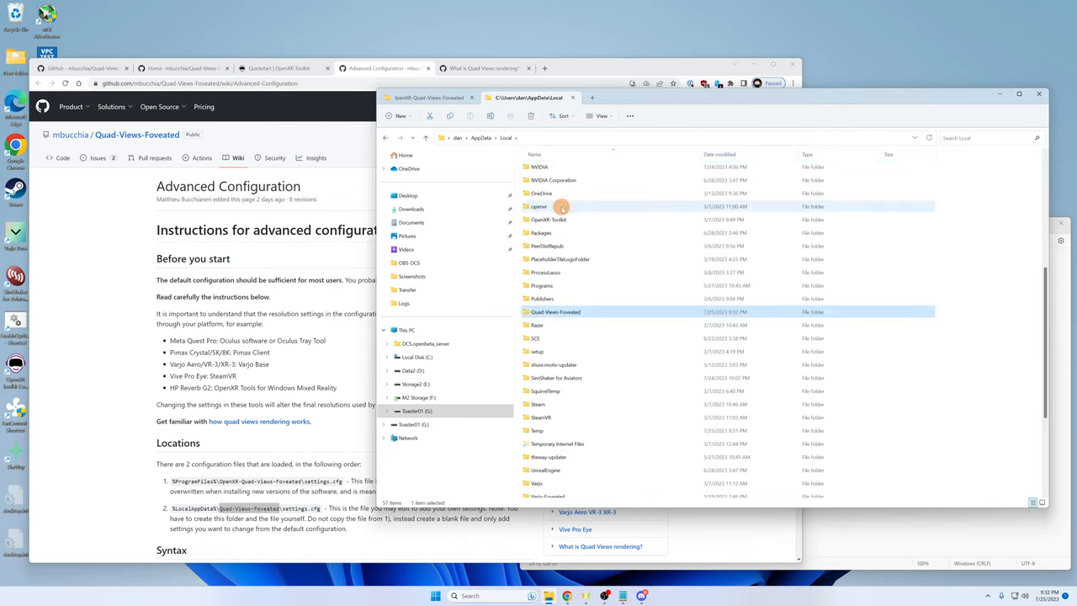
pyautogui.doubleClick(553, 311)
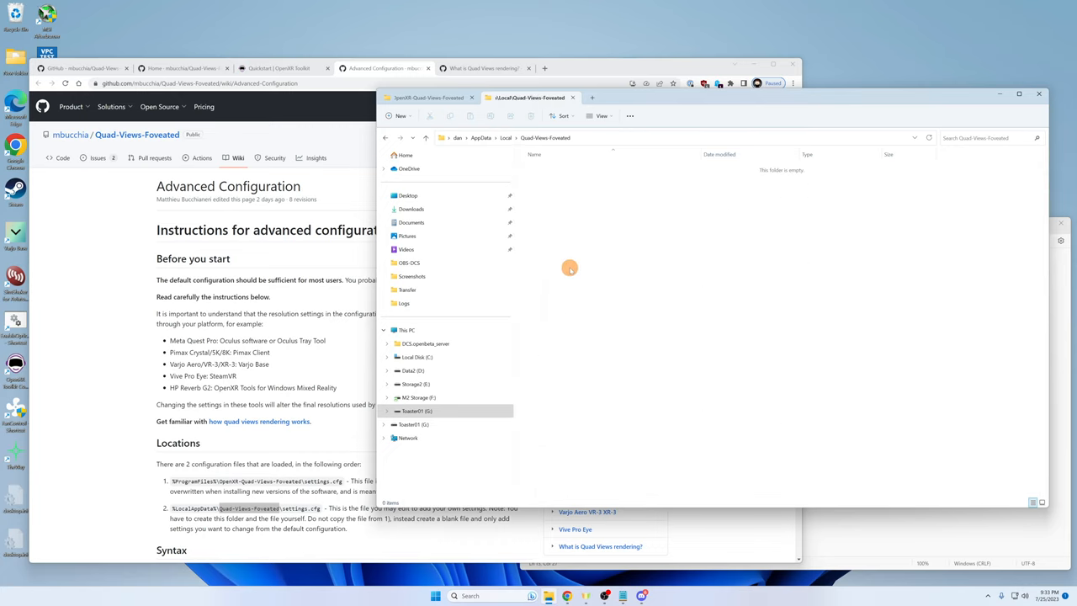
pyautogui.rightClick(569, 268)
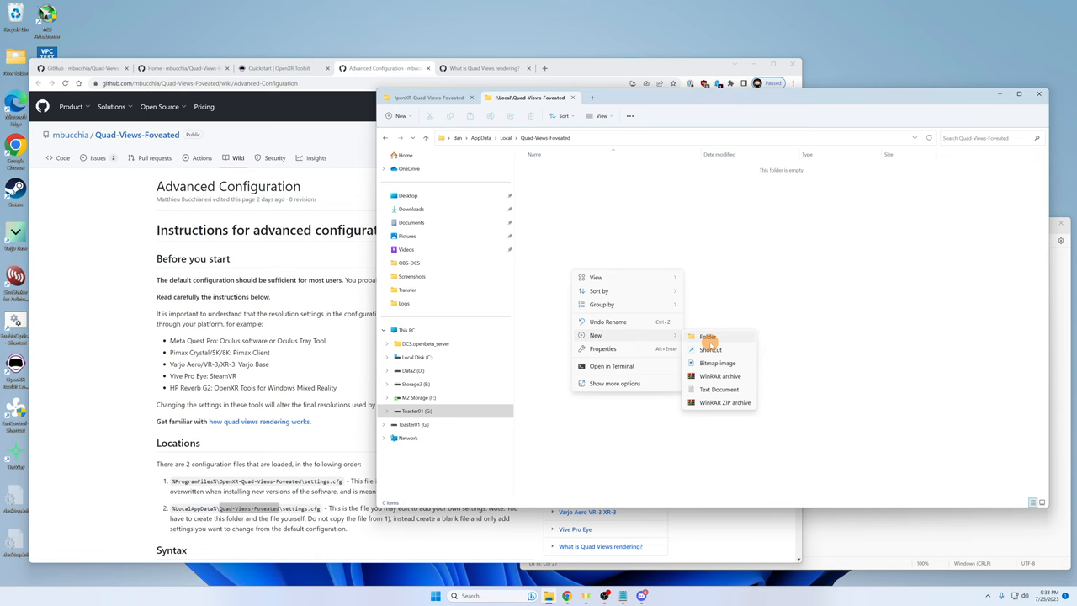
pyautogui.click(718, 389)
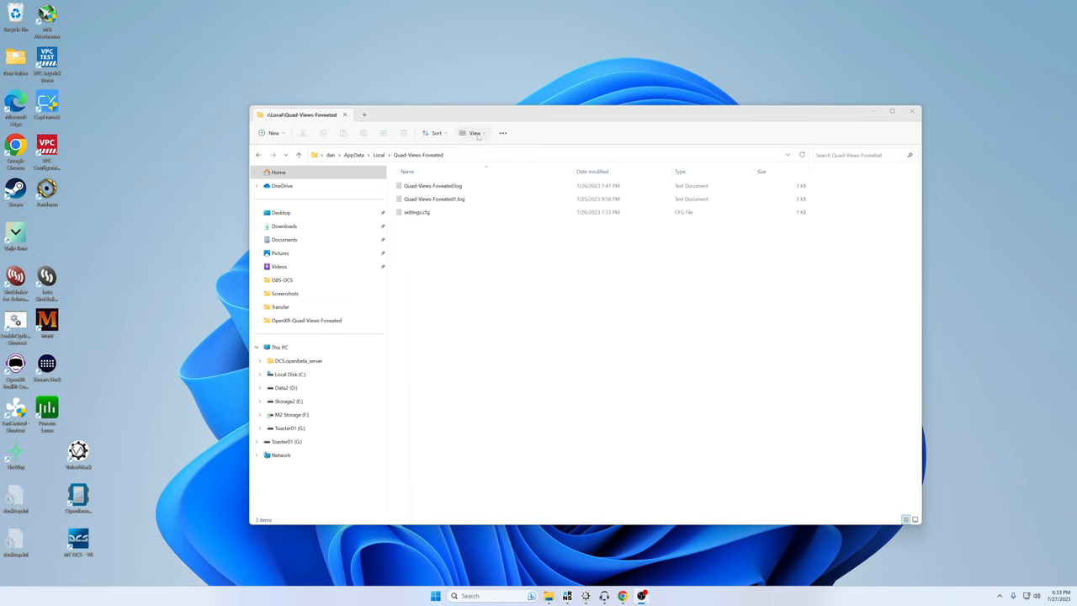
# Hide file name extensions from File Explorer's View > Show menu.
pyautogui.click(468, 133)
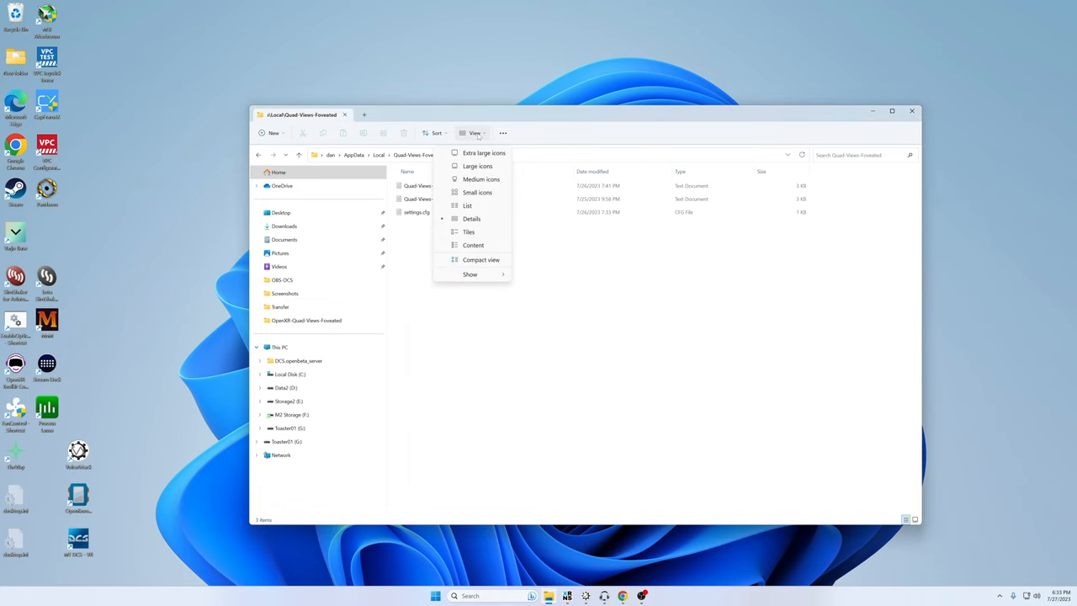
pyautogui.click(471, 273)
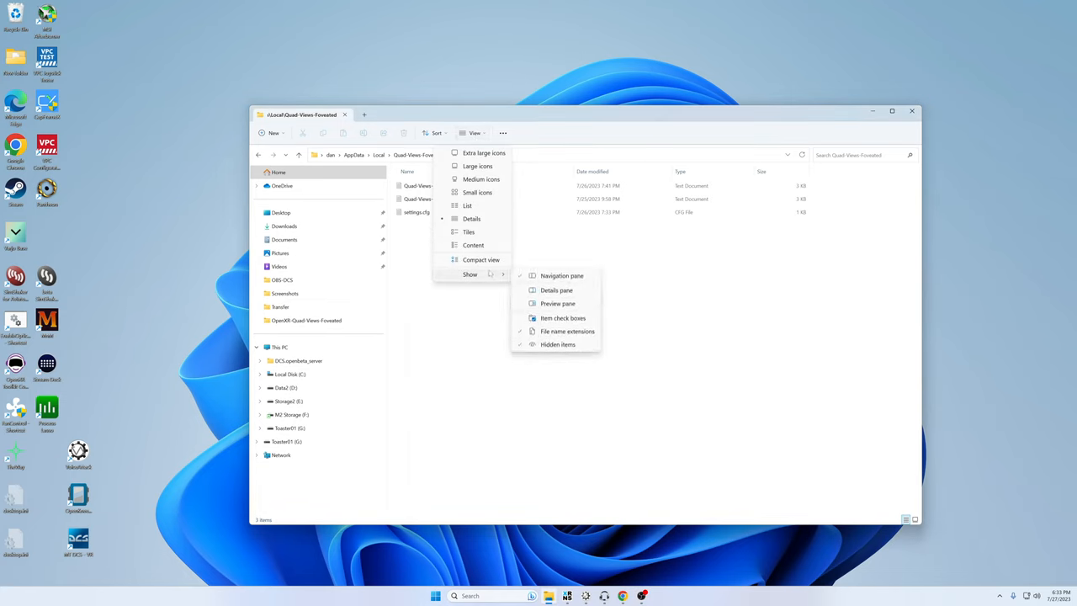
pyautogui.click(567, 330)
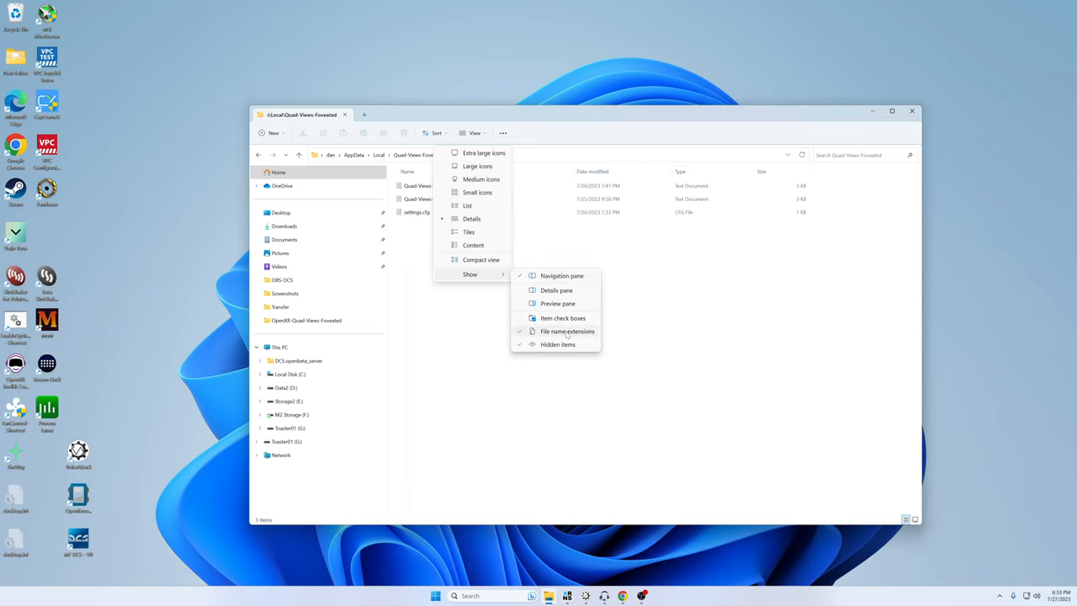
pyautogui.moveTo(567, 330)
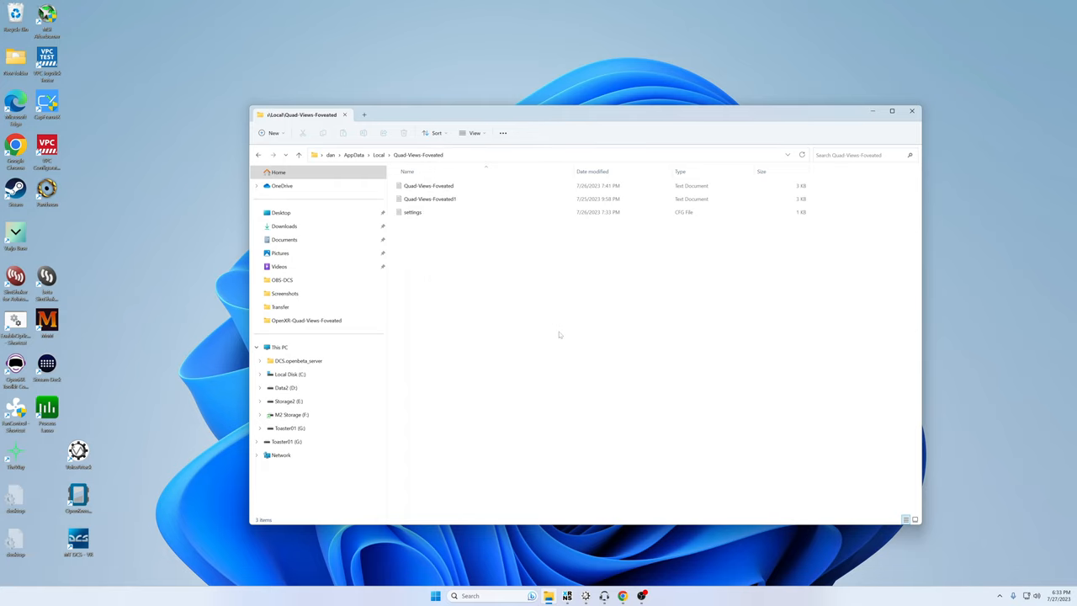
# Add a new text document named test to the Quad-Views-Foveated folder.
pyautogui.rightClick(559, 334)
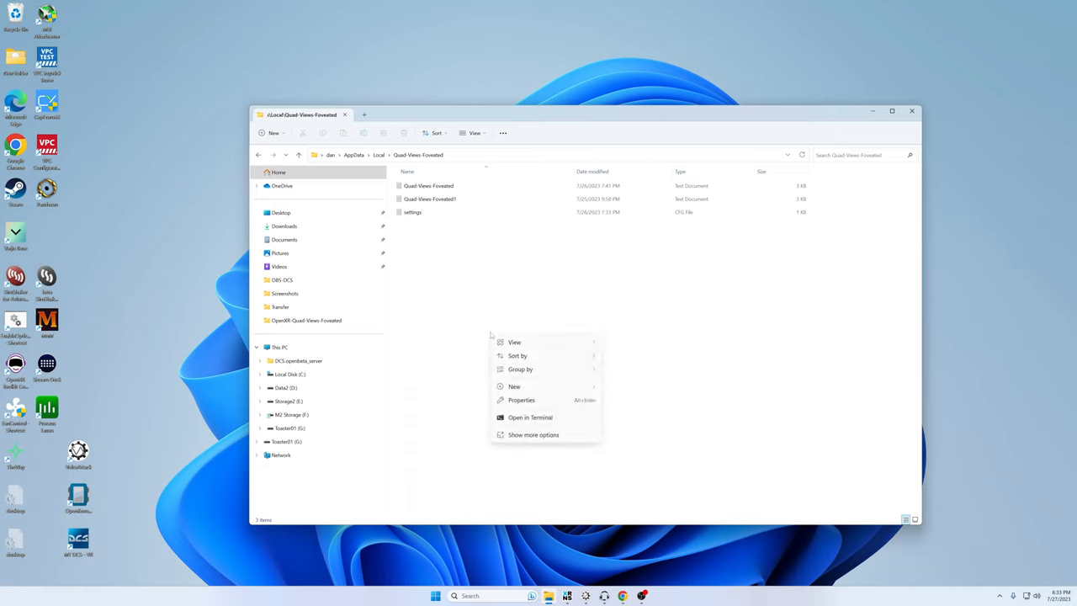
pyautogui.click(513, 387)
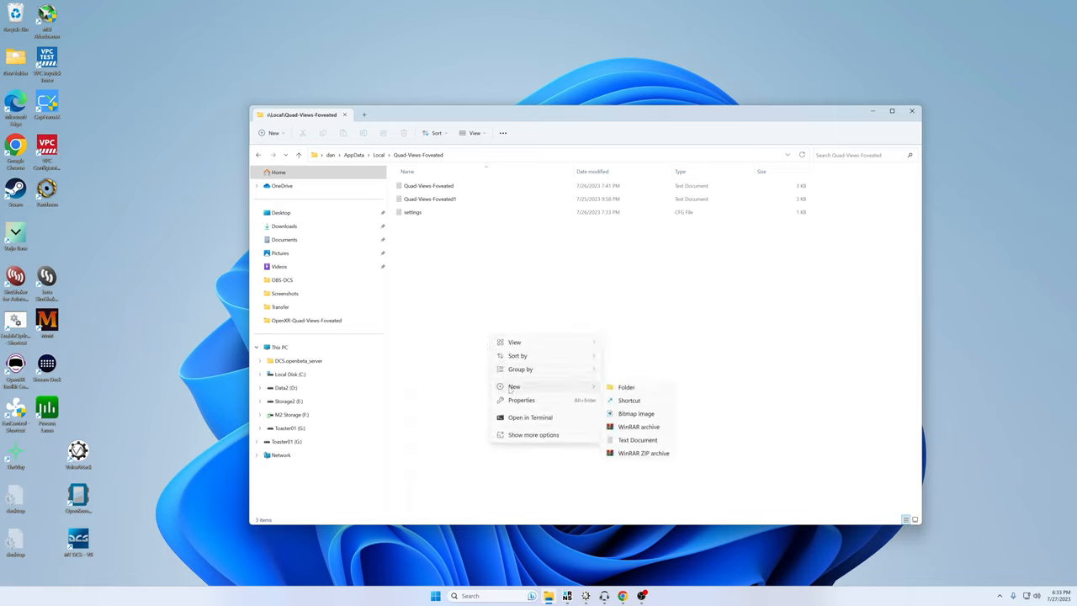
pyautogui.click(637, 439)
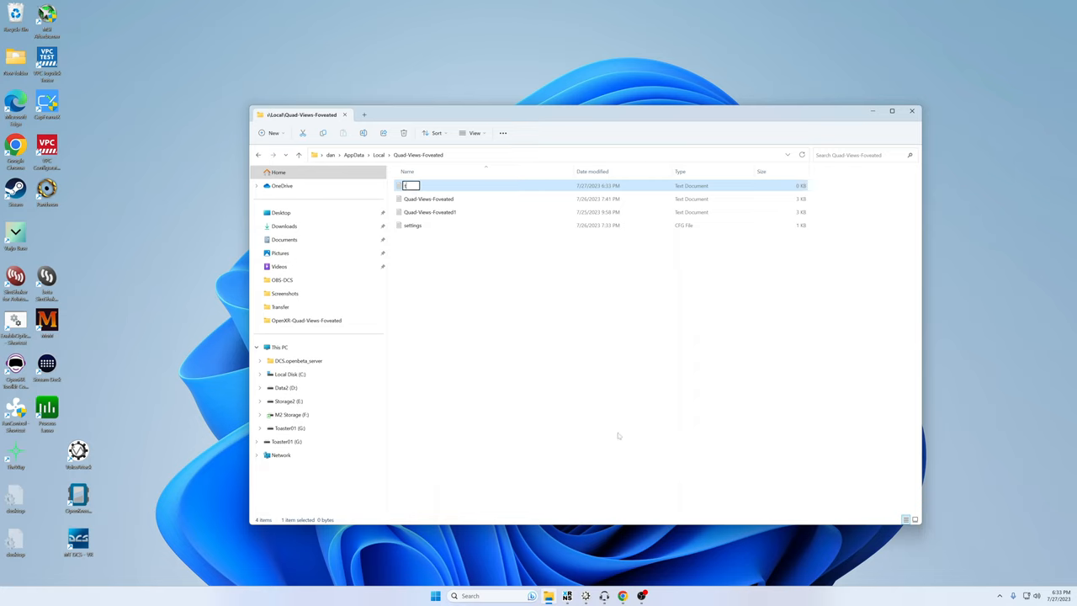
pyautogui.write('test.cfg')
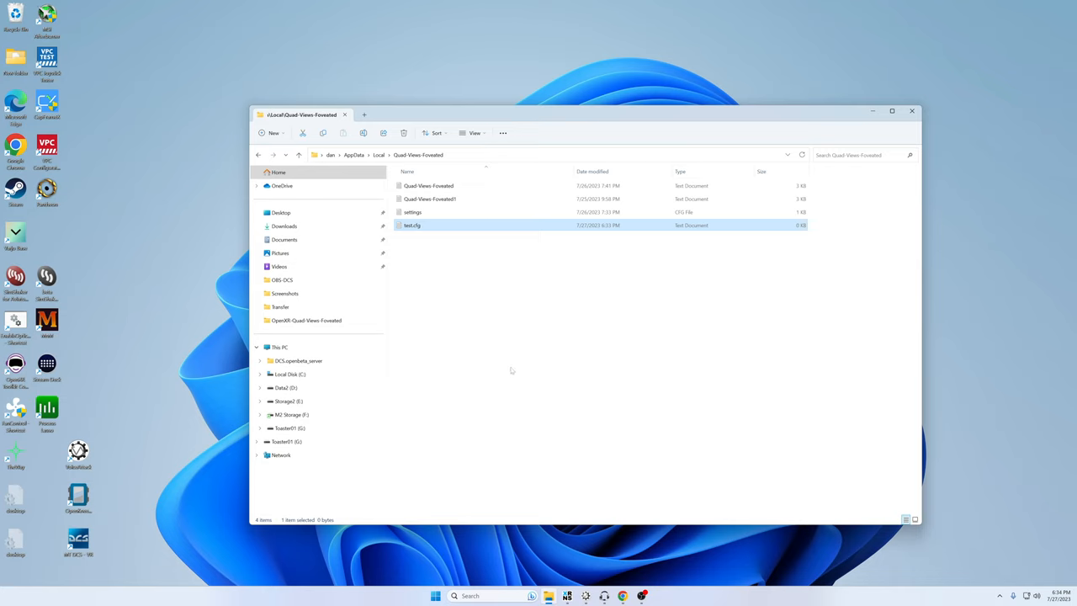
pyautogui.moveTo(422, 230)
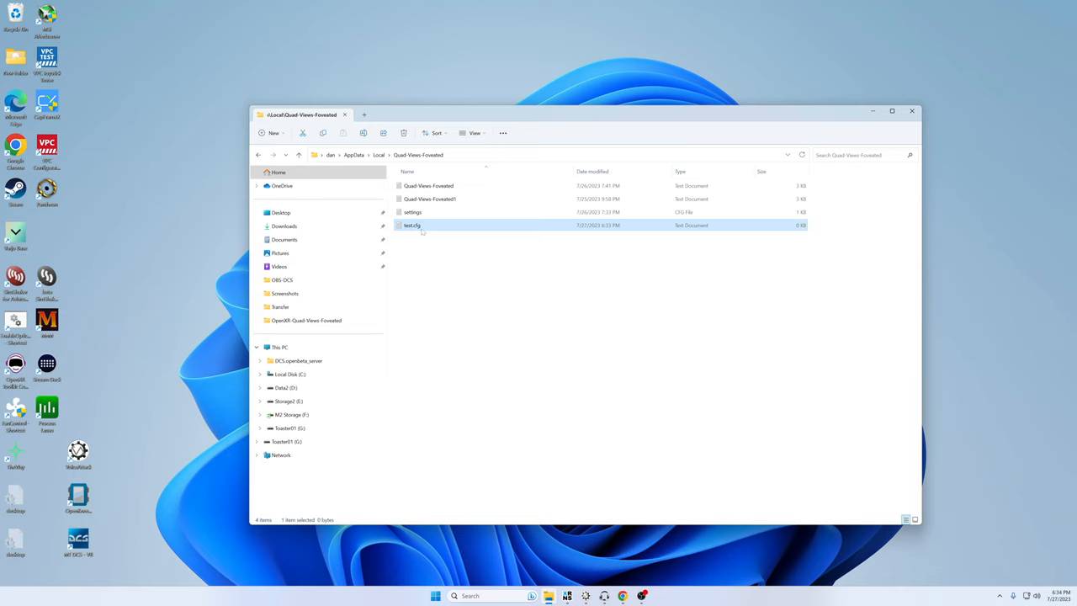
pyautogui.moveTo(502, 179)
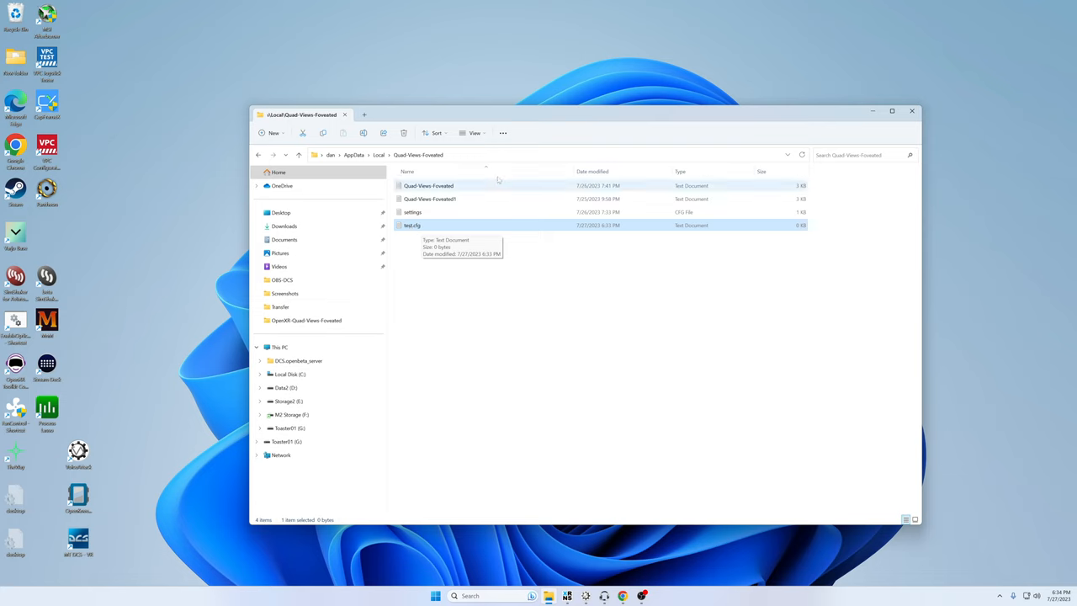
# Show file extensions again and rename the file to test.cfg, accepting the extension change.
pyautogui.click(468, 133)
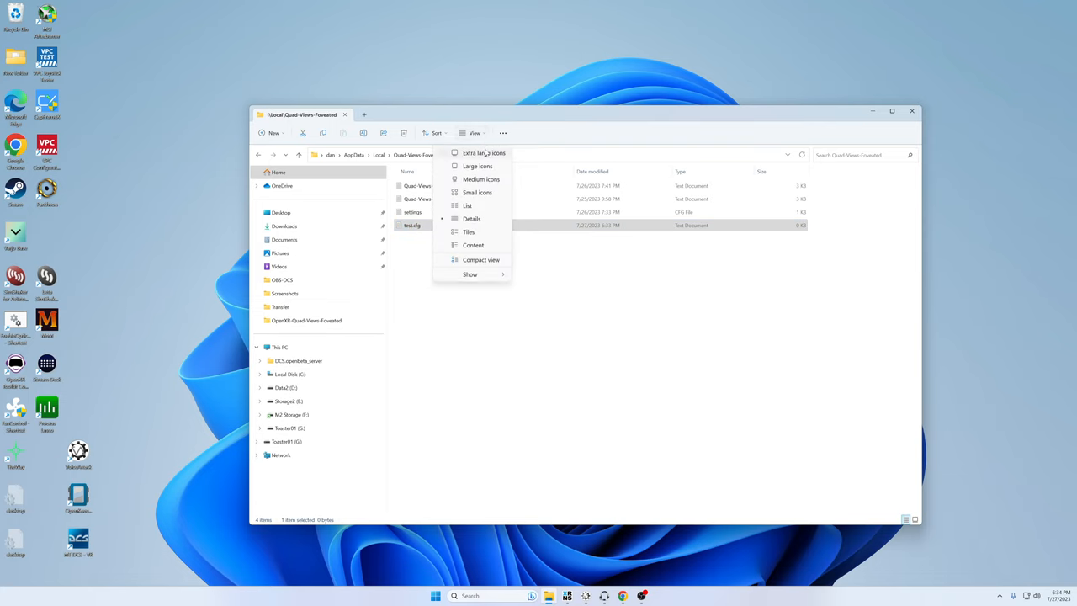
pyautogui.click(471, 273)
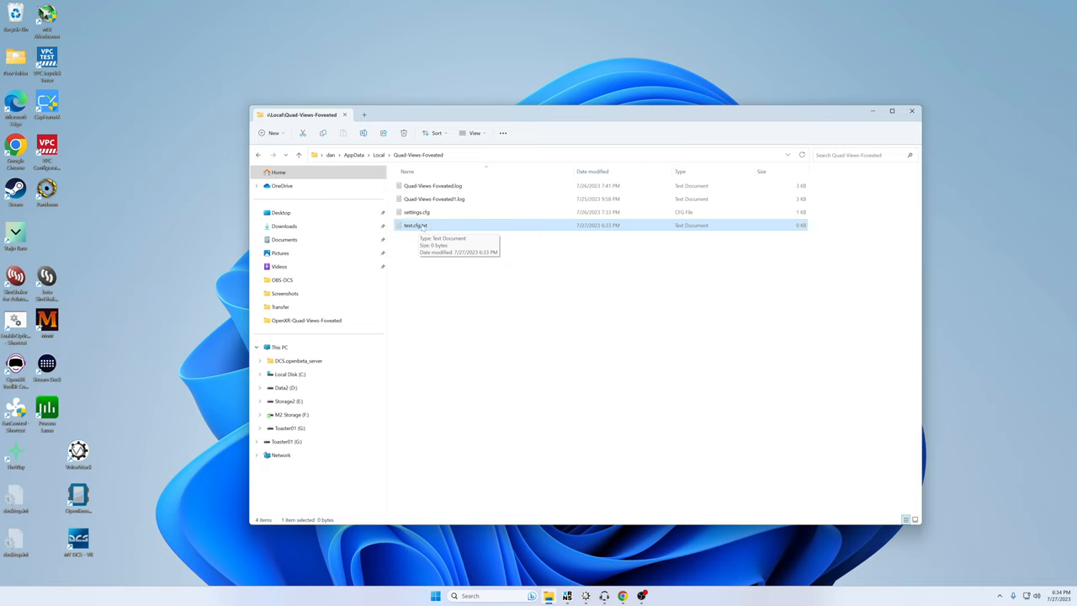
pyautogui.moveTo(417, 228)
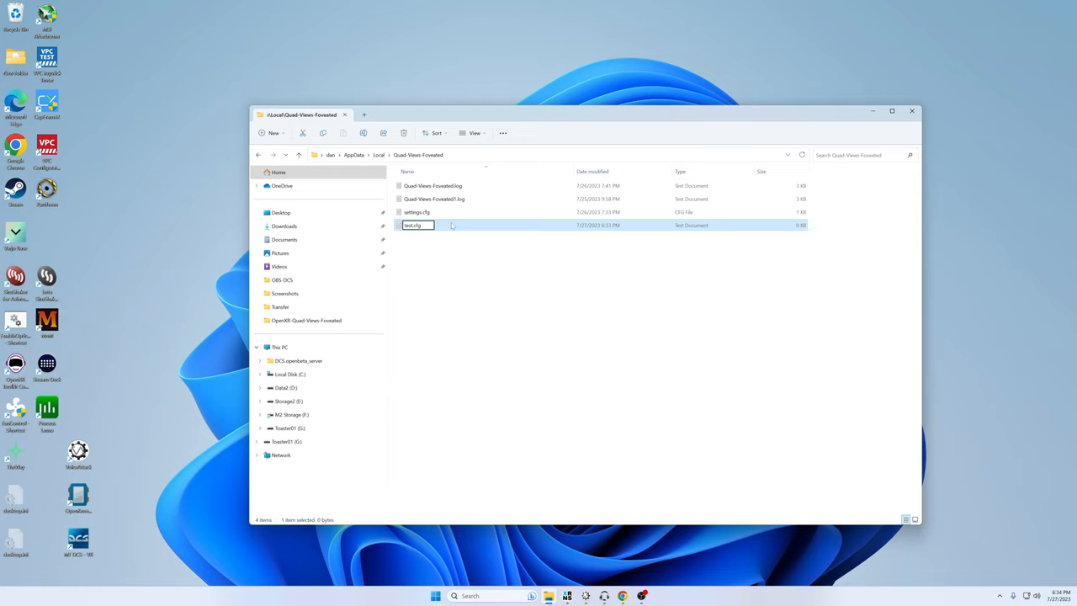
pyautogui.press('Enter')
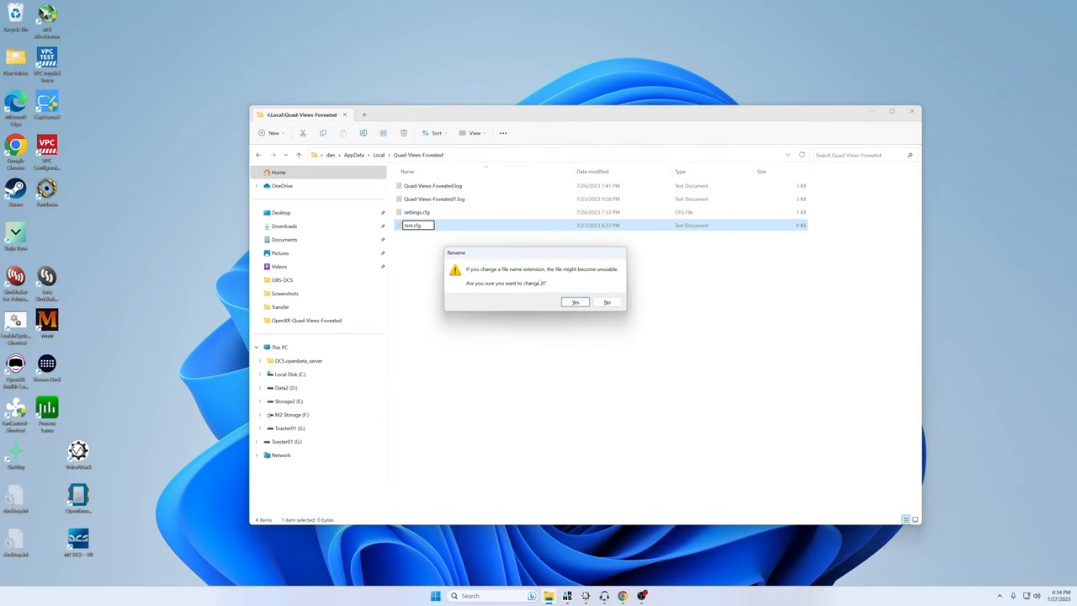
pyautogui.click(575, 302)
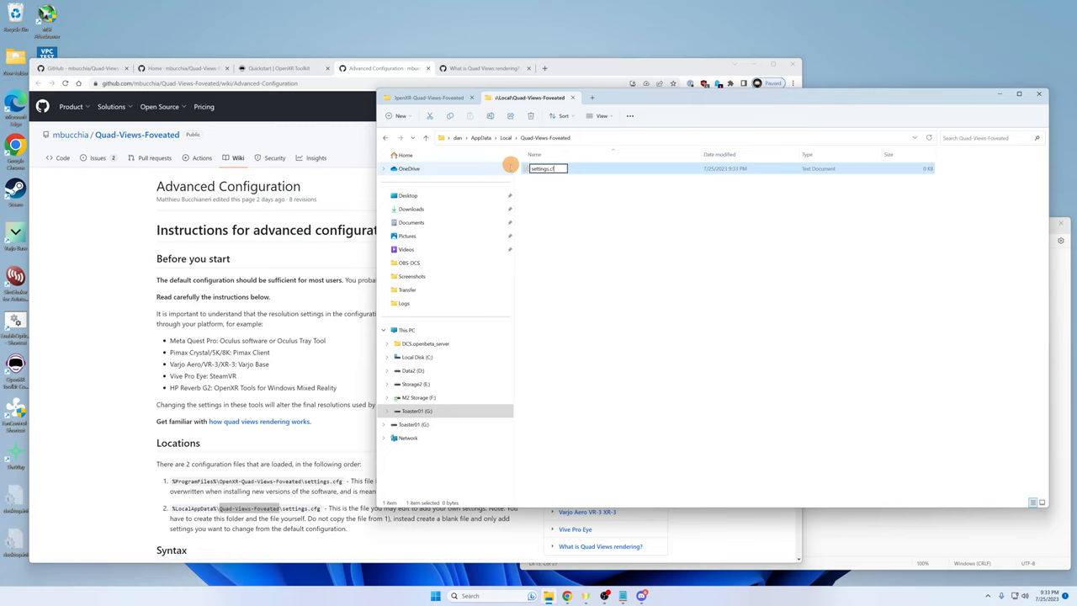
# Rename the file to settings.cfg, accept the extension change, and open it.
pyautogui.press('Enter')
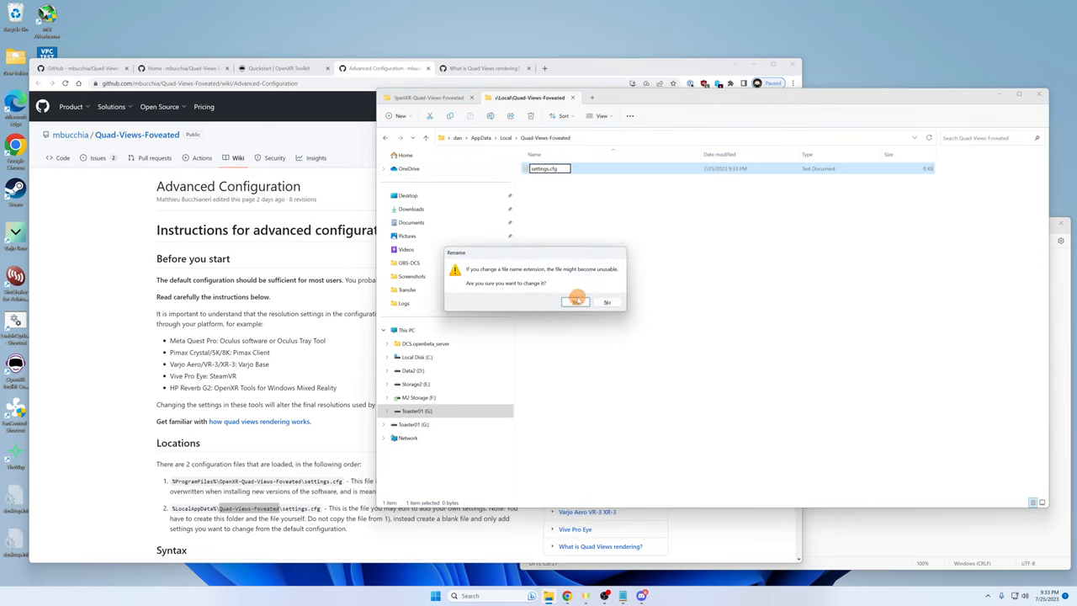
pyautogui.click(575, 301)
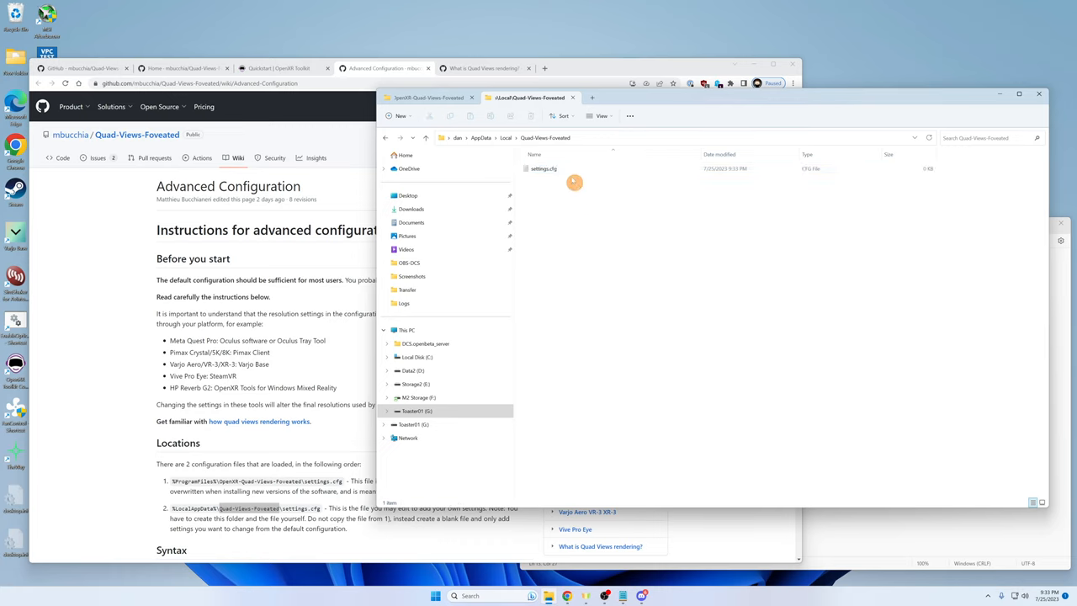
pyautogui.moveTo(537, 168)
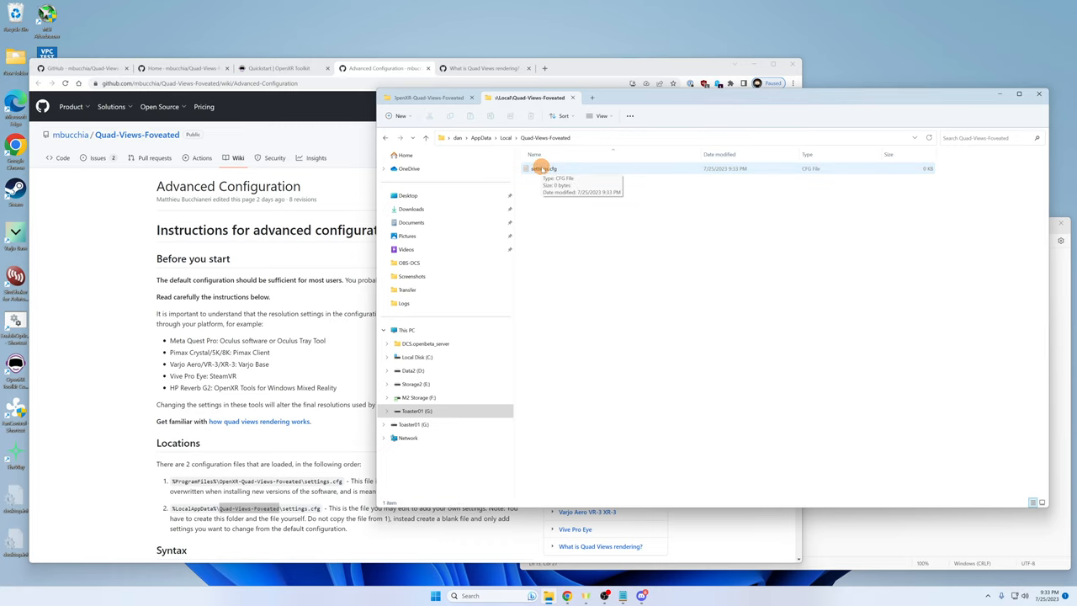
pyautogui.doubleClick(538, 167)
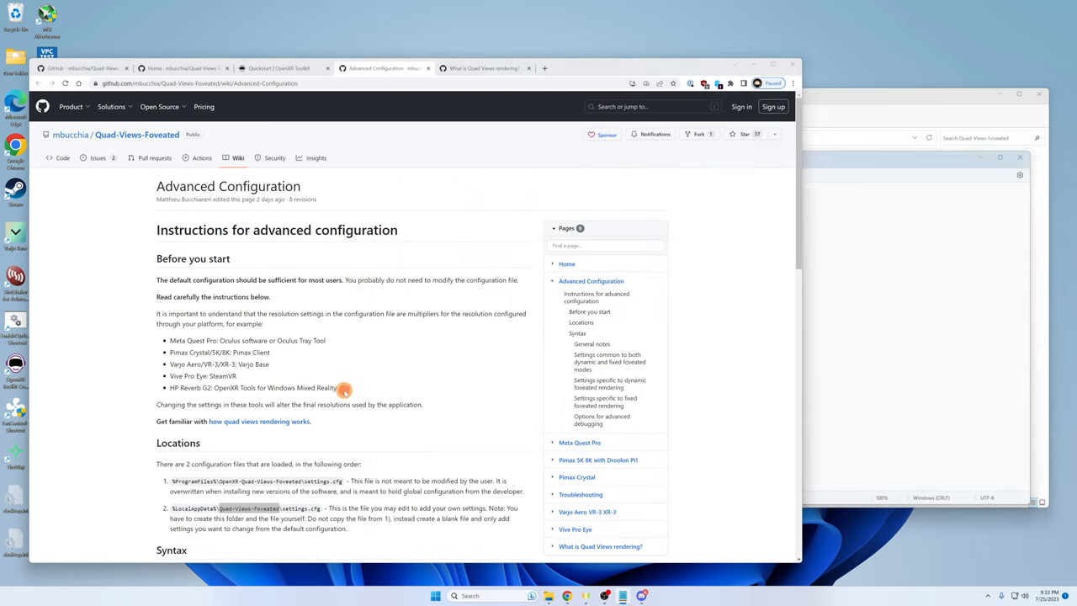
# Scroll the GitHub wiki down to the example configuration Syntax section.
pyautogui.scroll(-3)
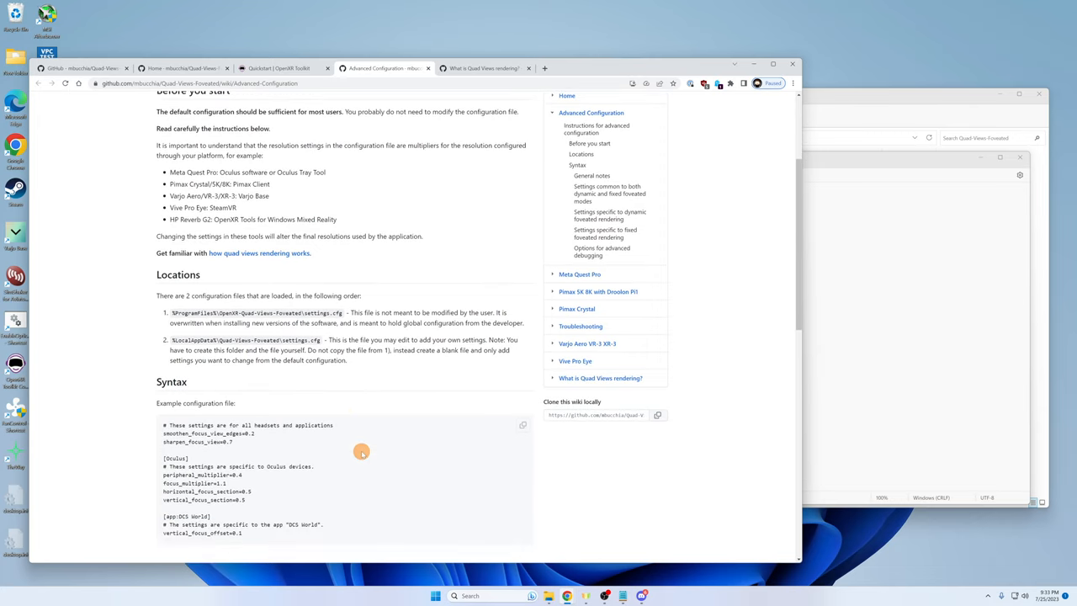
pyautogui.scroll(-3)
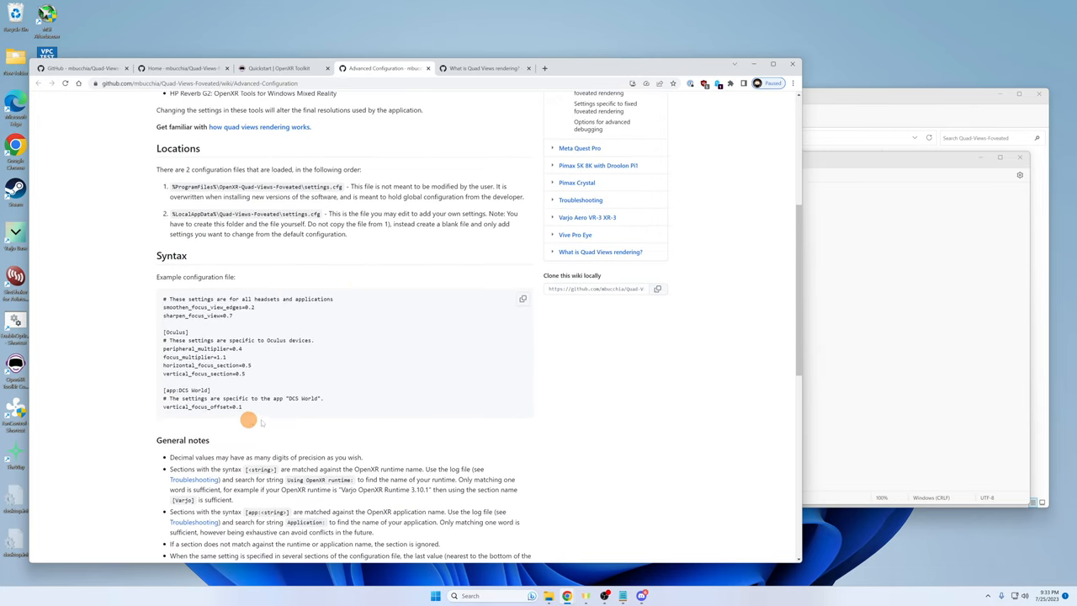
pyautogui.moveTo(334, 422)
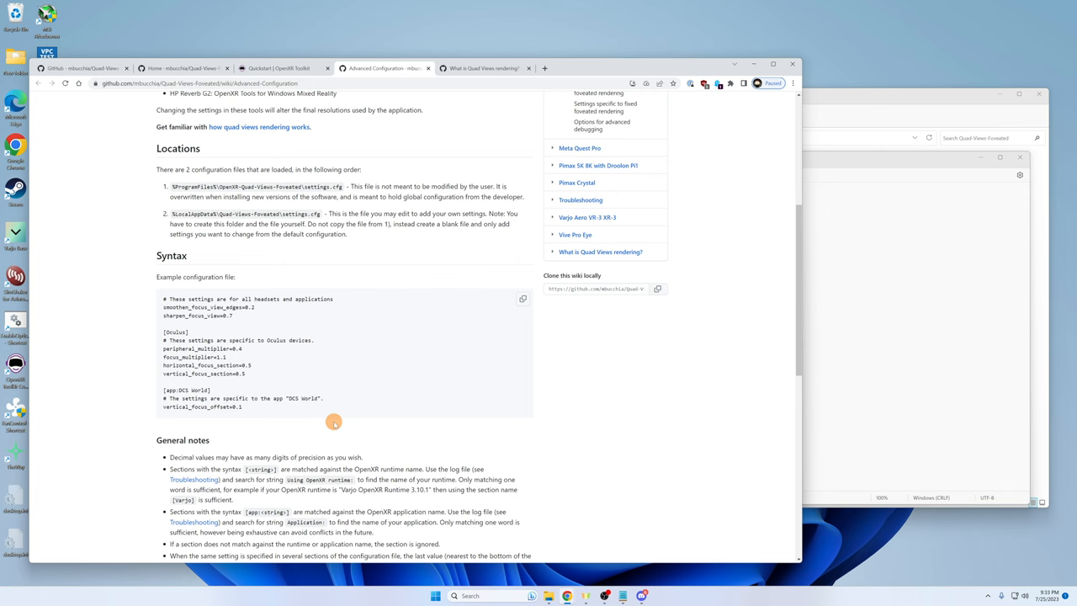
pyautogui.scroll(-3)
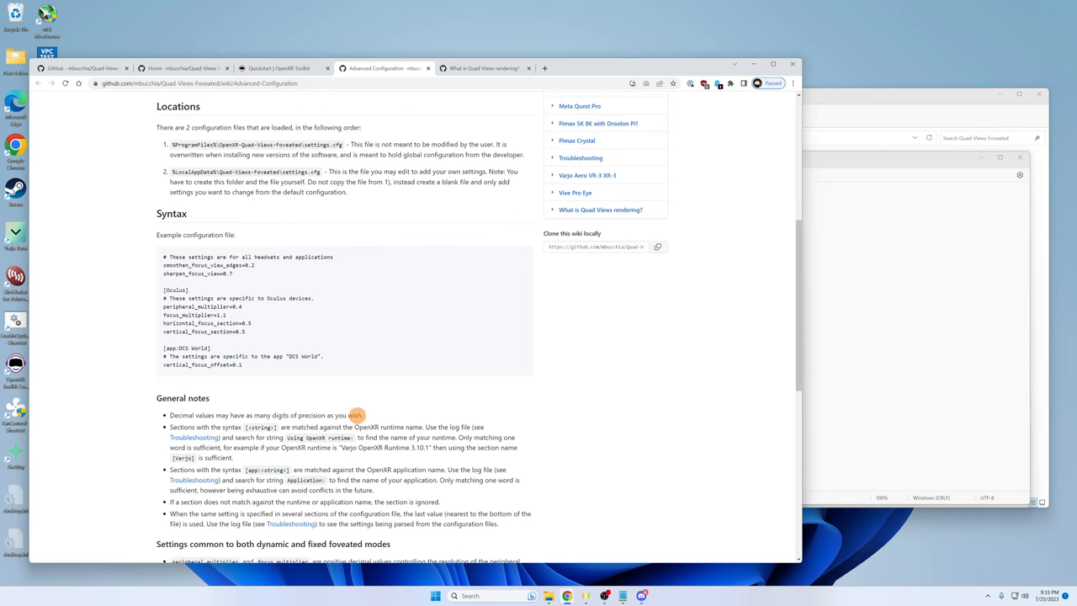
pyautogui.scroll(-3)
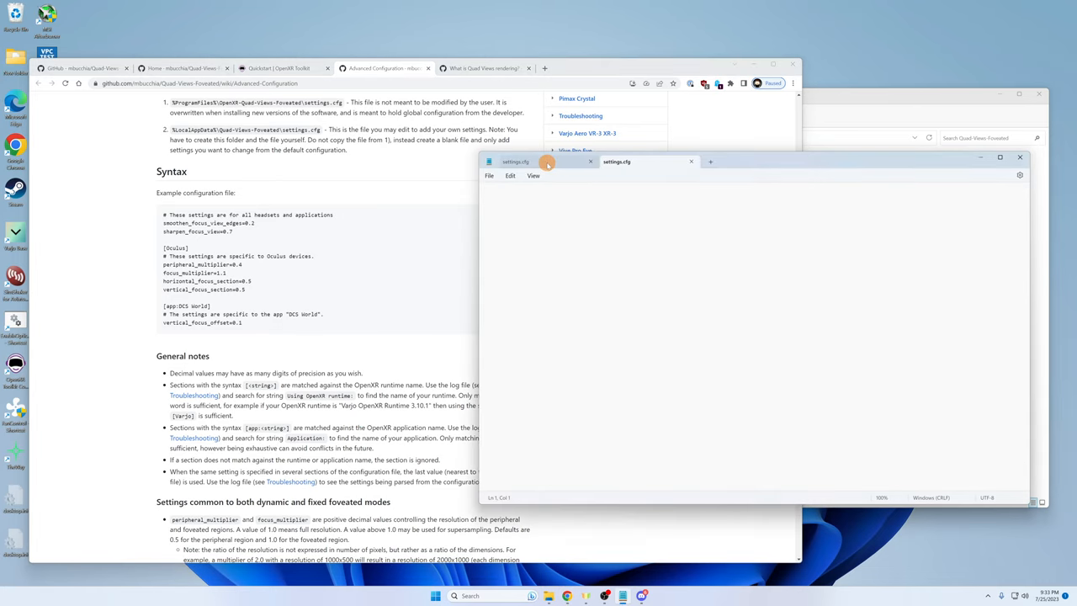
# Check the default settings.cfg, then type [Varjo] as the new file's first line.
pyautogui.click(543, 161)
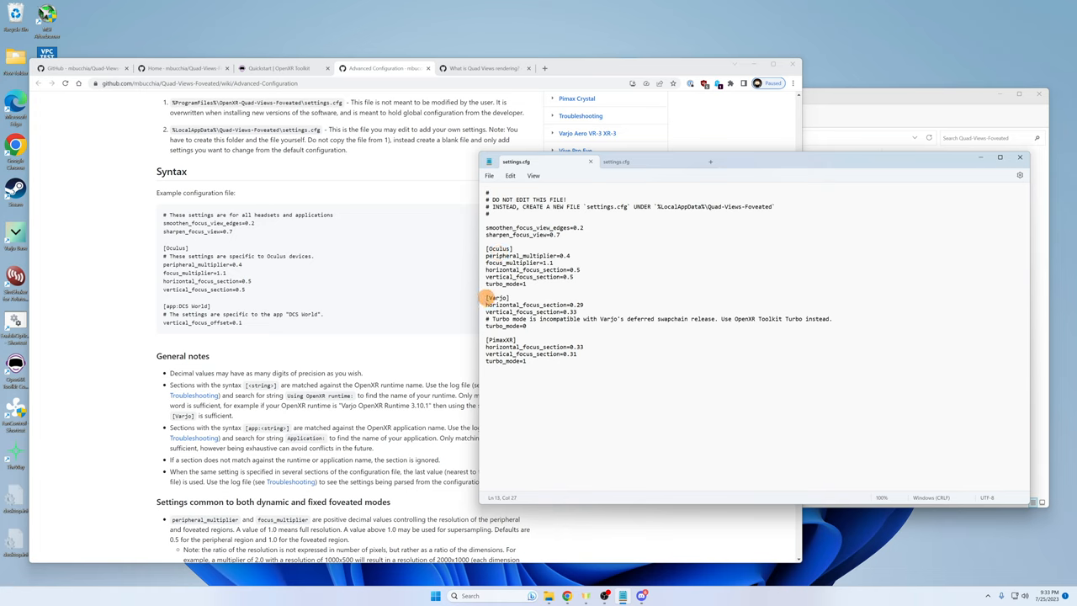
pyautogui.rightClick(501, 298)
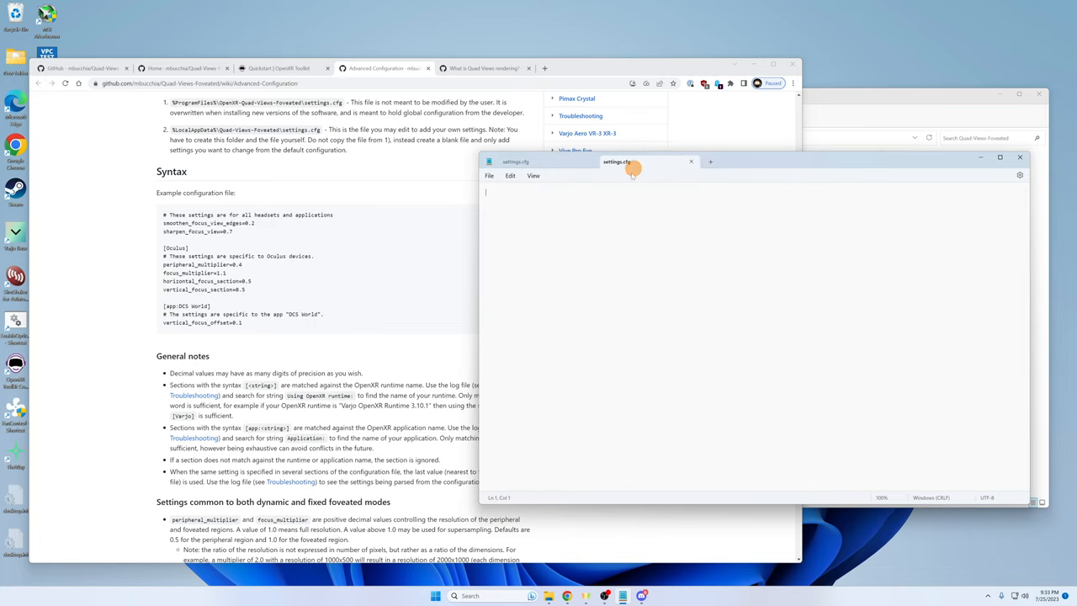
pyautogui.write('[Varjo]')
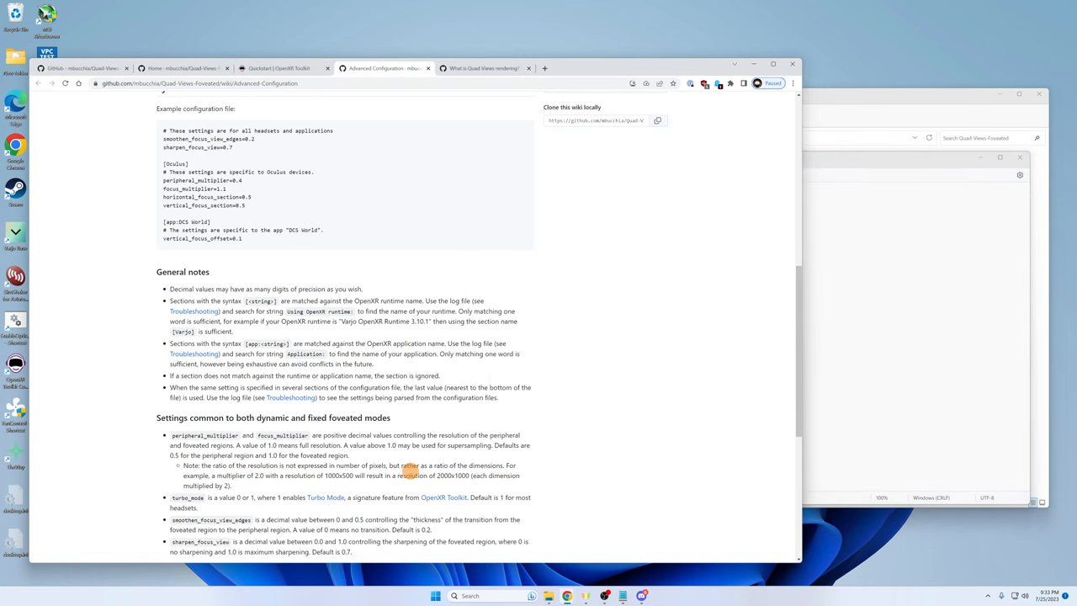
pyautogui.moveTo(309, 505)
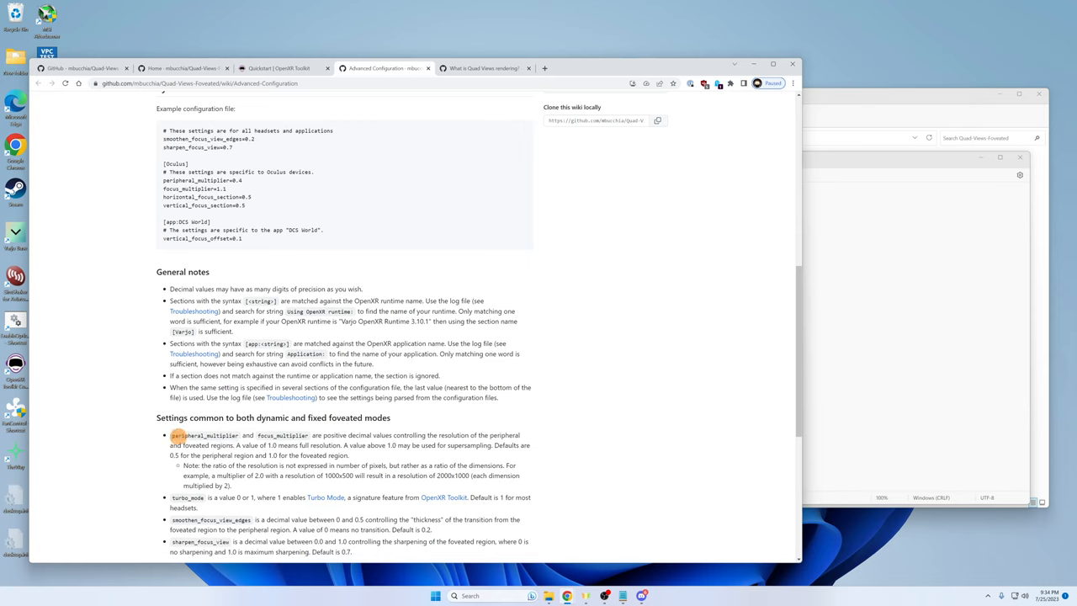
# Copy peripheral_multiplier= and focus_multiplier from the wiki into the new settings file.
pyautogui.doubleClick(202, 435)
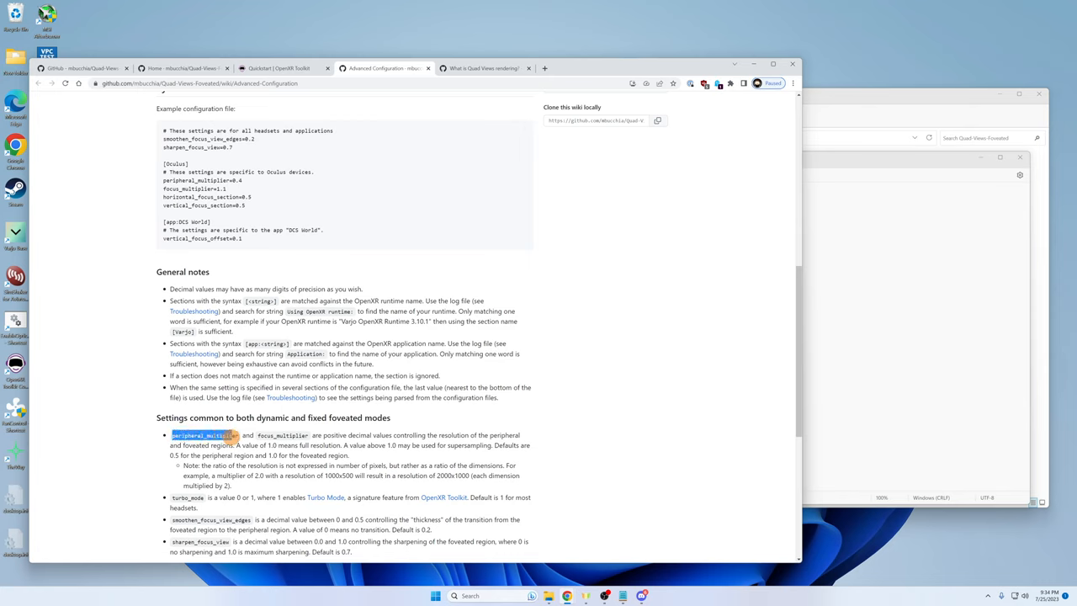
pyautogui.rightClick(210, 435)
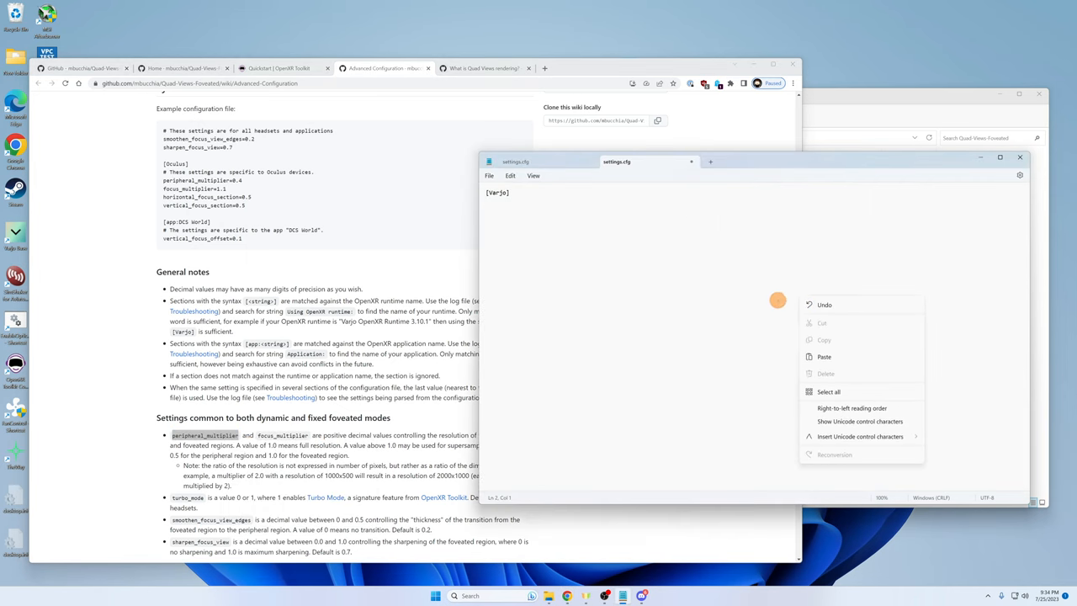
pyautogui.click(823, 356)
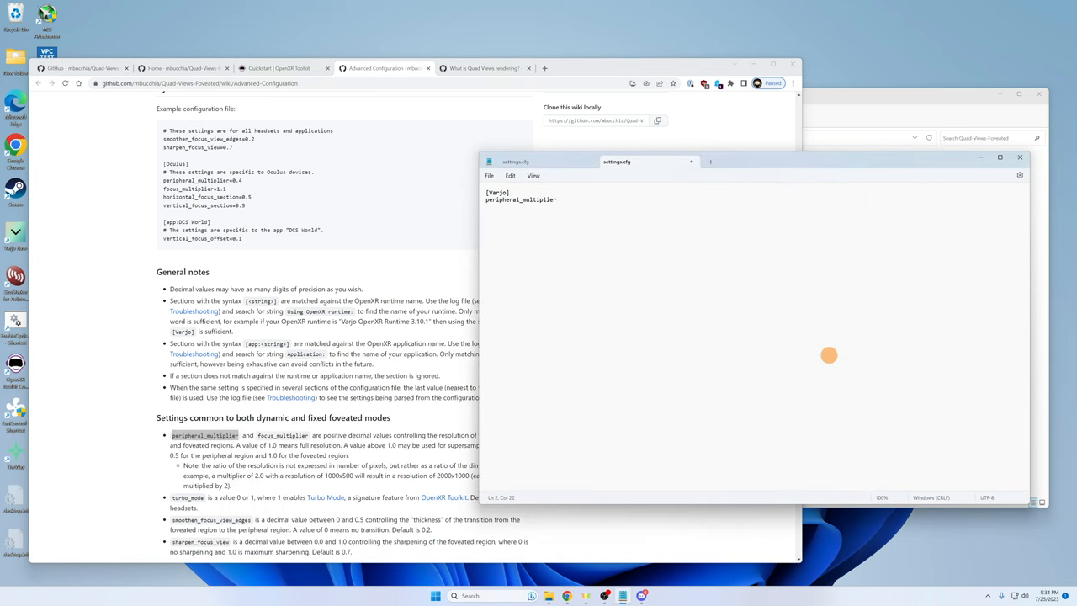
pyautogui.write('=')
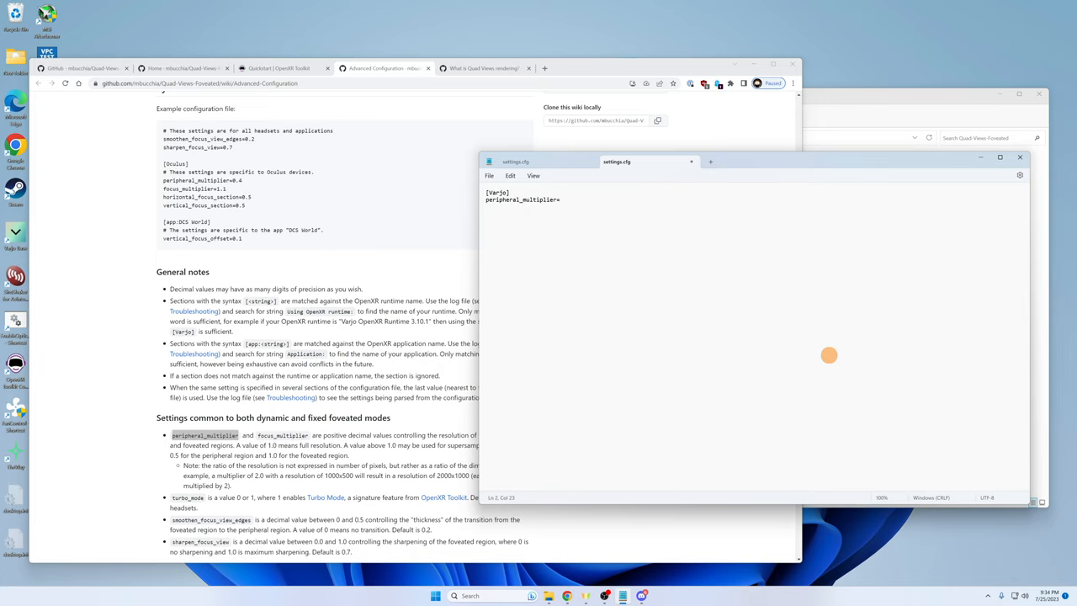
pyautogui.moveTo(577, 433)
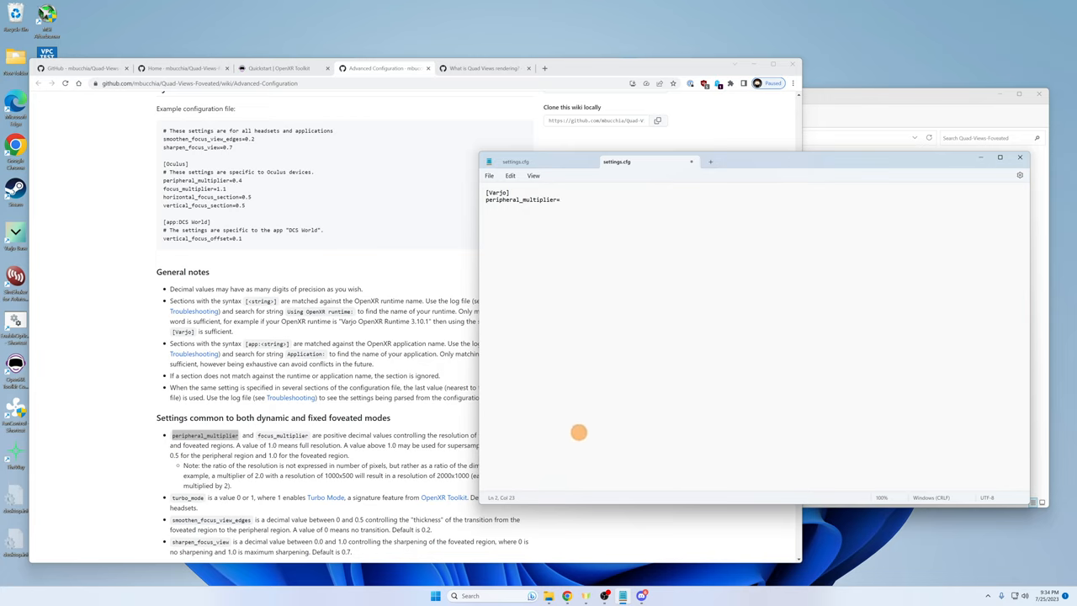
pyautogui.moveTo(610, 406)
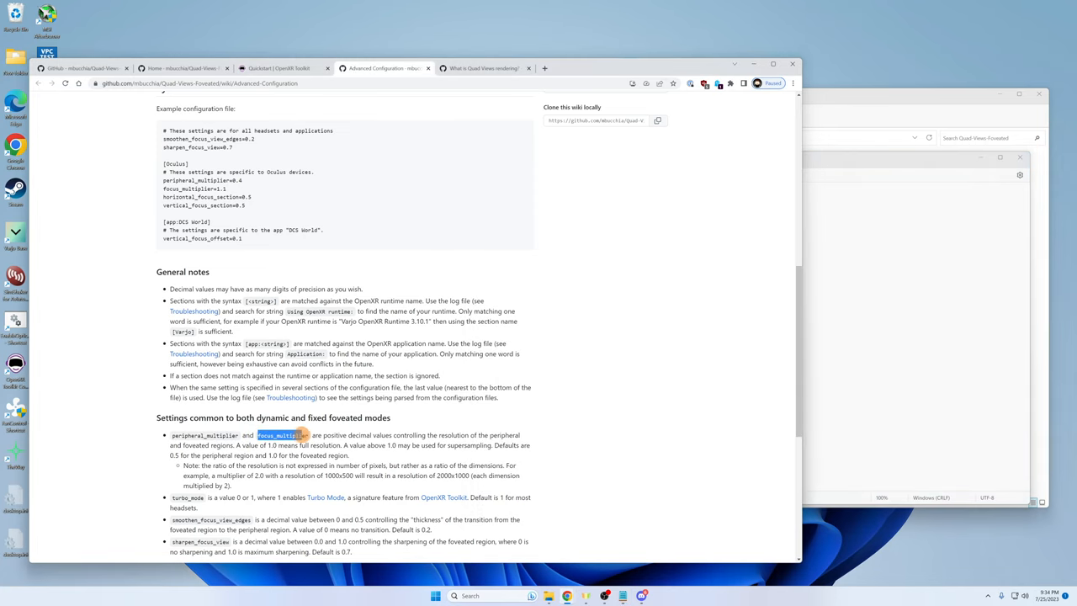
pyautogui.rightClick(303, 436)
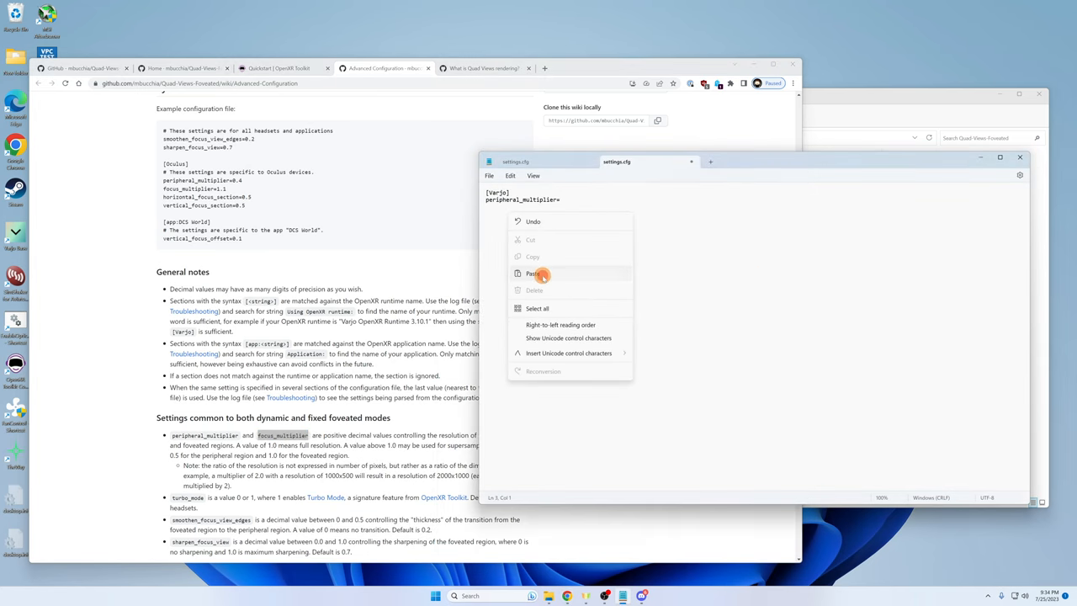
pyautogui.click(532, 274)
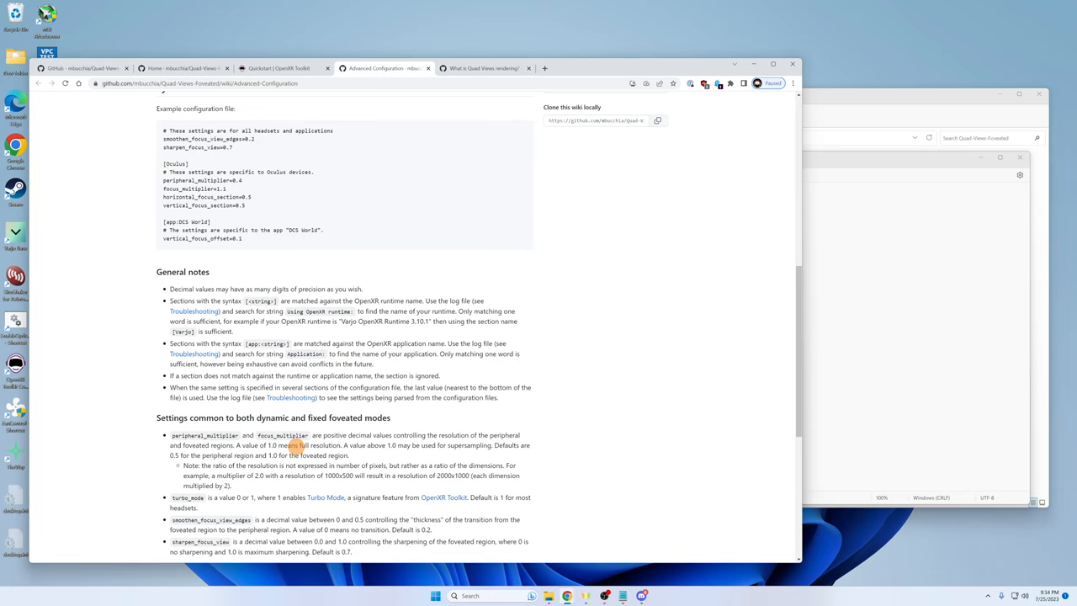
pyautogui.moveTo(378, 464)
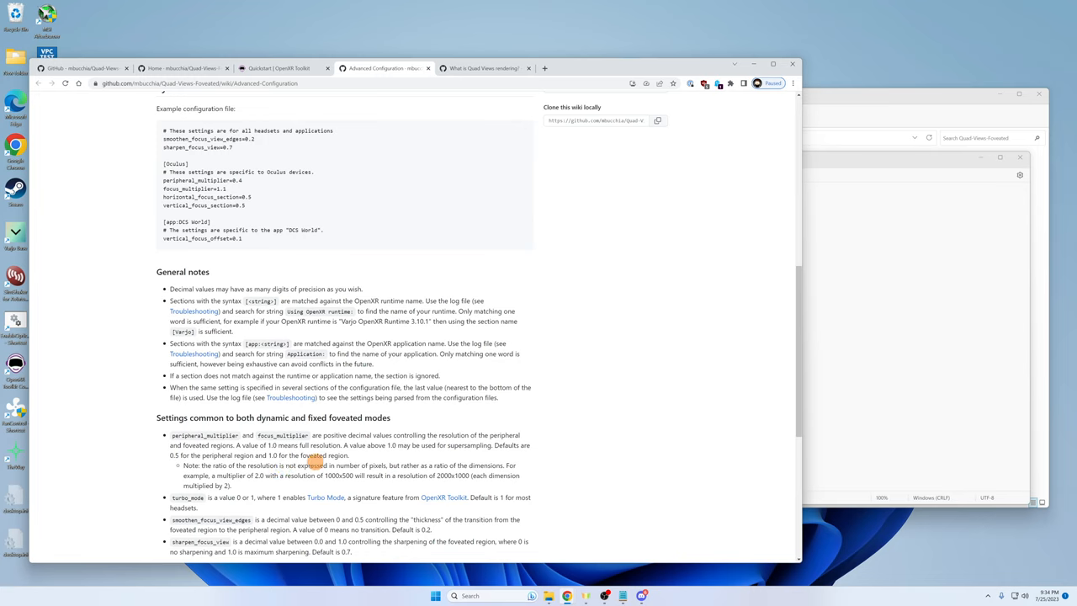
pyautogui.moveTo(788, 293)
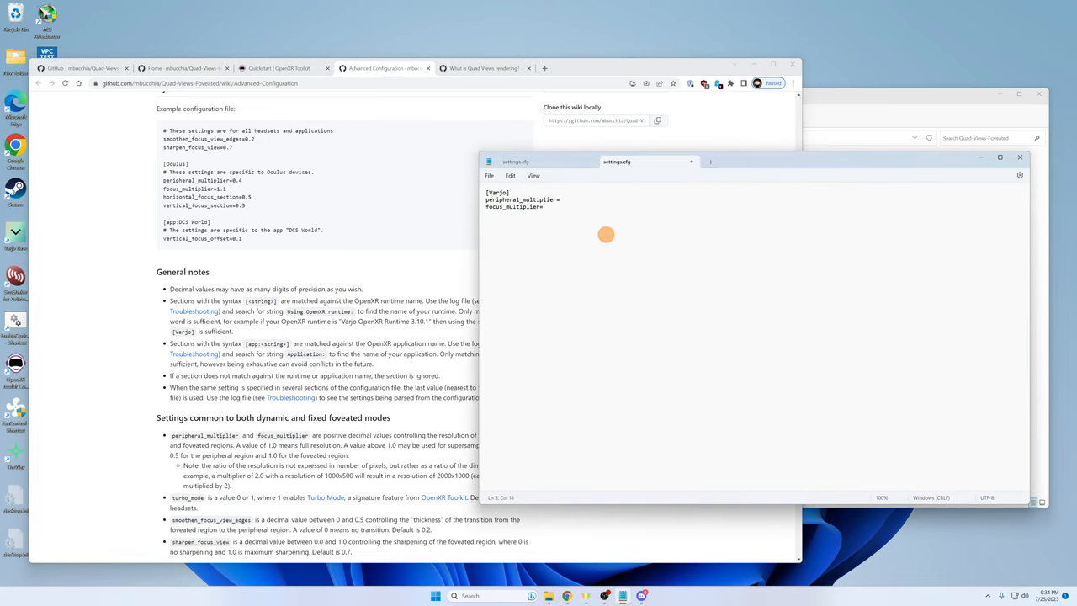
# Enter the multiplier value 1.1 in the [Varjo] section of settings.cfg.
pyautogui.click(559, 201)
pyautogui.write('0.7')
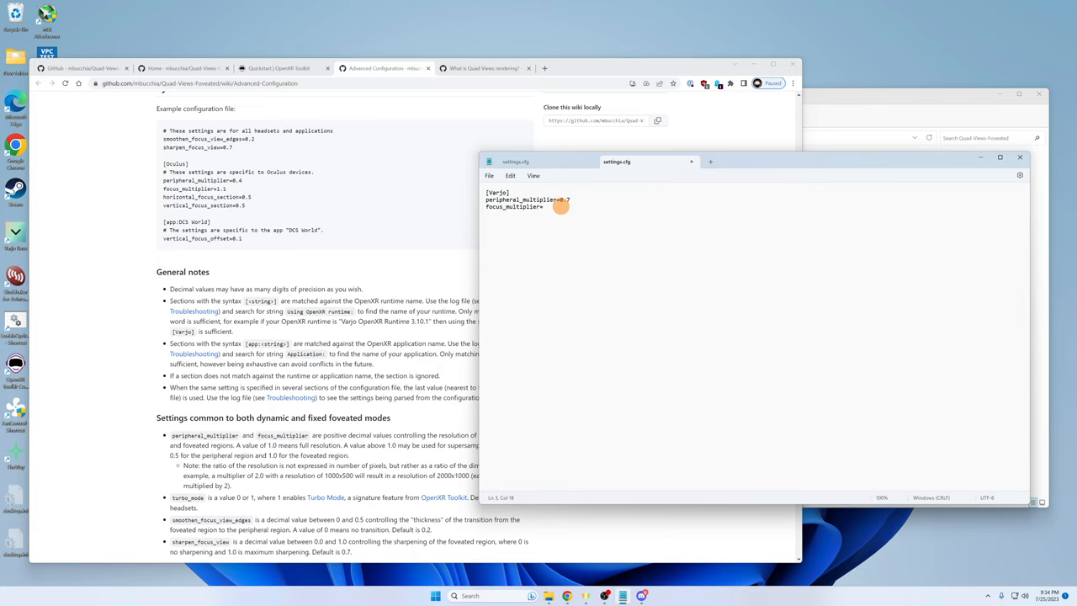
pyautogui.write('1.1')
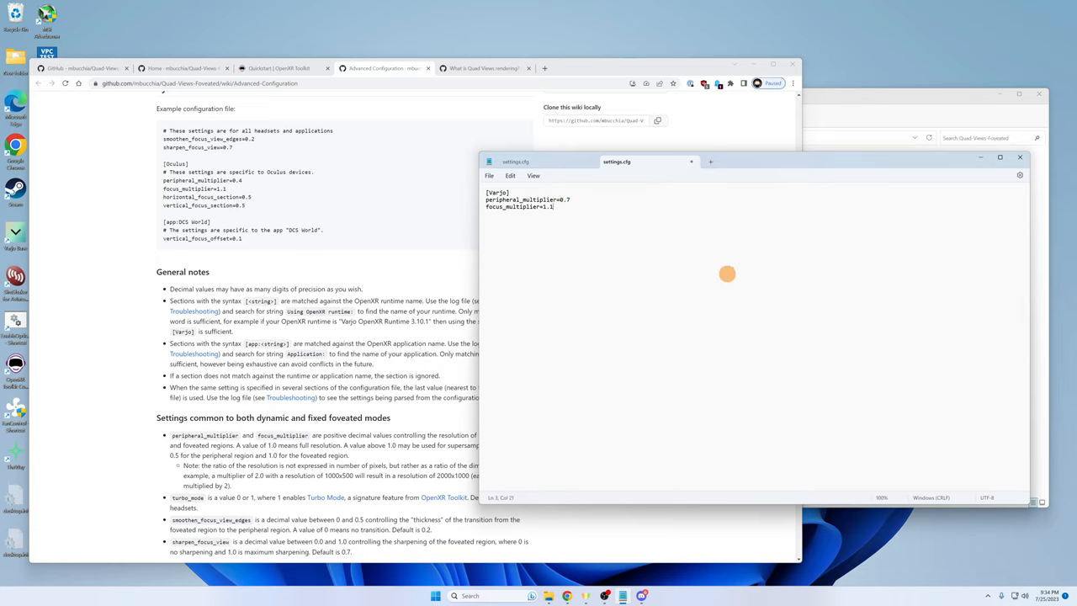
pyautogui.moveTo(422, 435)
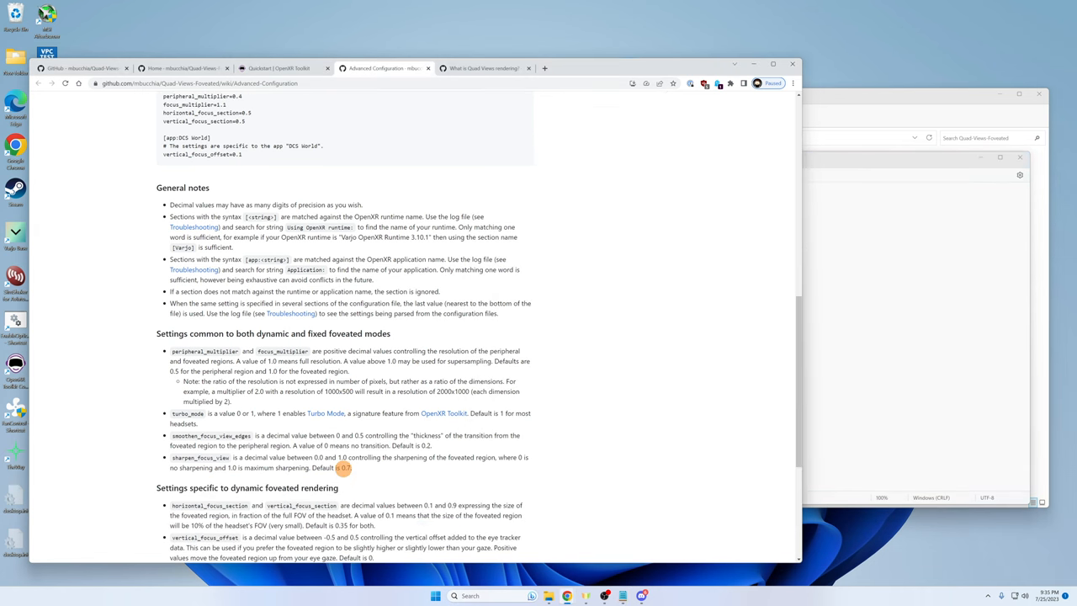
pyautogui.moveTo(253, 420)
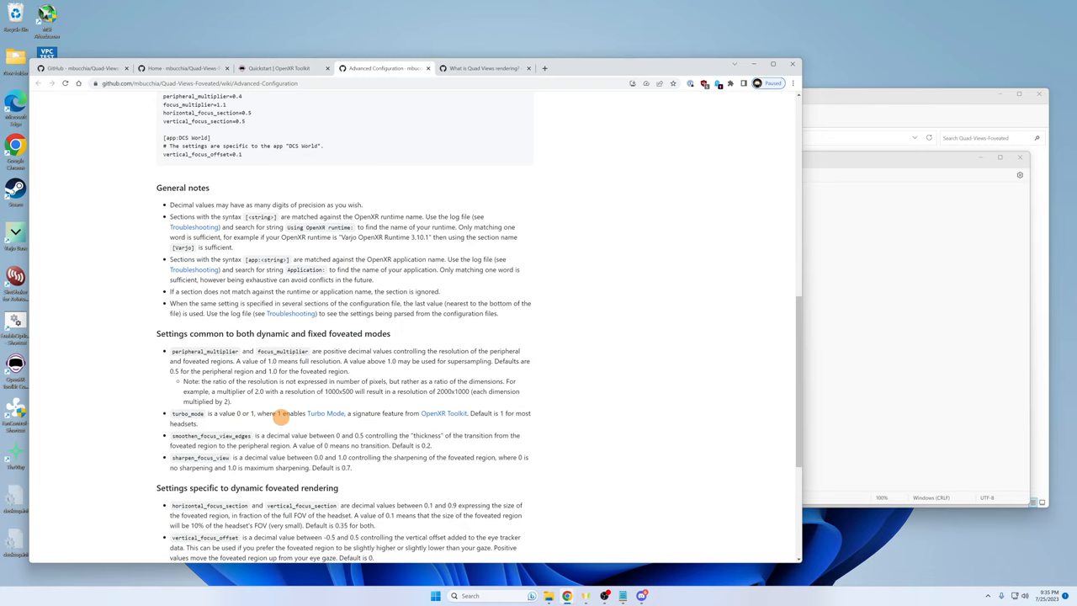
pyautogui.moveTo(769, 302)
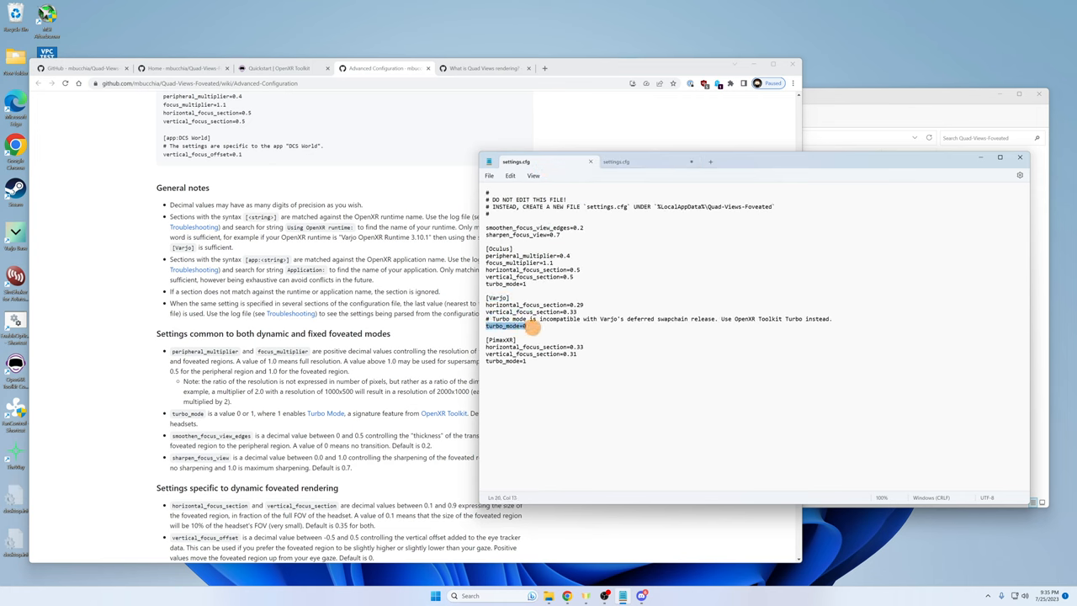
pyautogui.moveTo(684, 340)
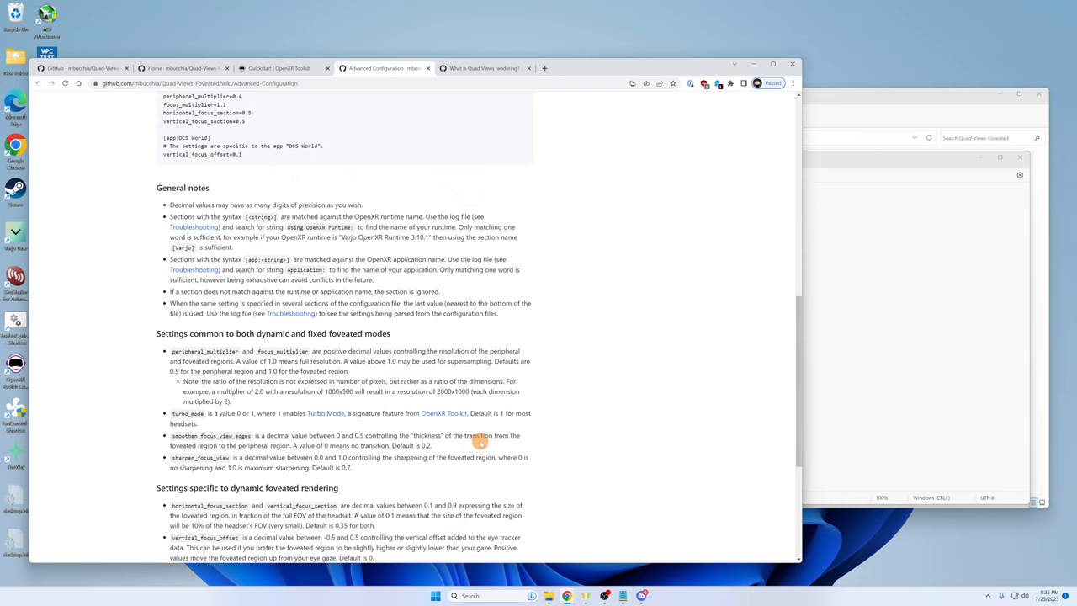
pyautogui.moveTo(460, 447)
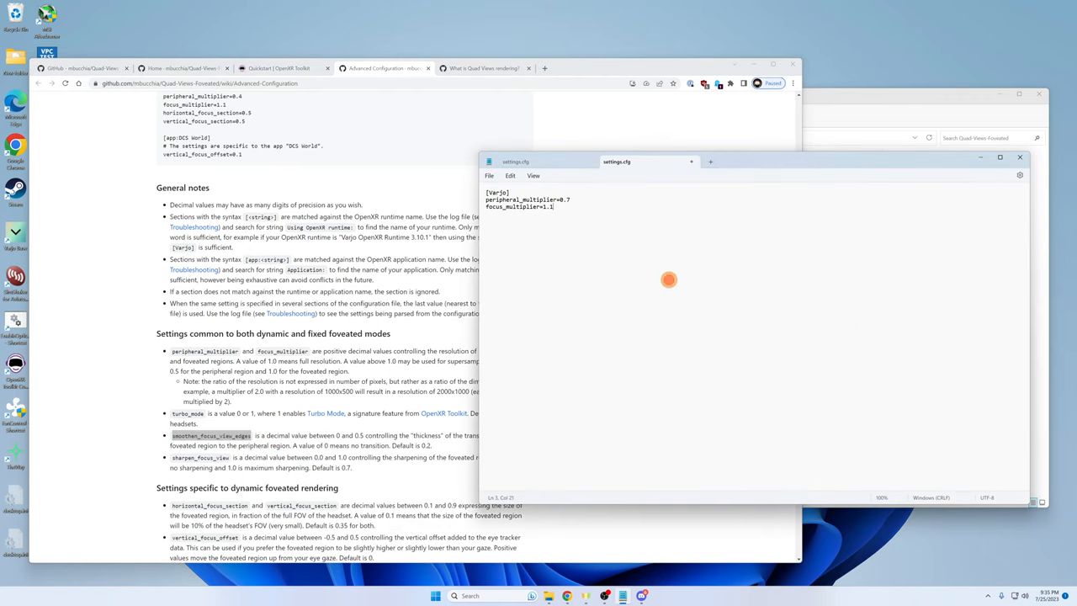
# Add smoothen_focus_view_edges and sharpen_focus_view=0.75 lines under [Varjo].
pyautogui.write('smoothen_focus_view_edges')
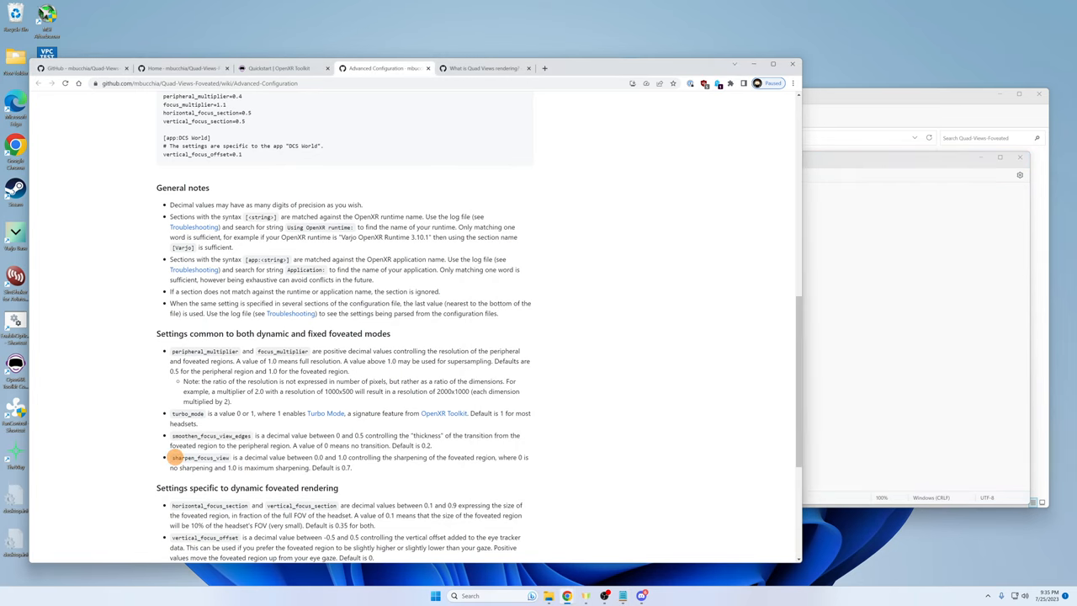
pyautogui.doubleClick(198, 457)
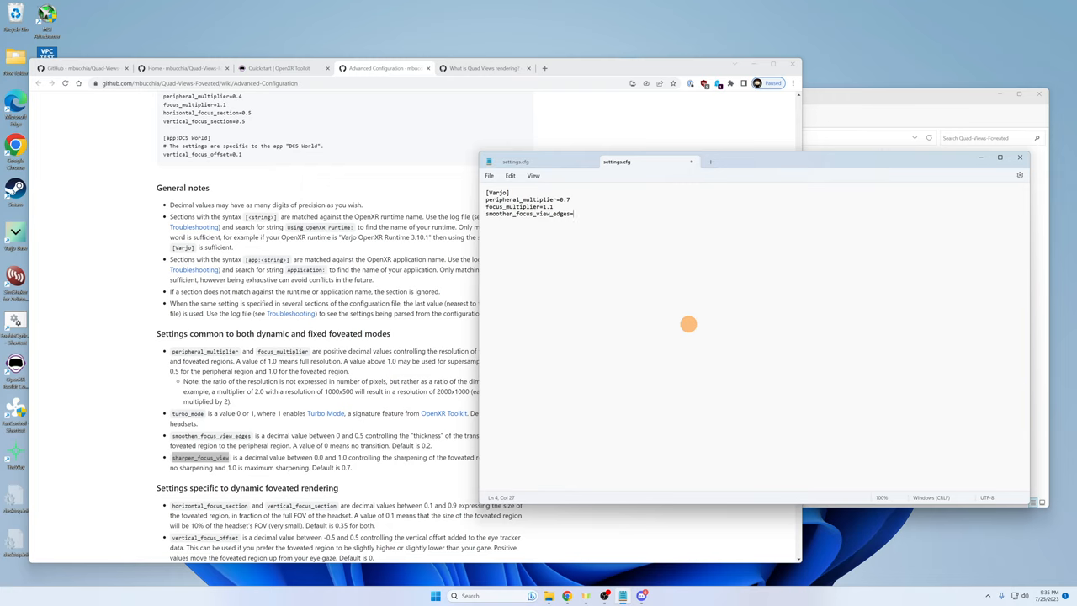
pyautogui.write('sharpen_focus_view=')
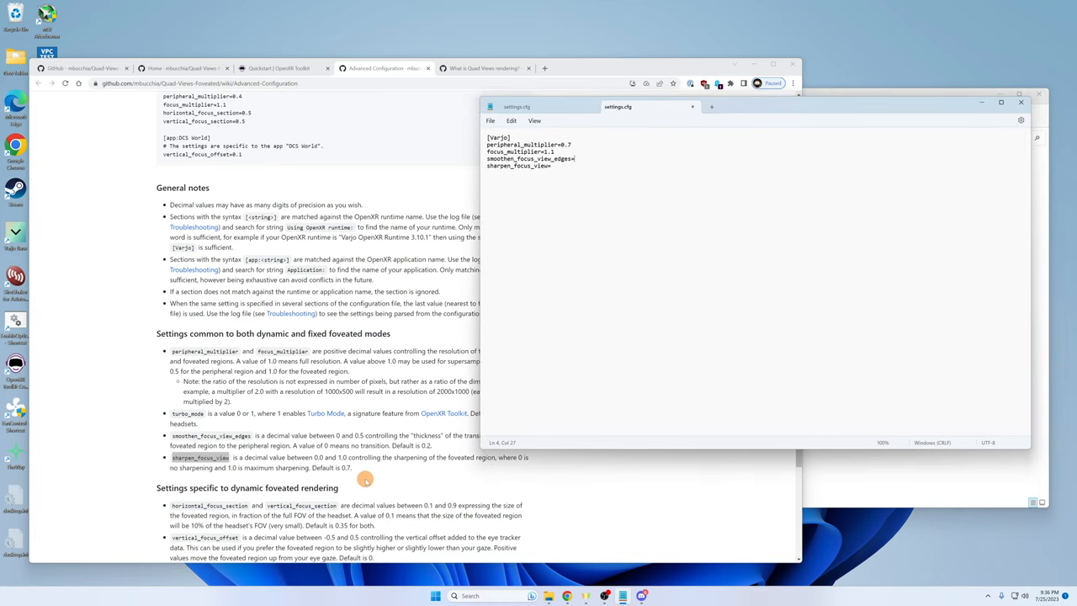
pyautogui.moveTo(420, 457)
pyautogui.write('0.3')
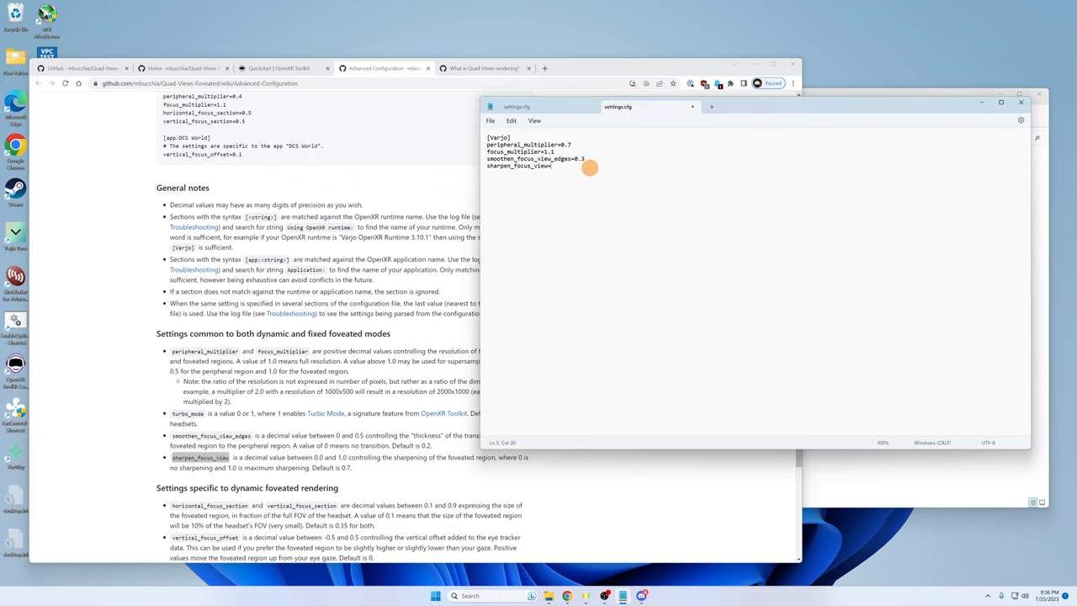
pyautogui.write('=0.')
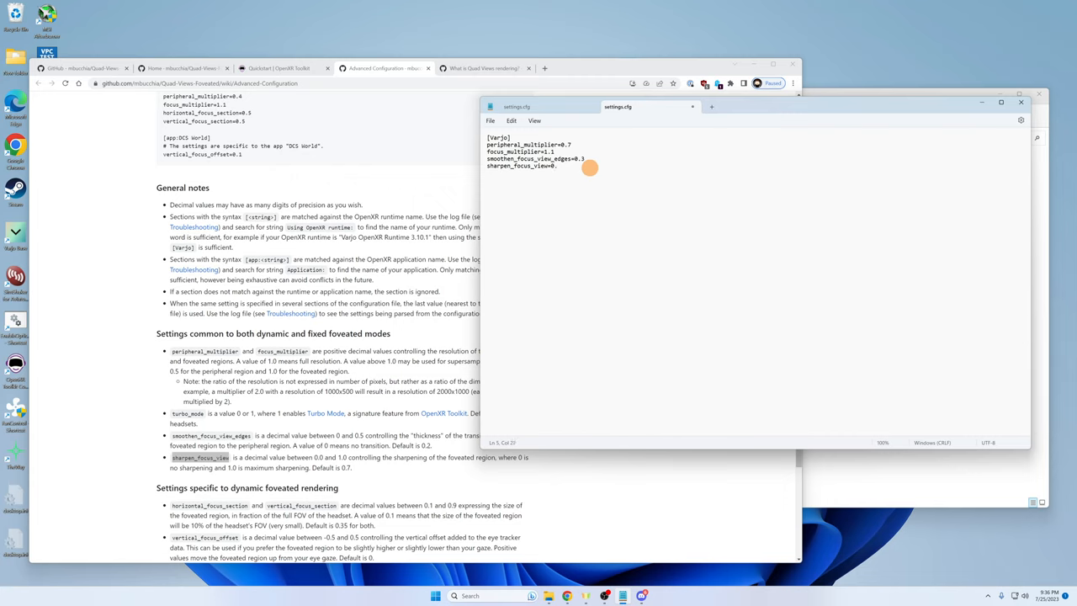
pyautogui.write('75')
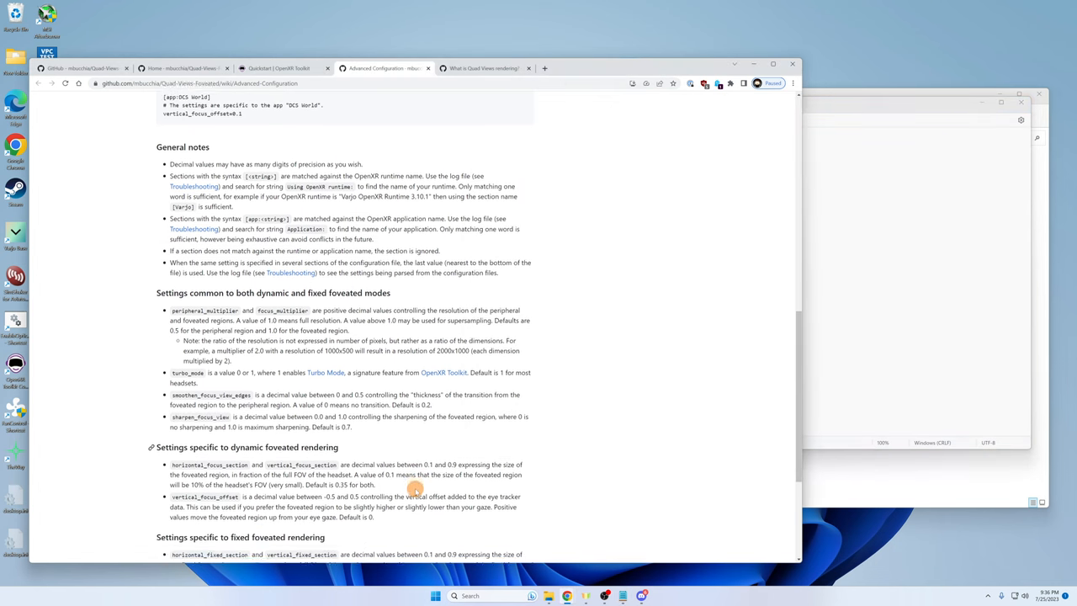
pyautogui.scroll(-3)
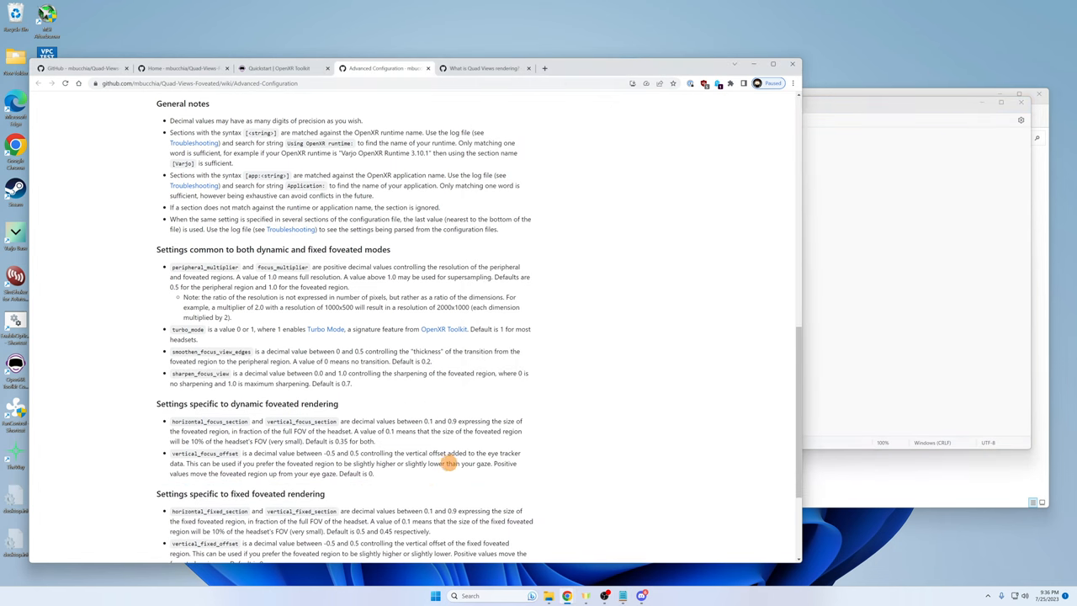
pyautogui.moveTo(406, 473)
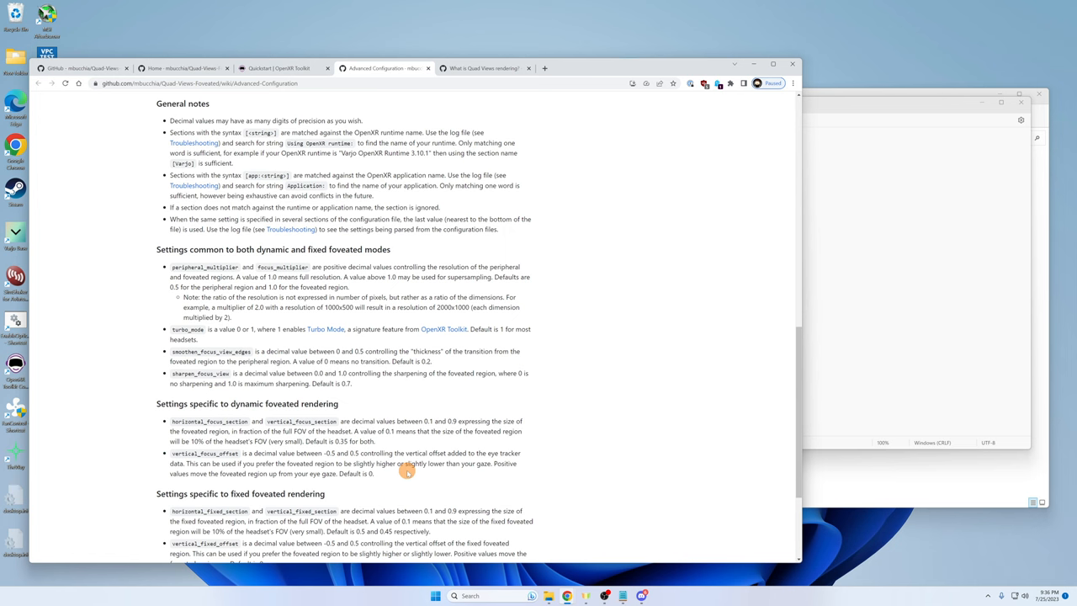
pyautogui.scroll(-3)
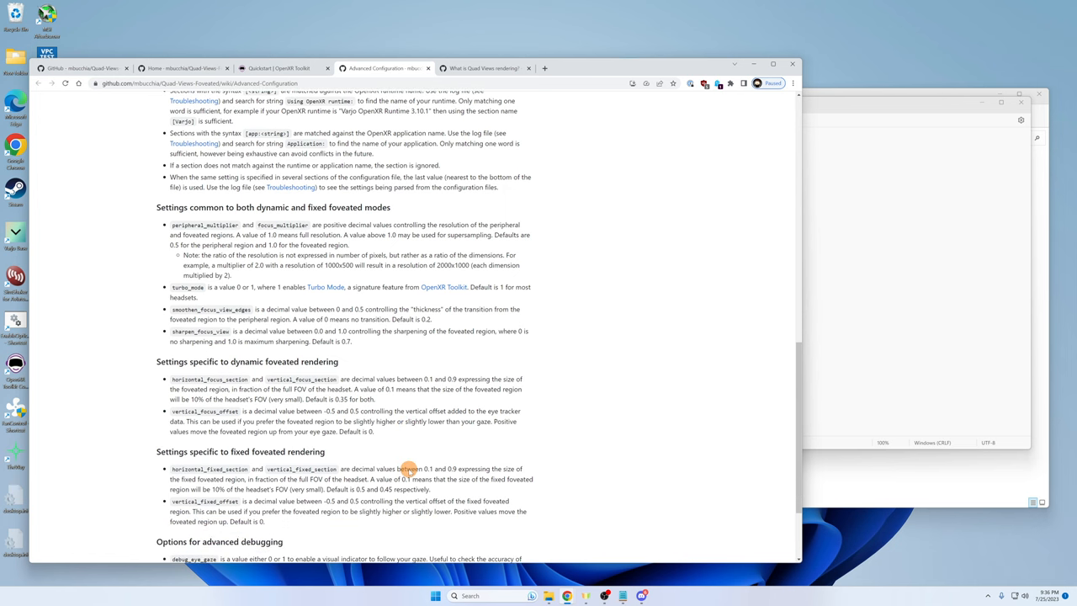
pyautogui.scroll(-3)
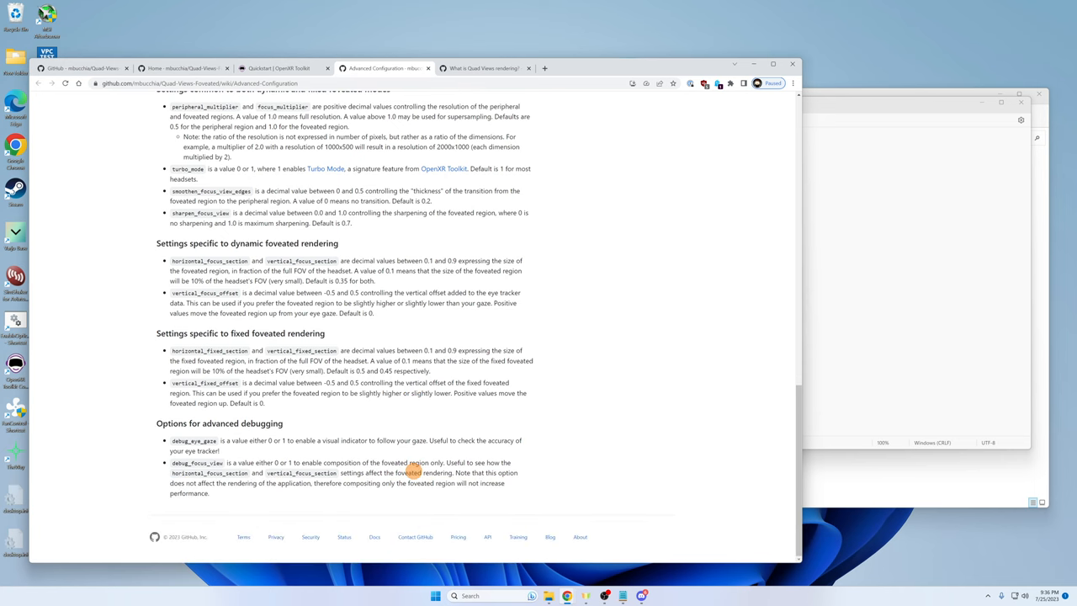
pyautogui.scroll(3)
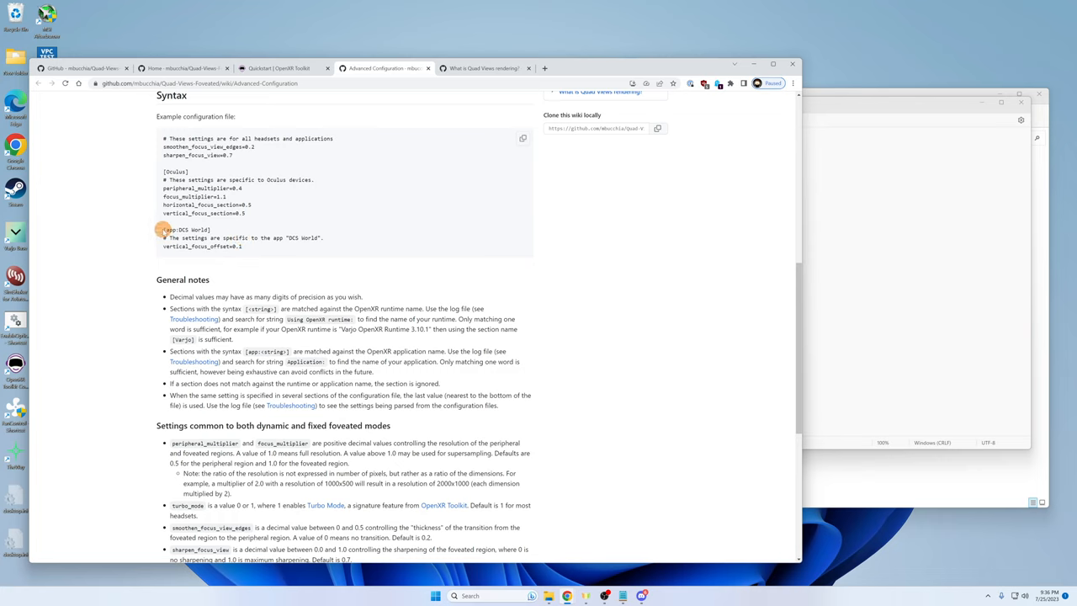
# Type an [app:DCS World] header on a new line and copy the example's comment and offset lines.
pyautogui.doubleClick(189, 229)
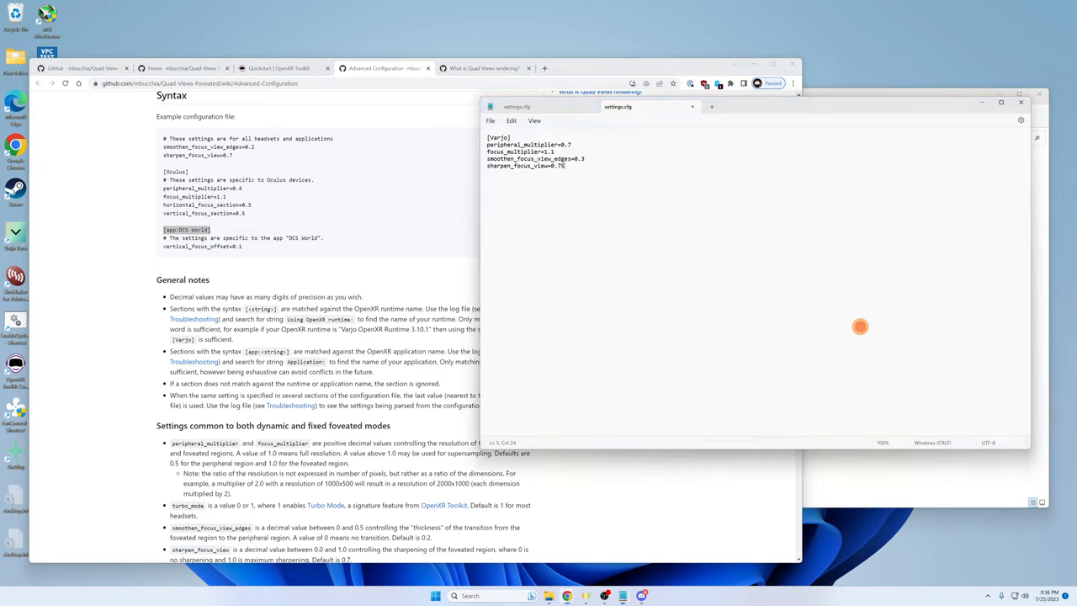
pyautogui.press('Enter')
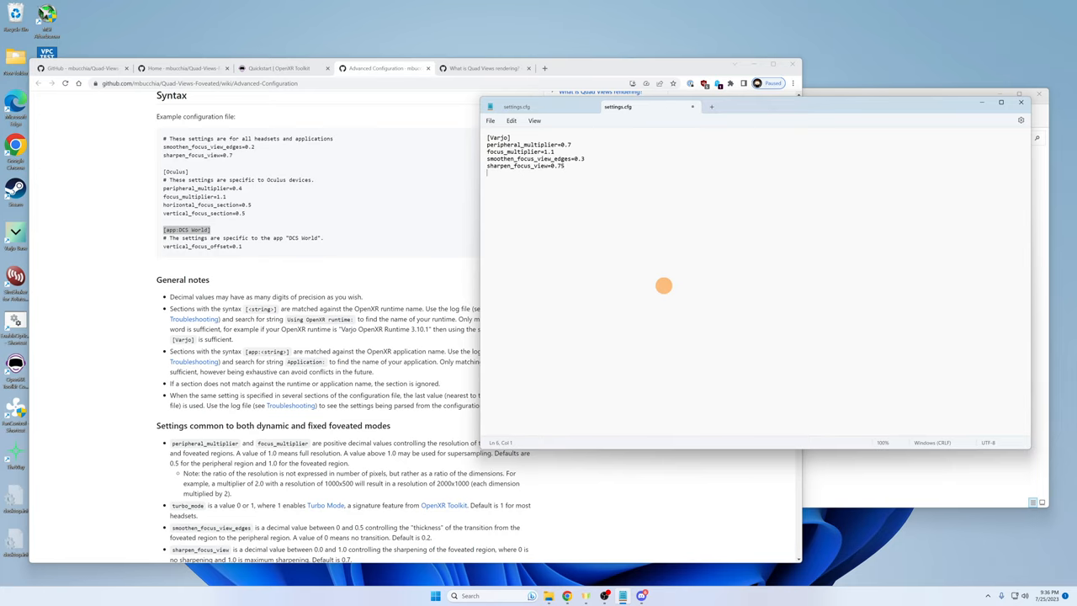
pyautogui.write('[app:DCS World]')
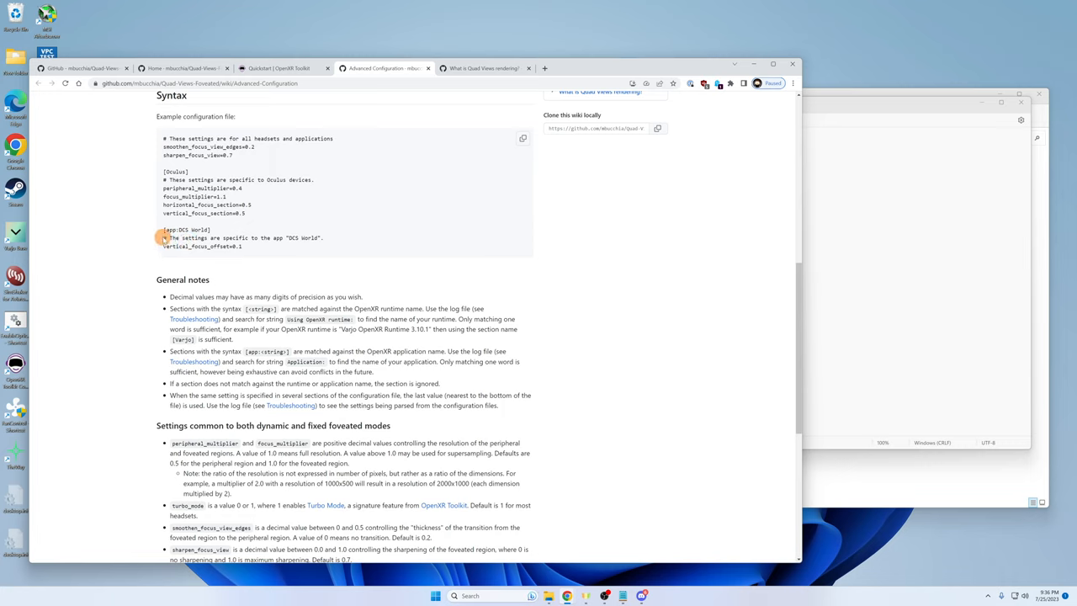
pyautogui.rightClick(235, 238)
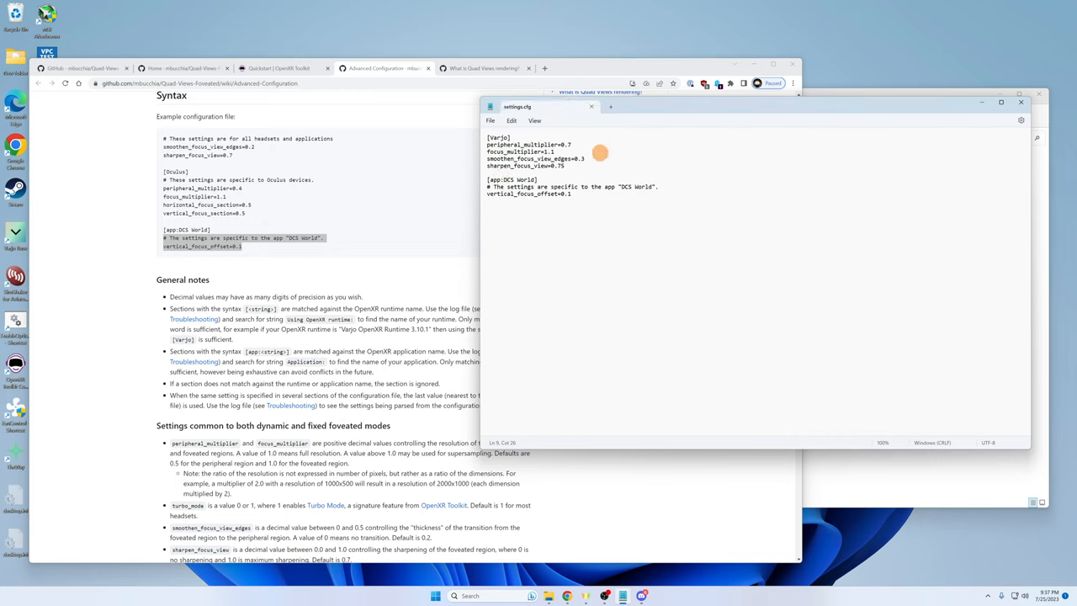
pyautogui.moveTo(658, 137)
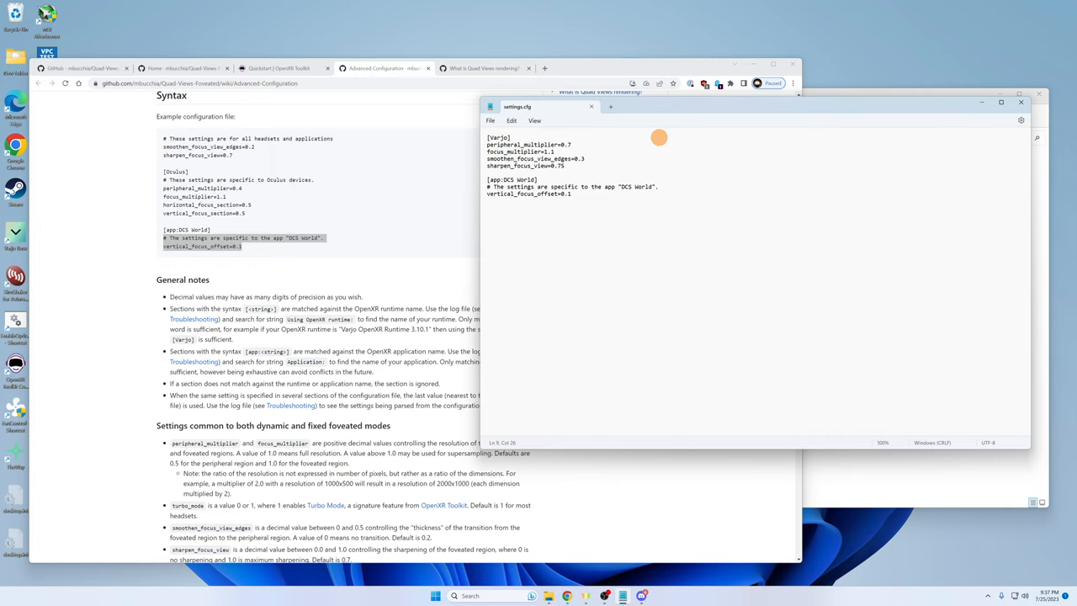
pyautogui.moveTo(450, 336)
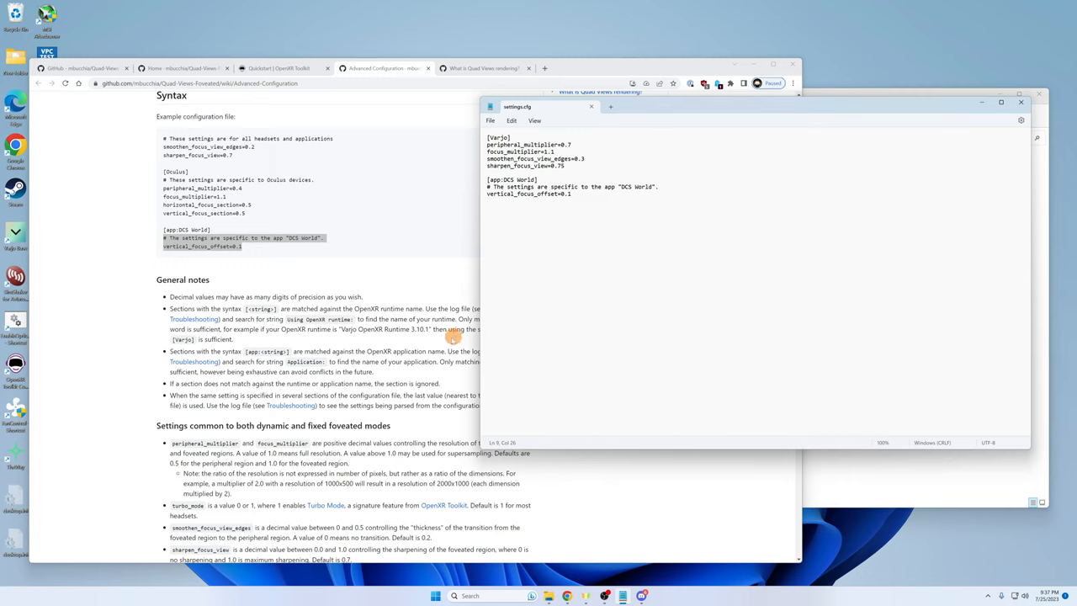
pyautogui.moveTo(377, 414)
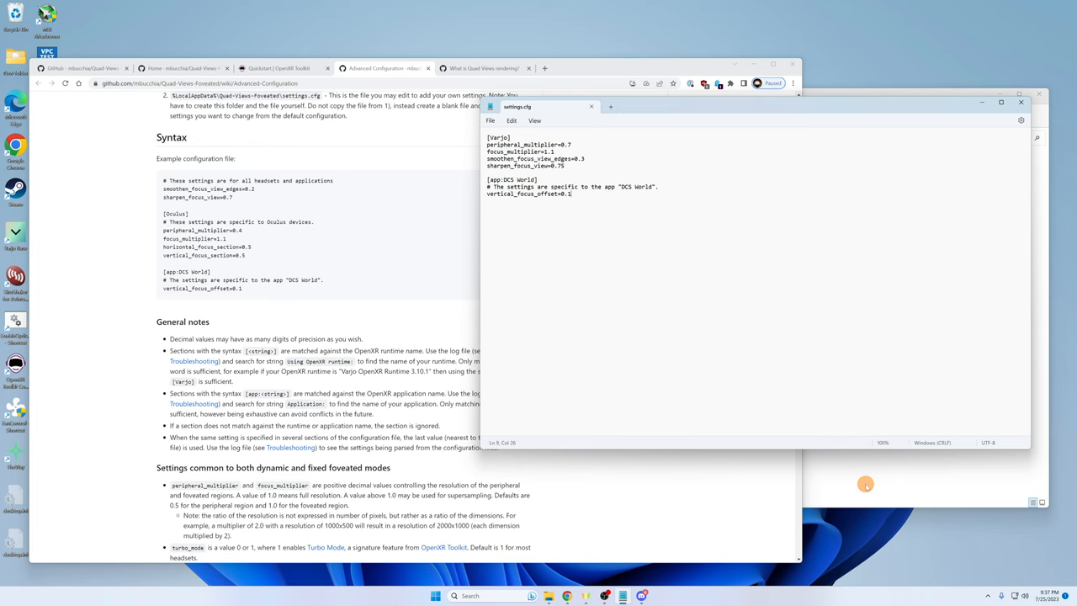
pyautogui.moveTo(264, 295)
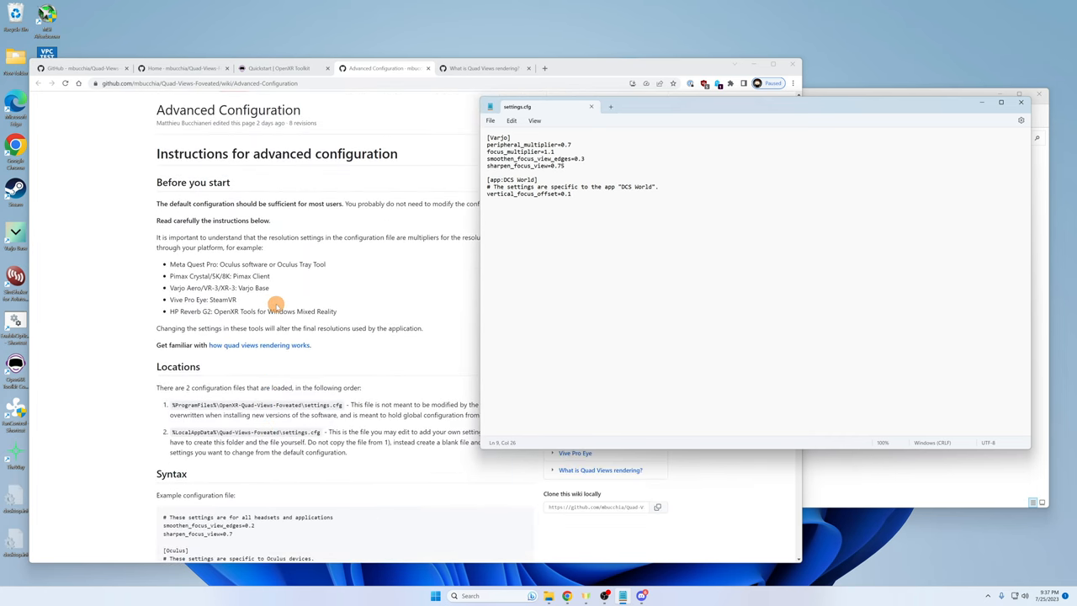
pyautogui.moveTo(286, 405)
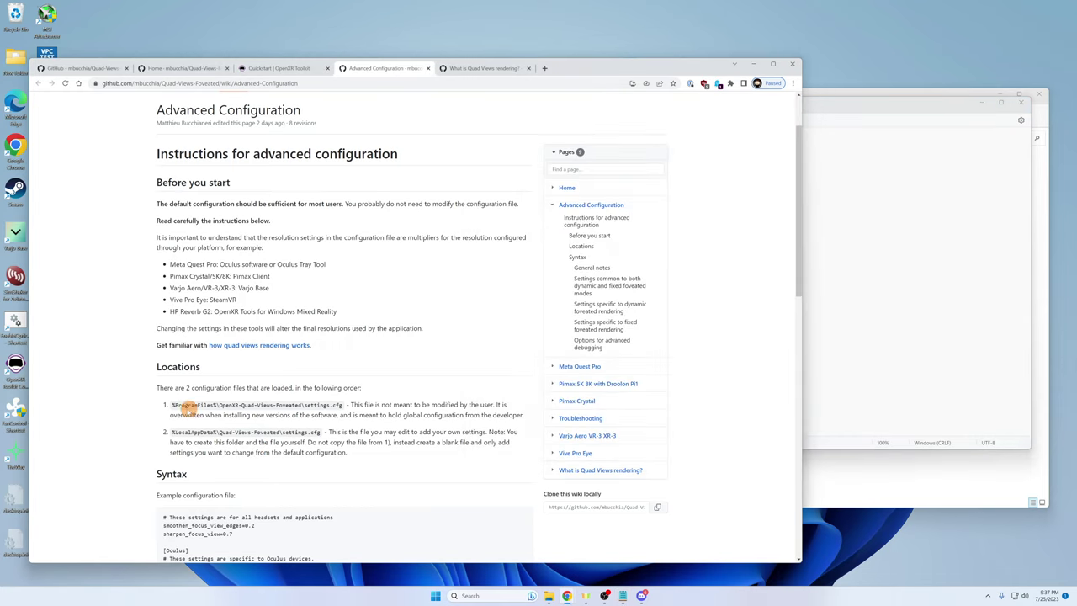
# Highlight the %ProgramFiles% install path and bring up the OpenXR-Quad-Views-Foveated program folder.
pyautogui.moveTo(171, 405); pyautogui.dragTo(269, 405)
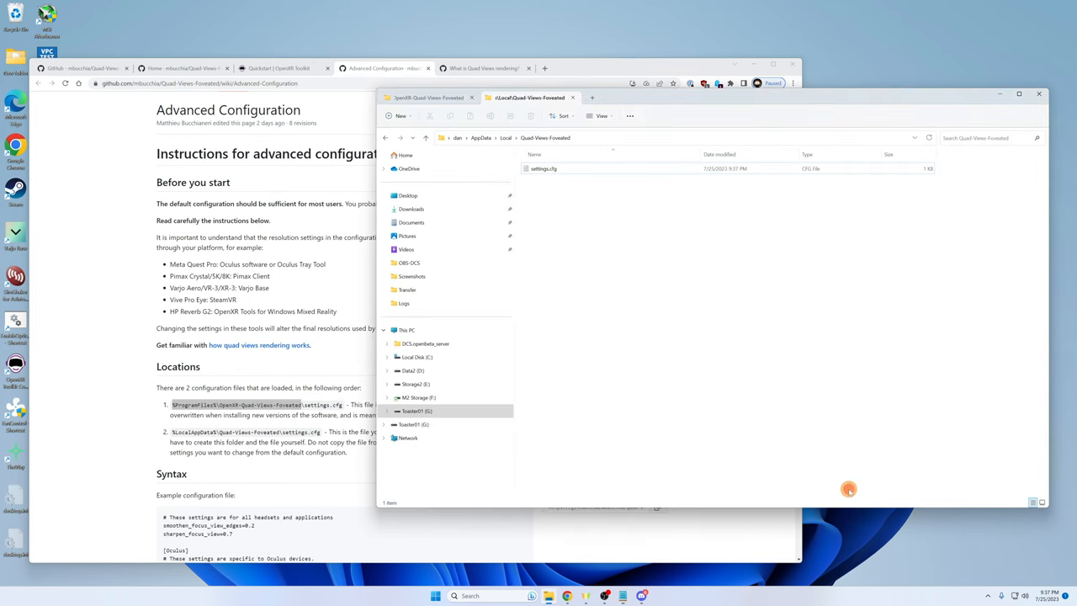
pyautogui.click(446, 97)
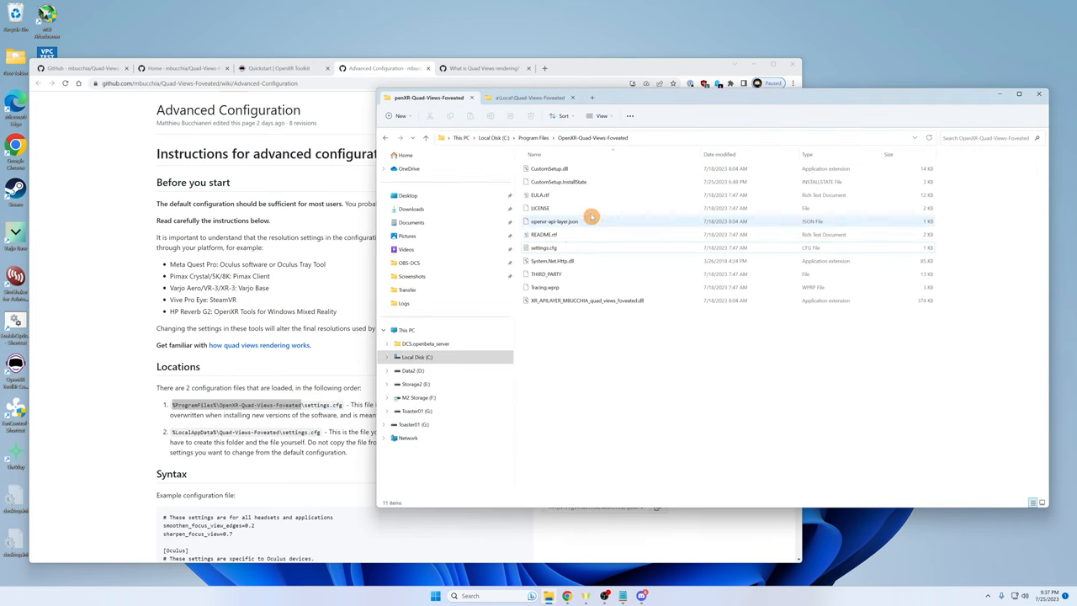
pyautogui.moveTo(574, 192)
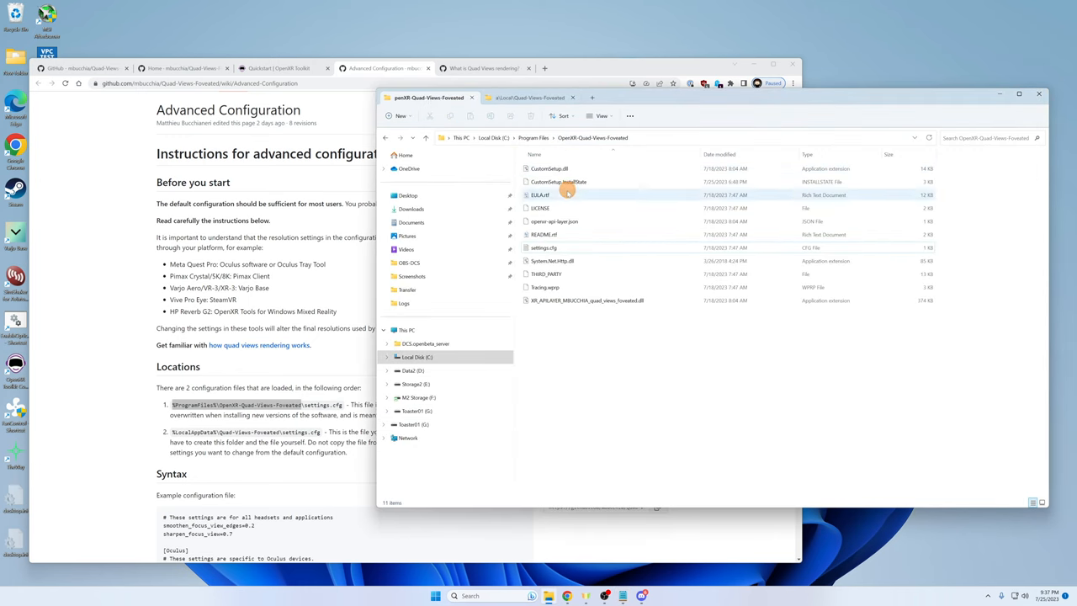
pyautogui.click(577, 323)
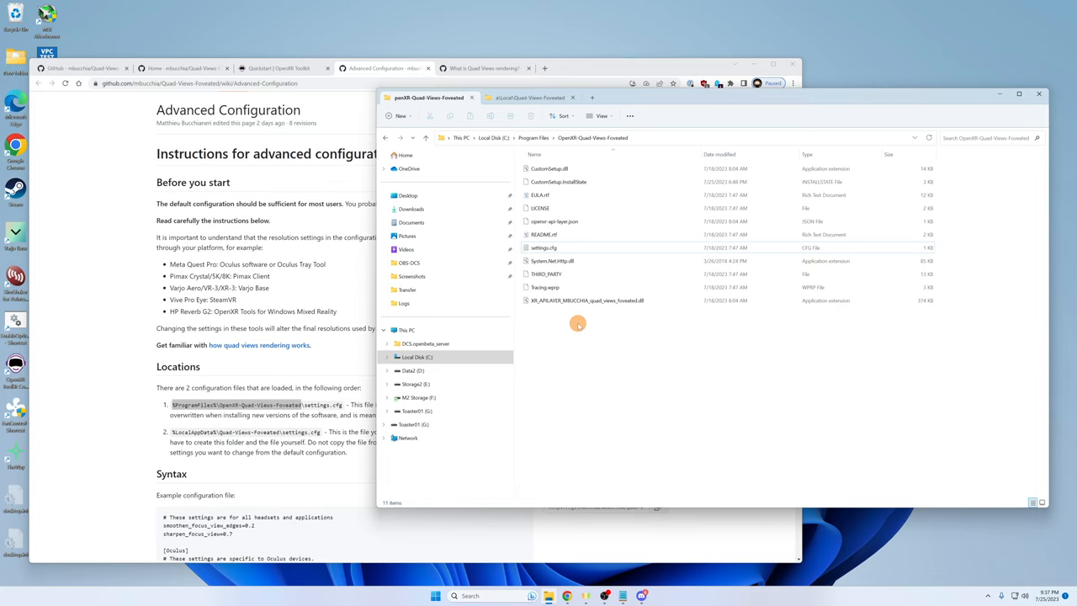
pyautogui.moveTo(714, 275)
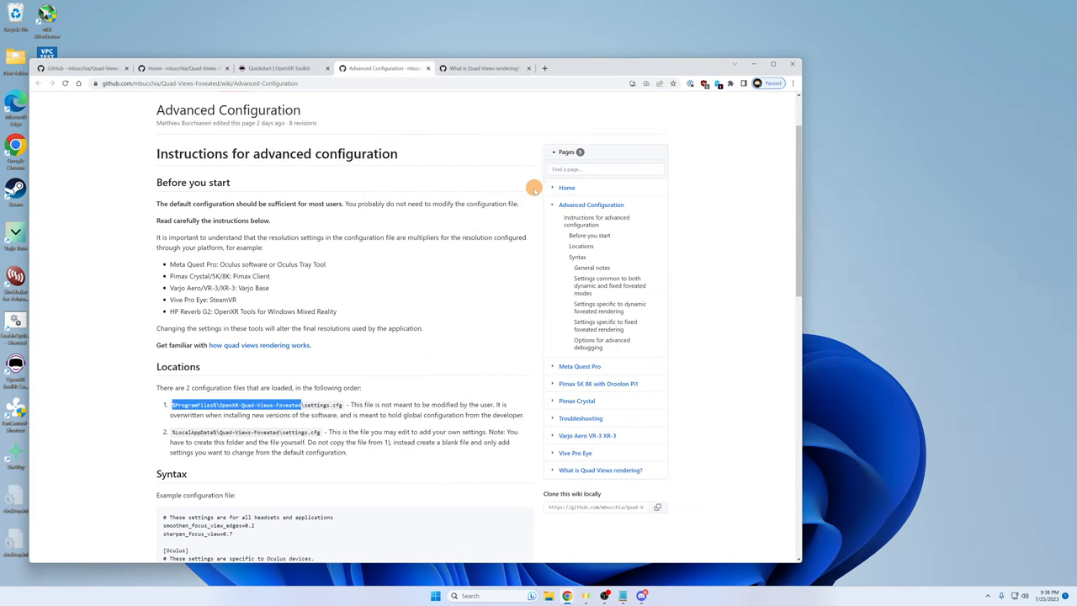
pyautogui.moveTo(510, 256)
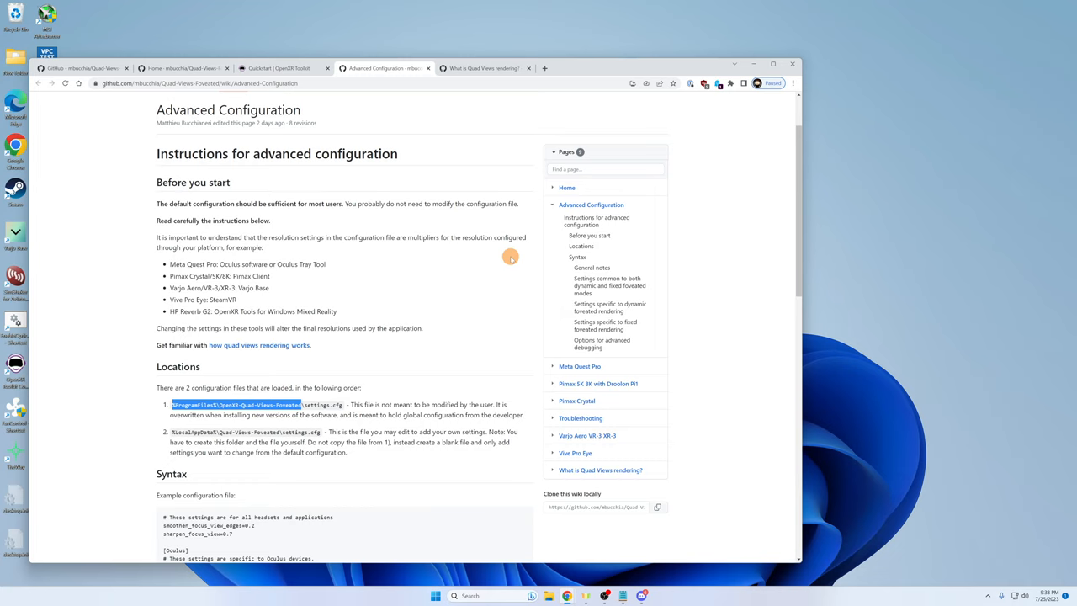
pyautogui.moveTo(292, 69)
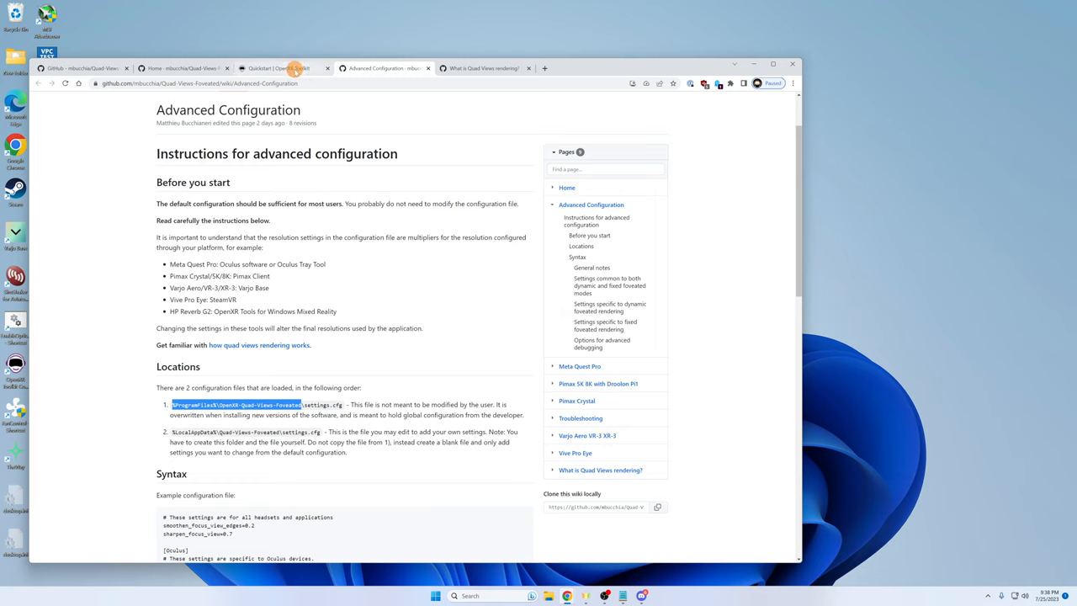
pyautogui.moveTo(292, 71)
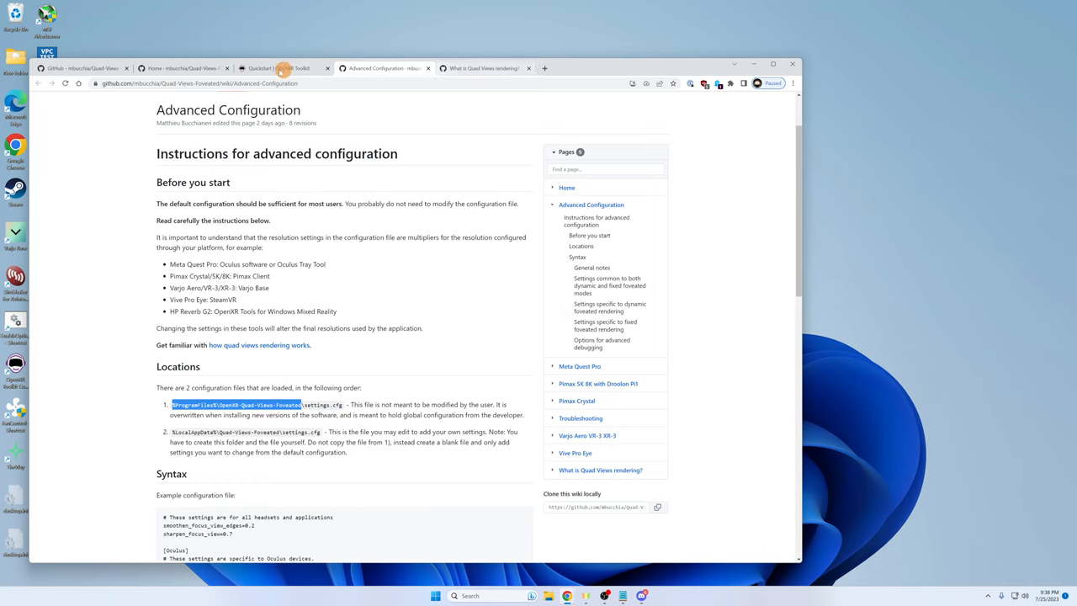
# Return to the Quad-Views-Foveated wiki Home page.
pyautogui.click(200, 67)
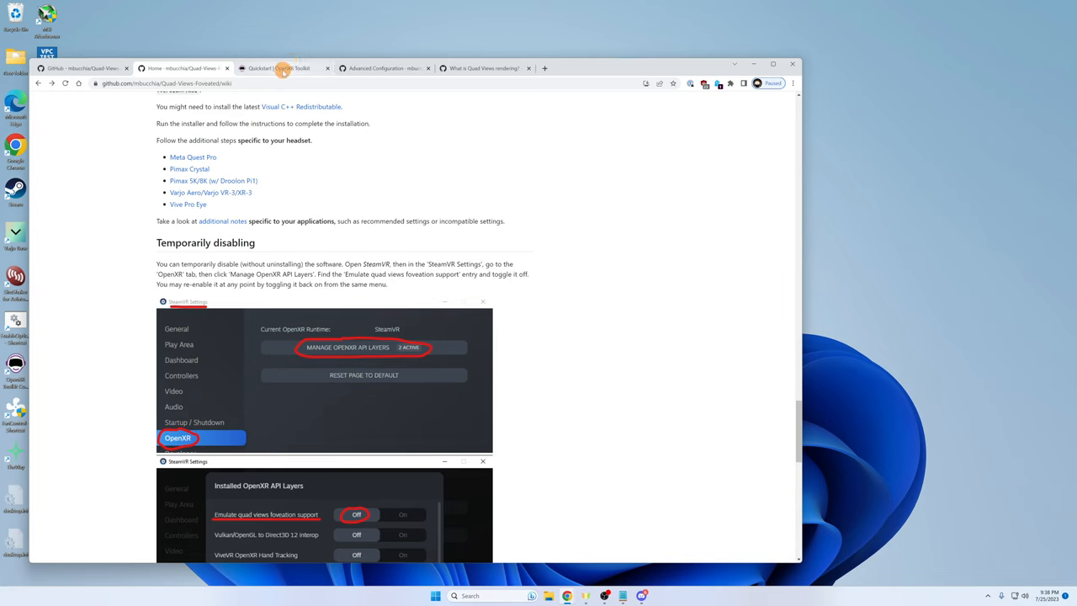
pyautogui.moveTo(286, 70)
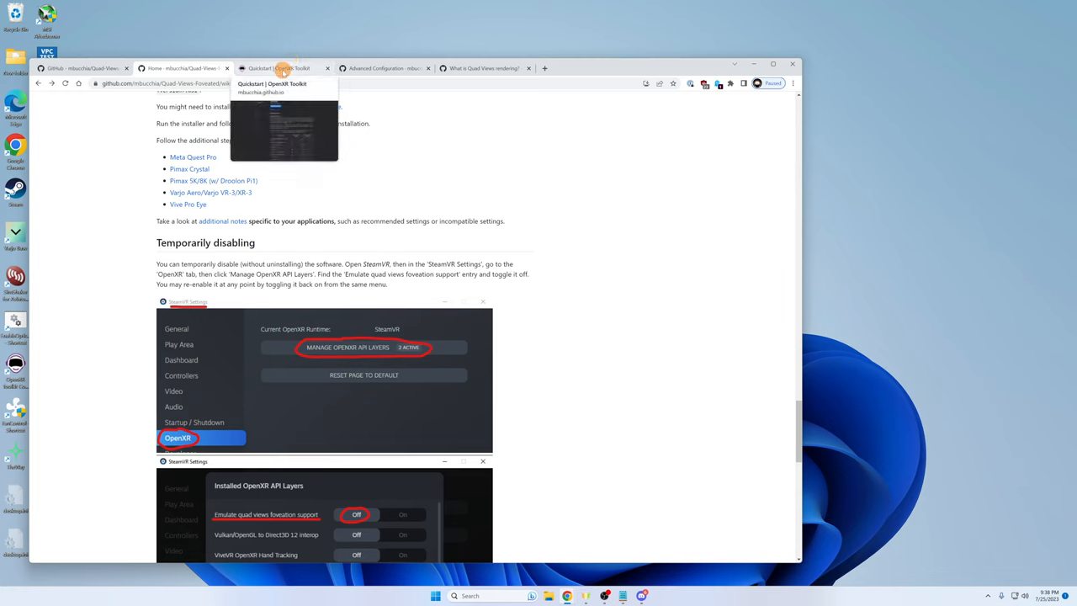
pyautogui.moveTo(385, 66)
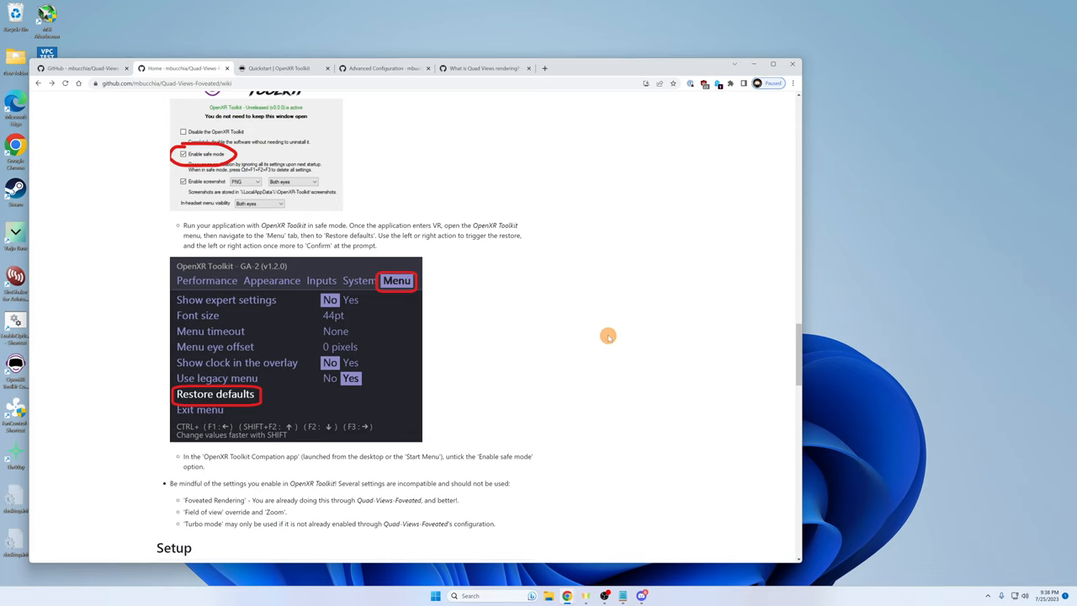
pyautogui.moveTo(486, 406)
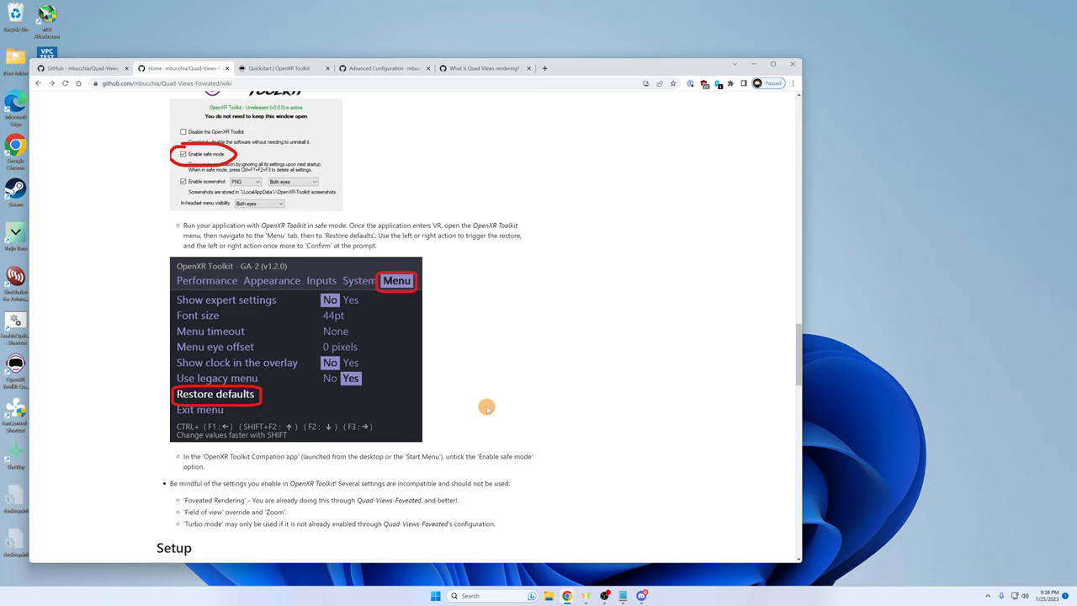
pyautogui.moveTo(467, 401)
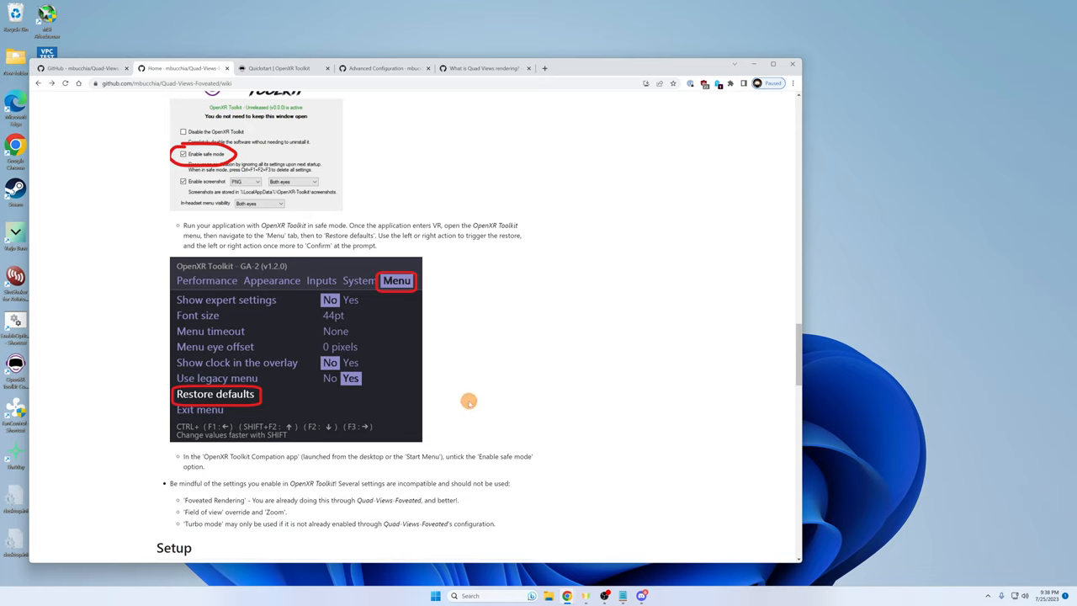